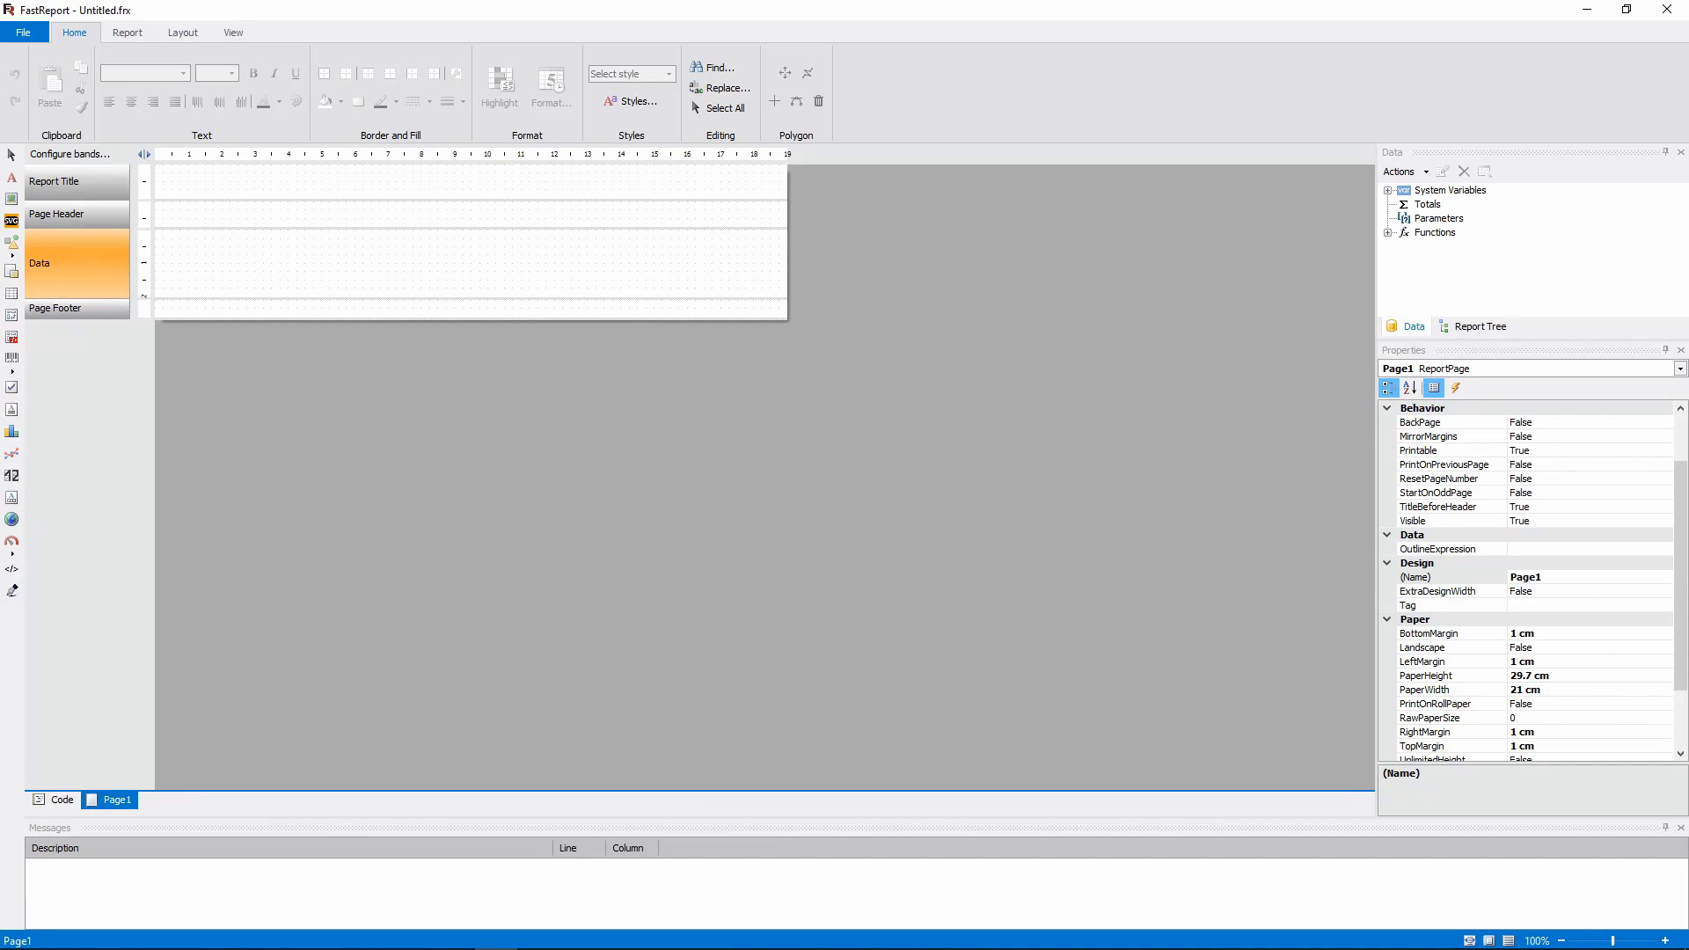
mouse_move(129, 44)
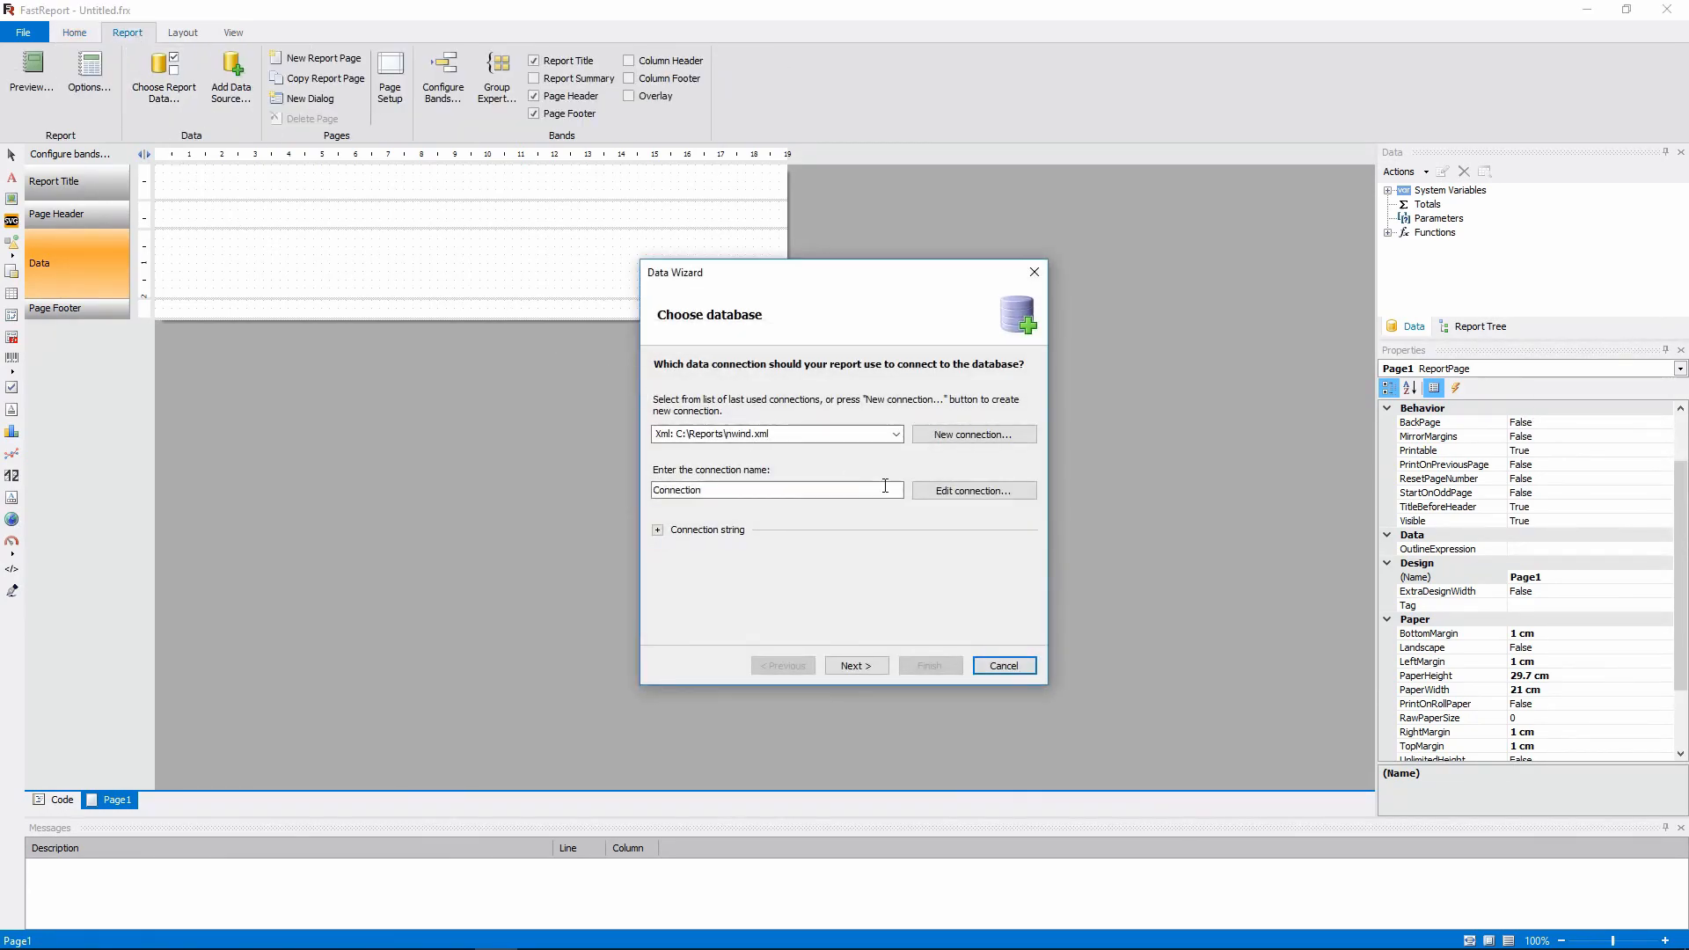
- Use the Northwind nwind.xml connection and include its Employees table as a data source
left_click(855, 665)
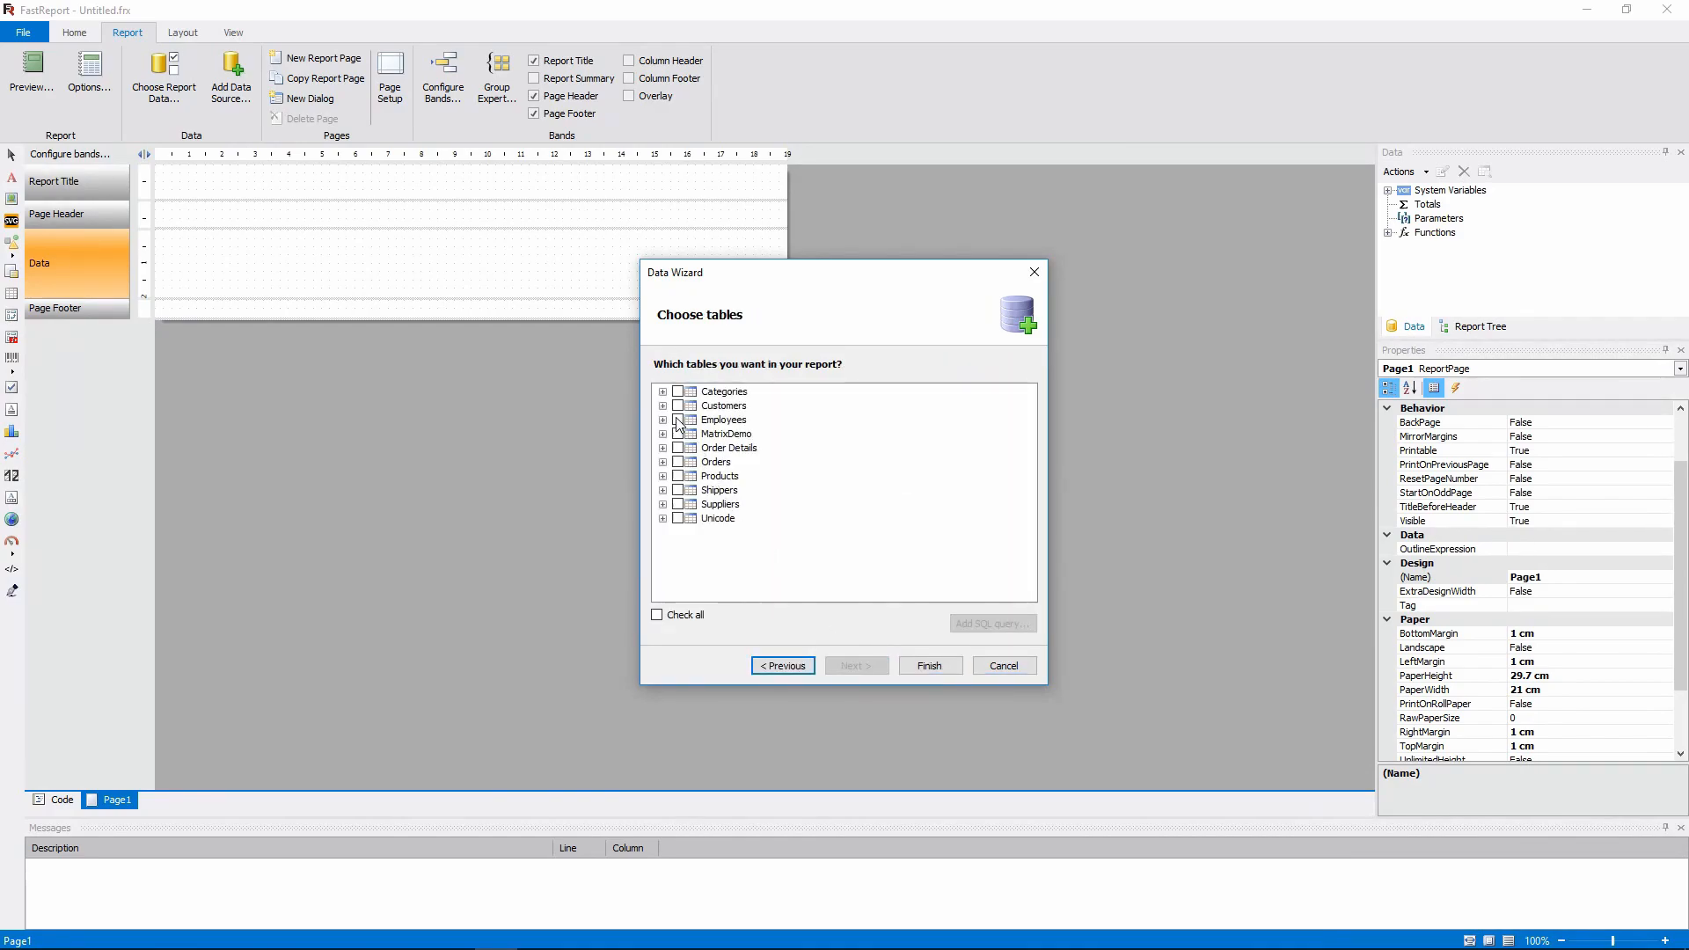
left_click(929, 666)
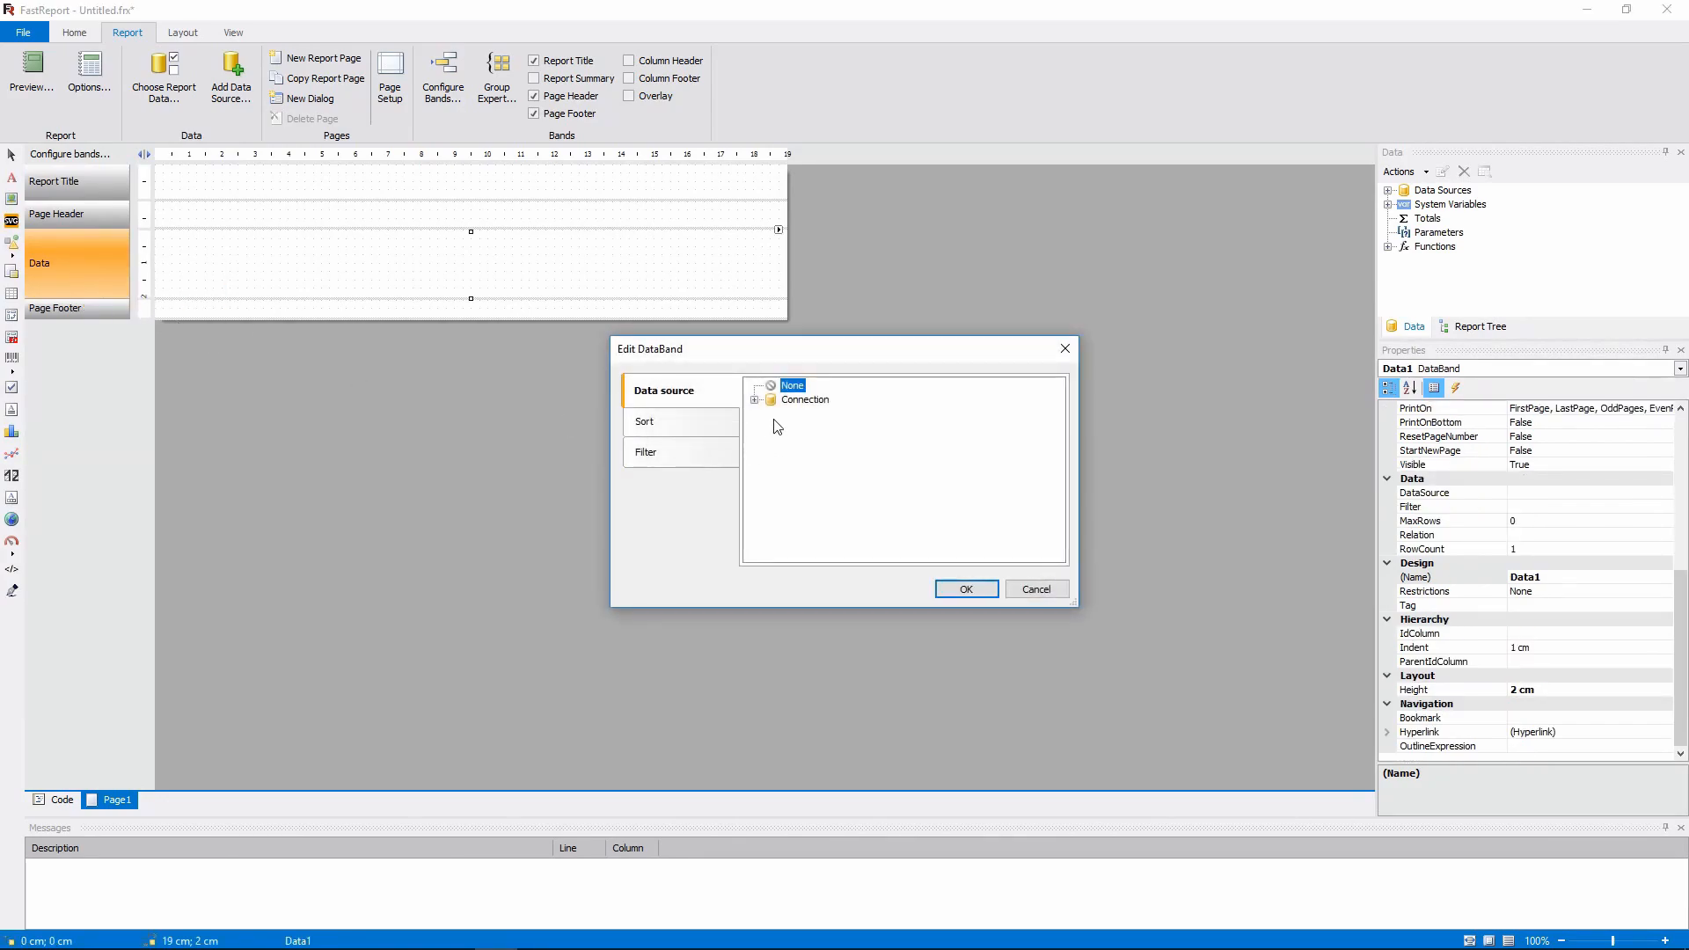
- Set the data band's data source to the Employees table under the connection
left_click(755, 398)
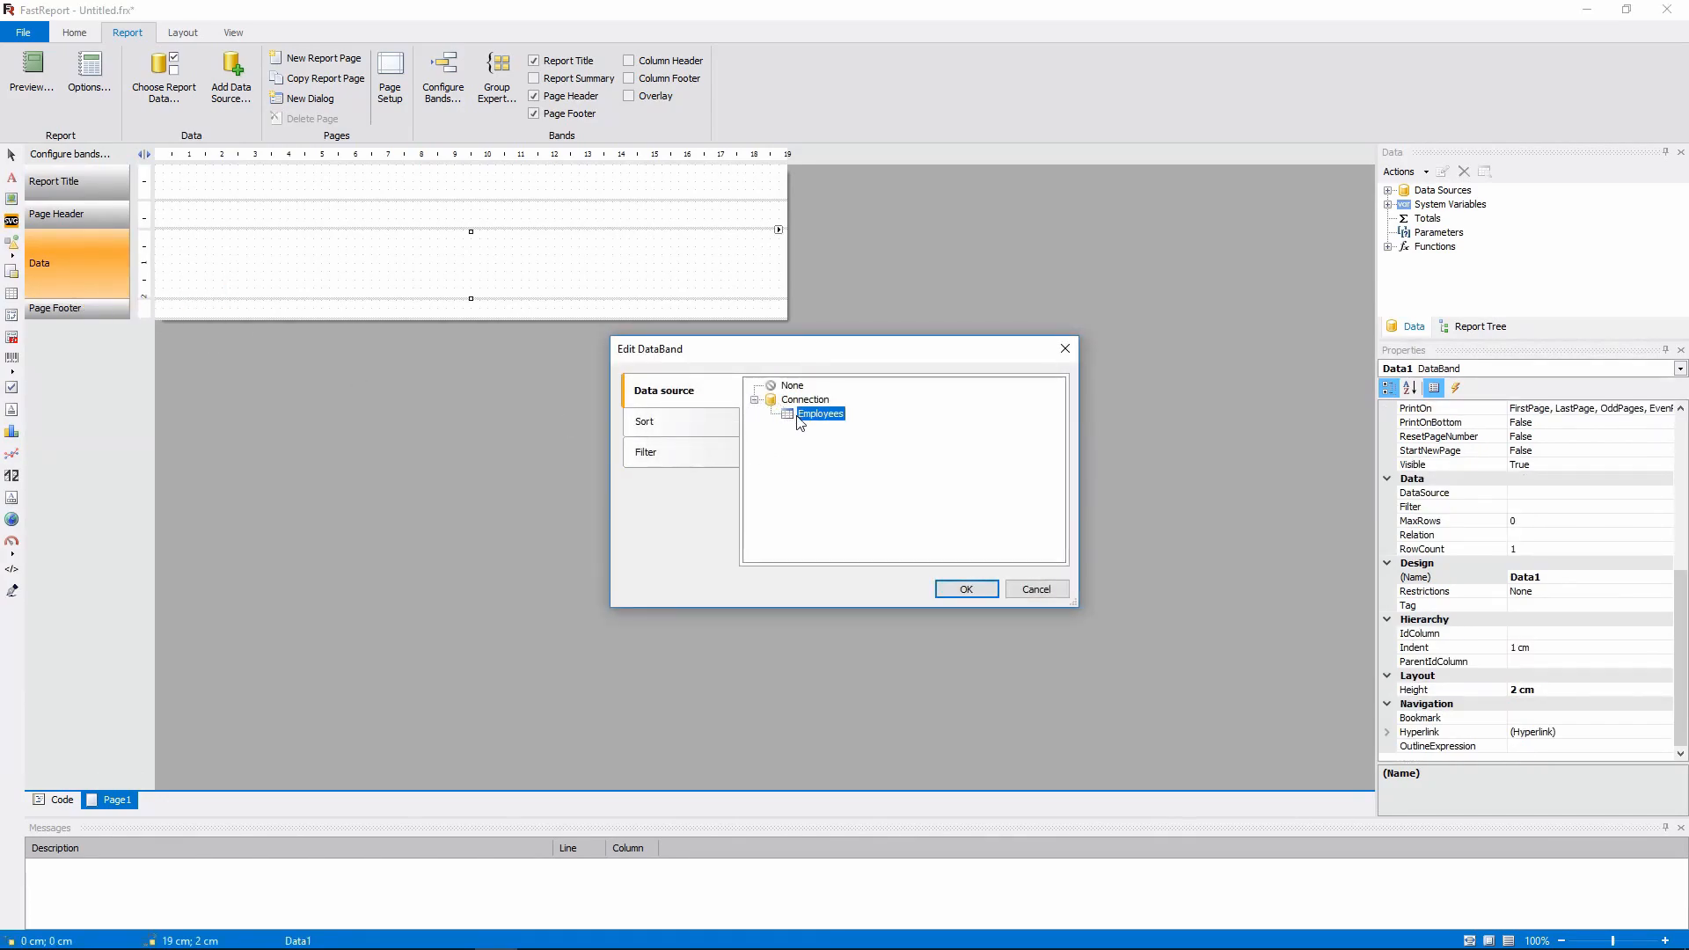
left_click(964, 590)
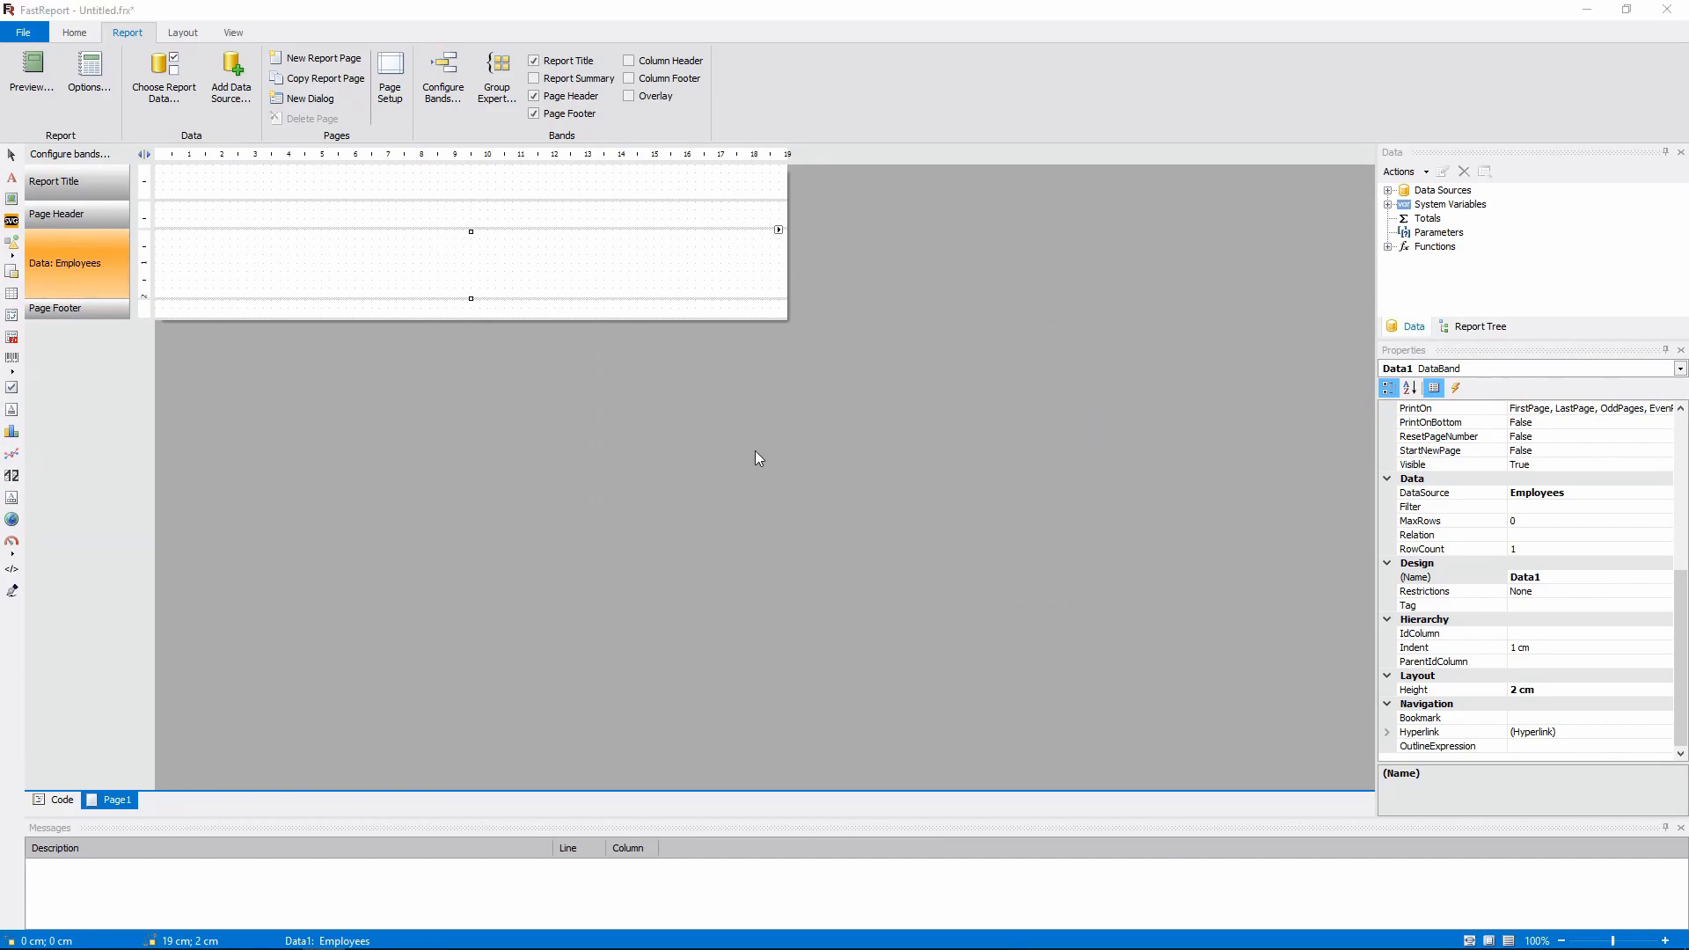
left_click(534, 96)
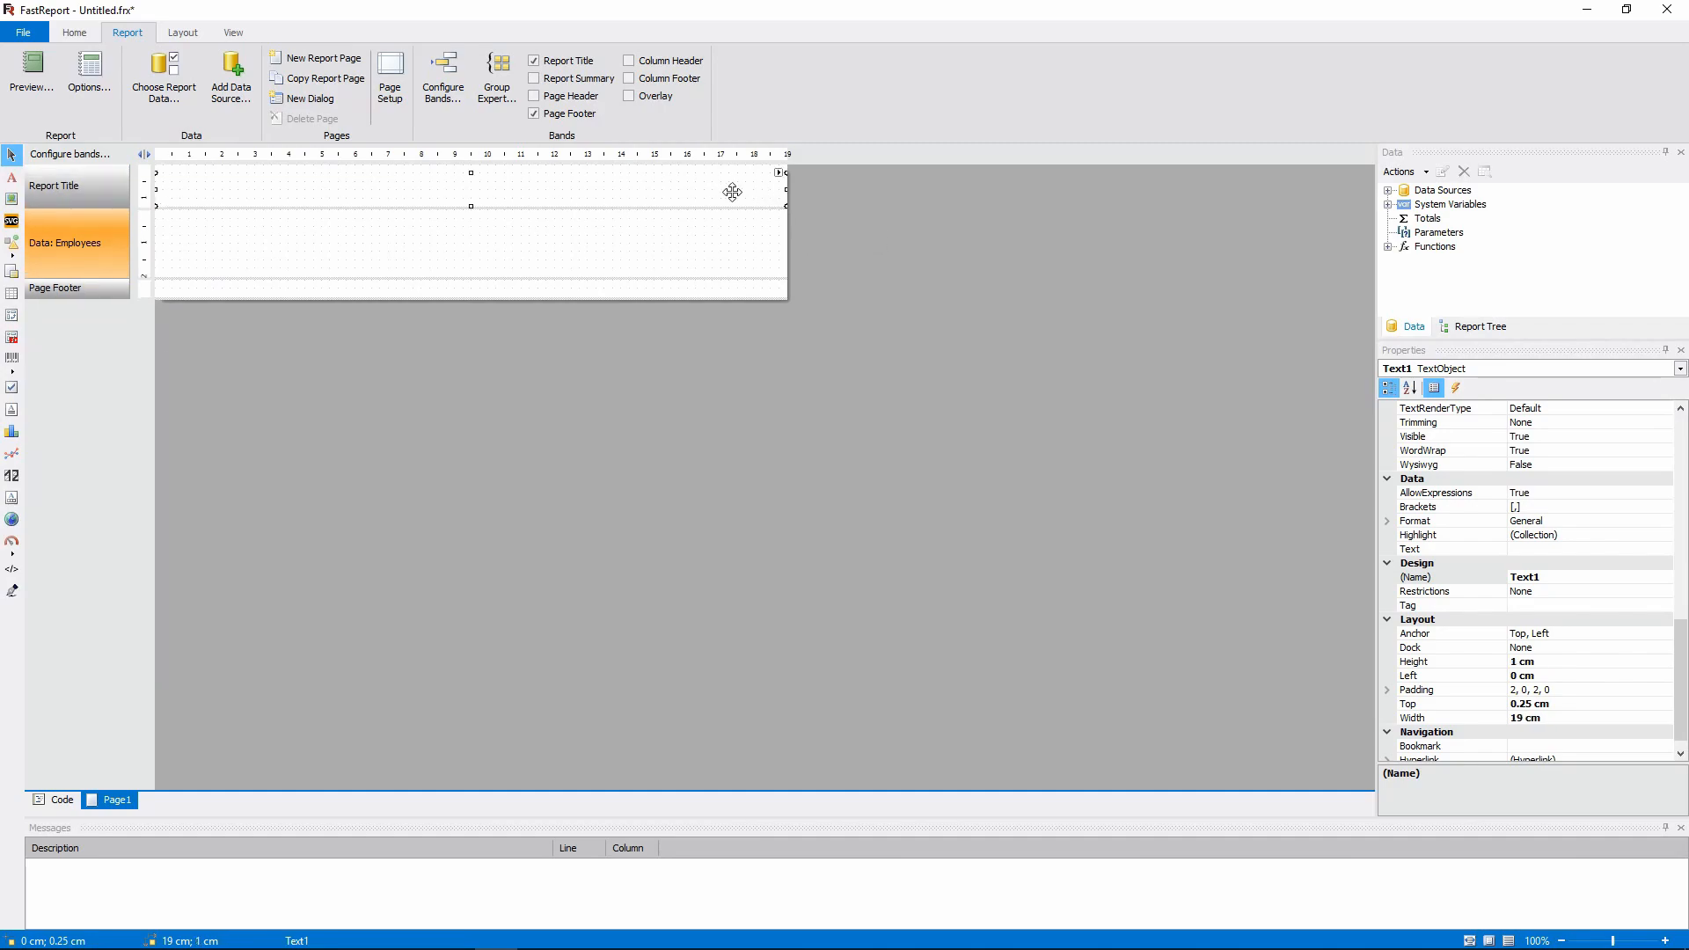
- Enter 'EMPLOYEE HIERARCHY' as the title text and format it with a larger bold font
left_click(73, 32)
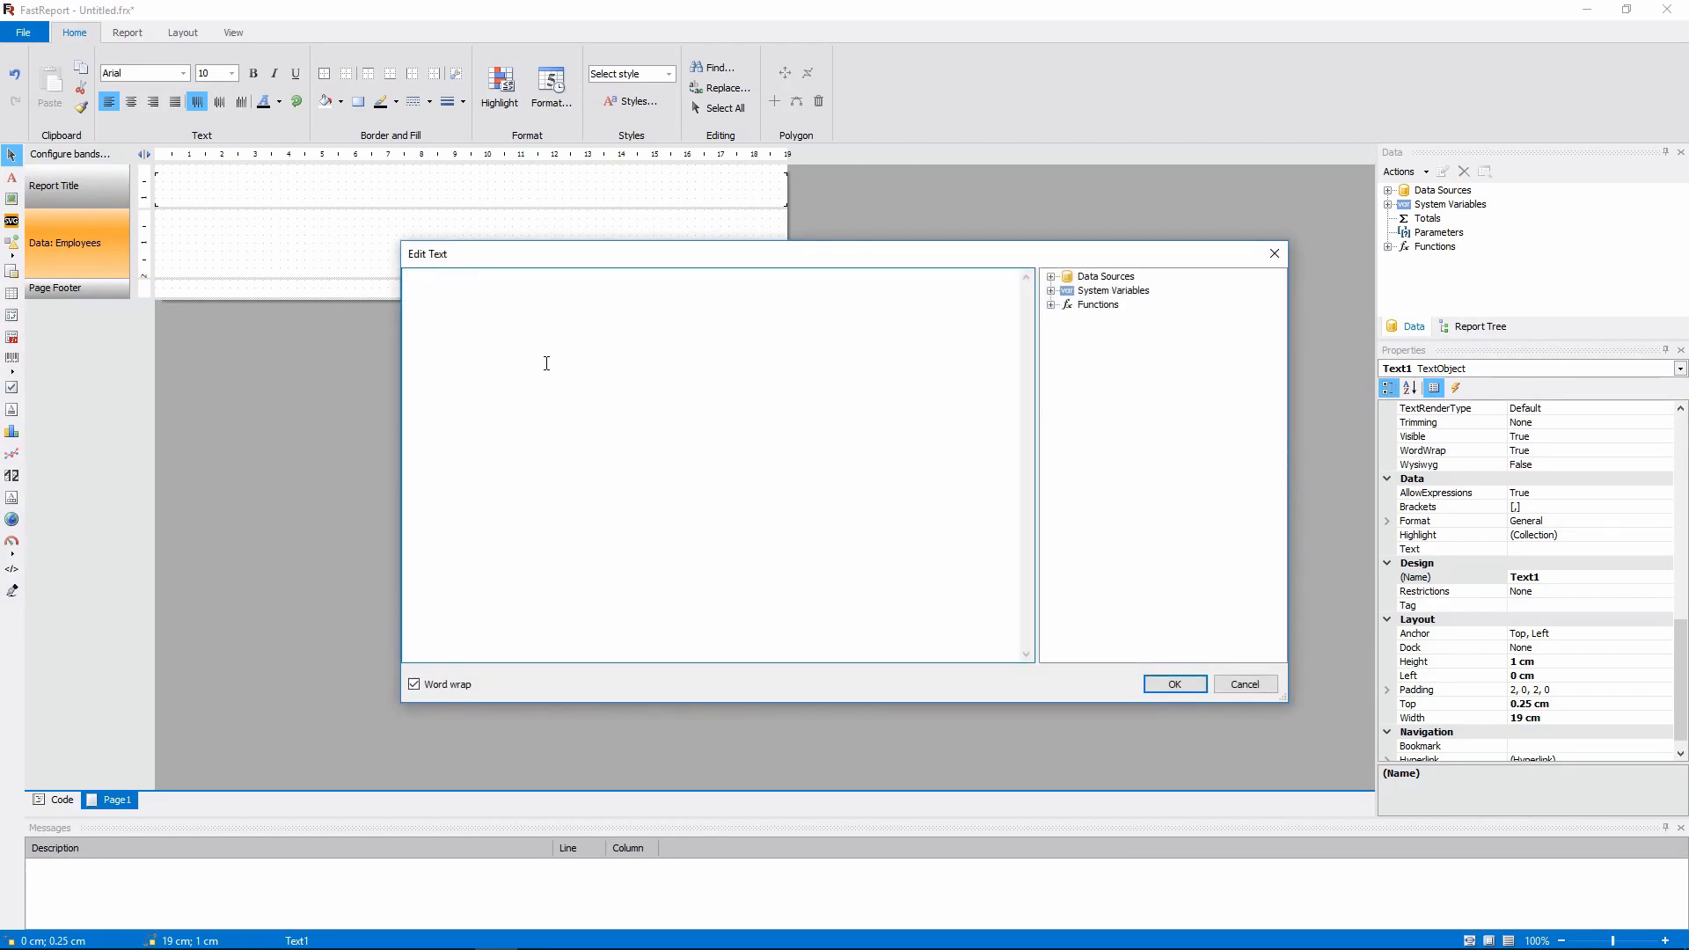
type("EMPL")
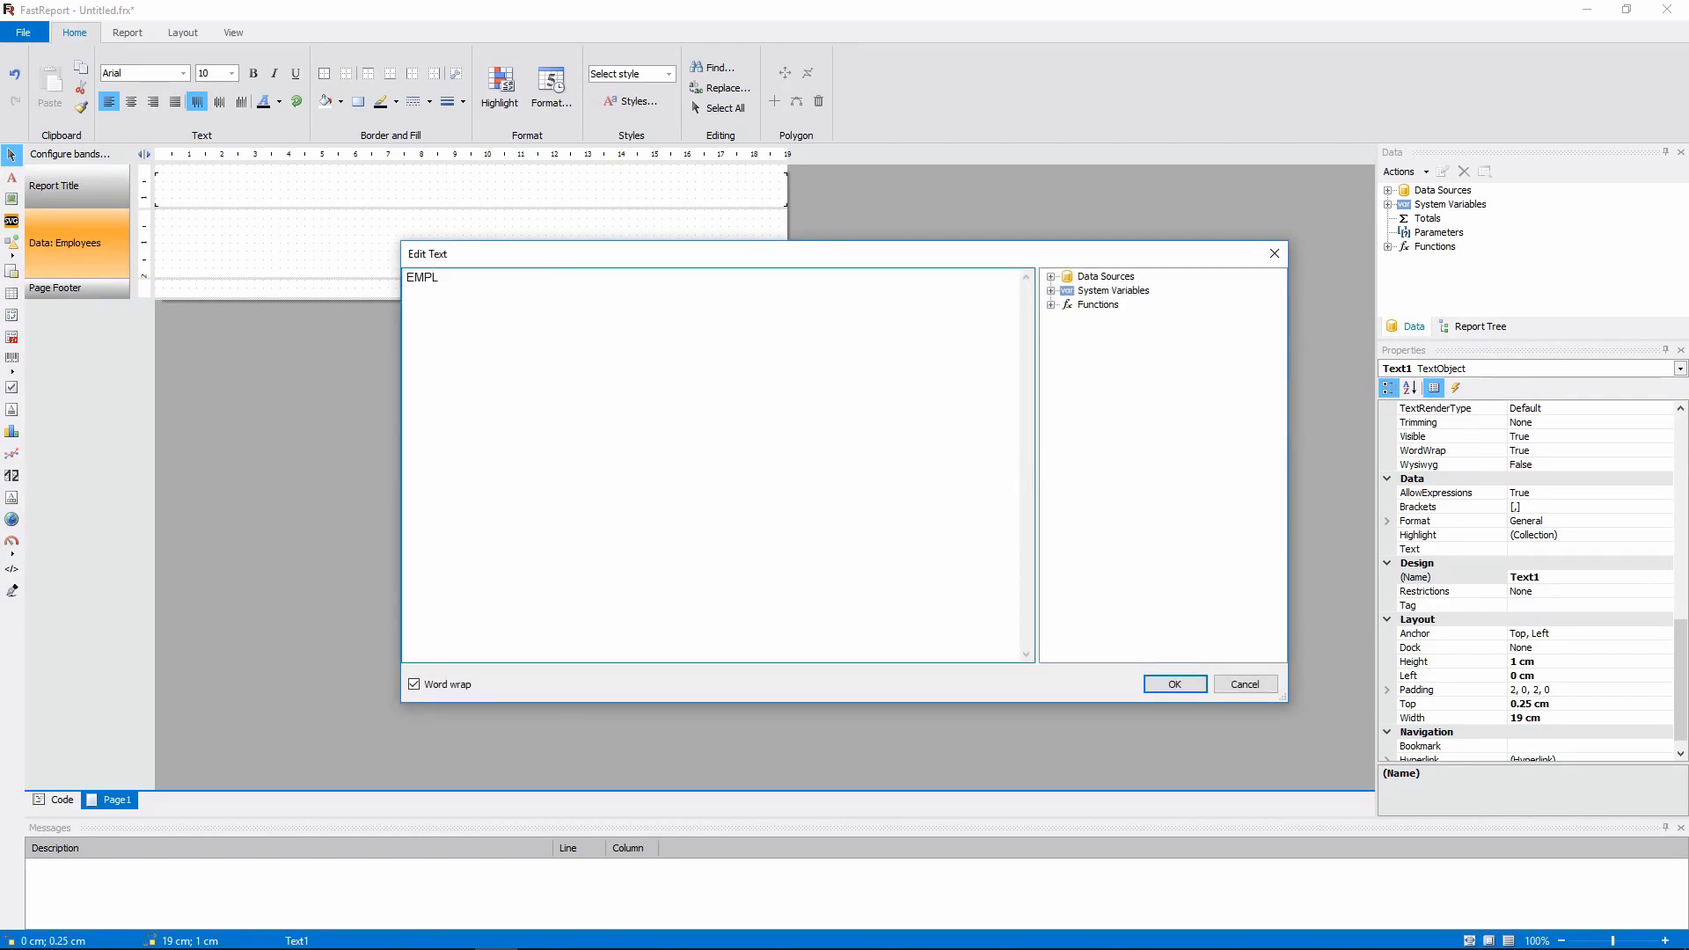
type("OYEE HI")
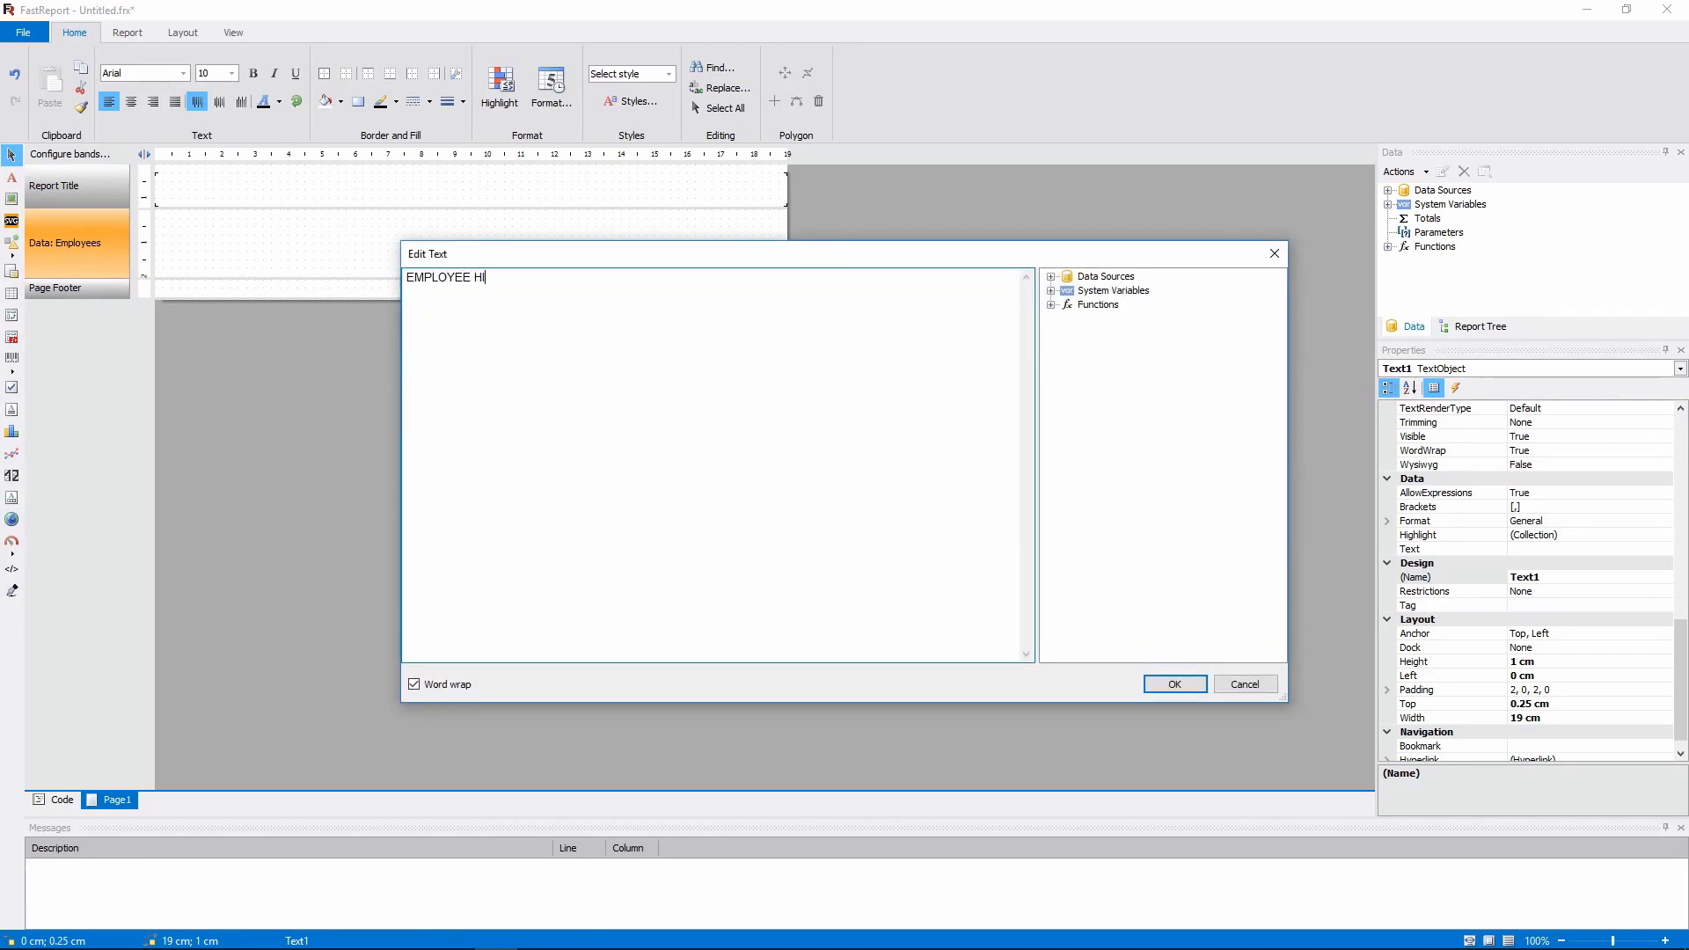
type("ERARCHY")
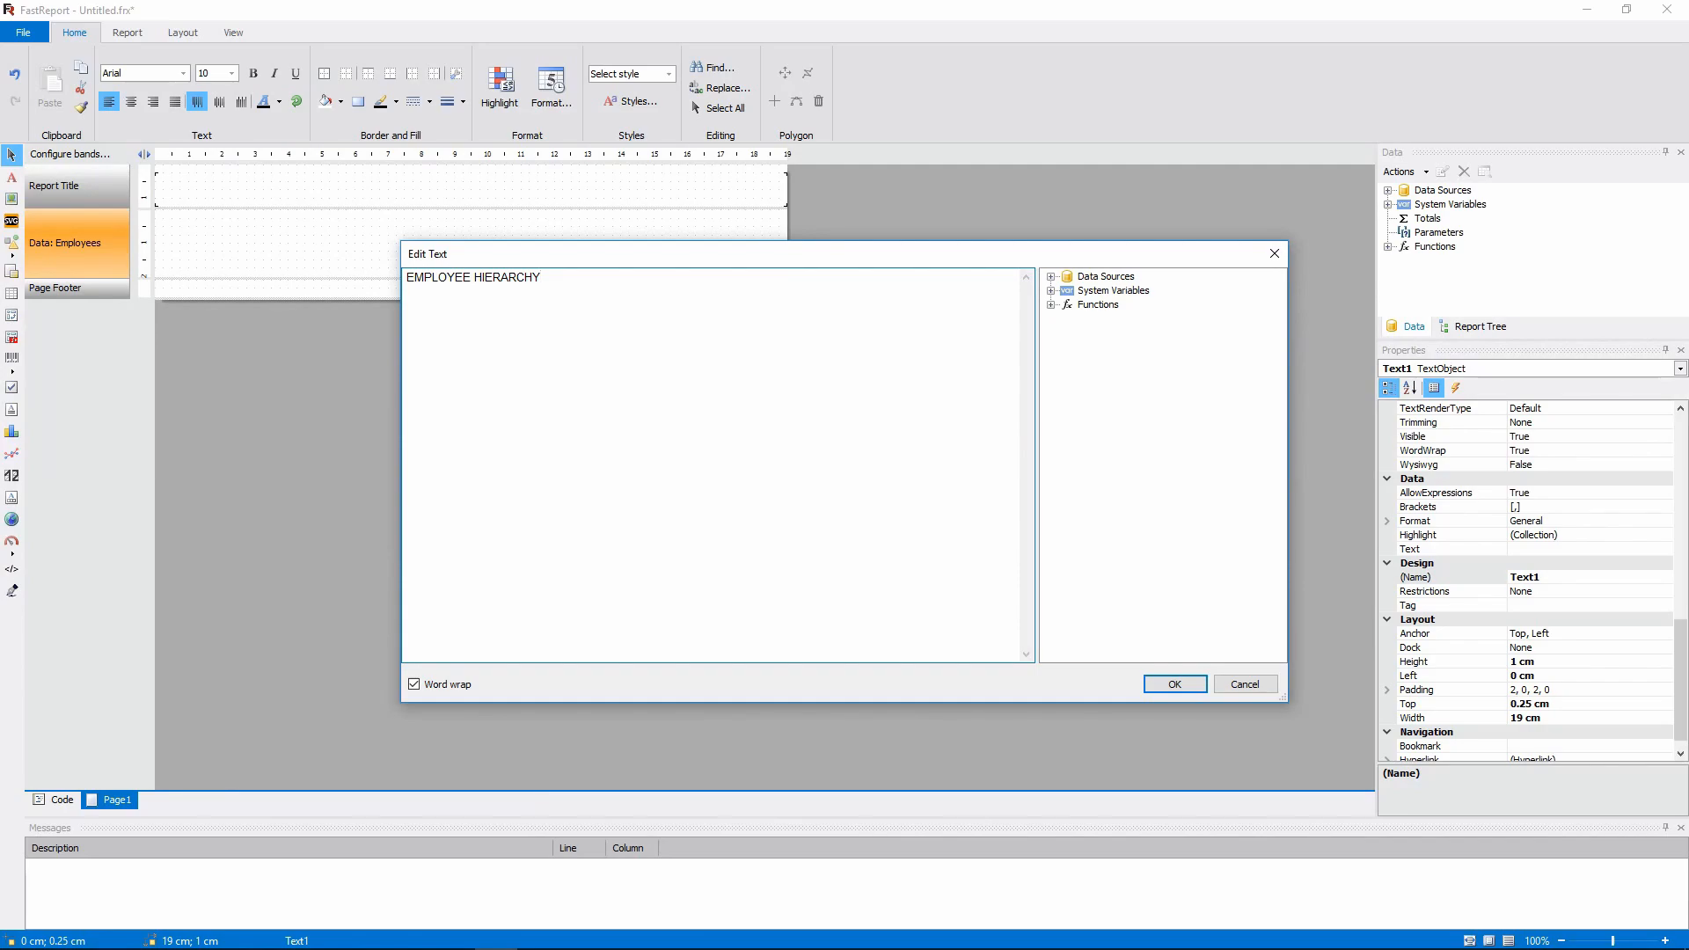
left_click(1173, 682)
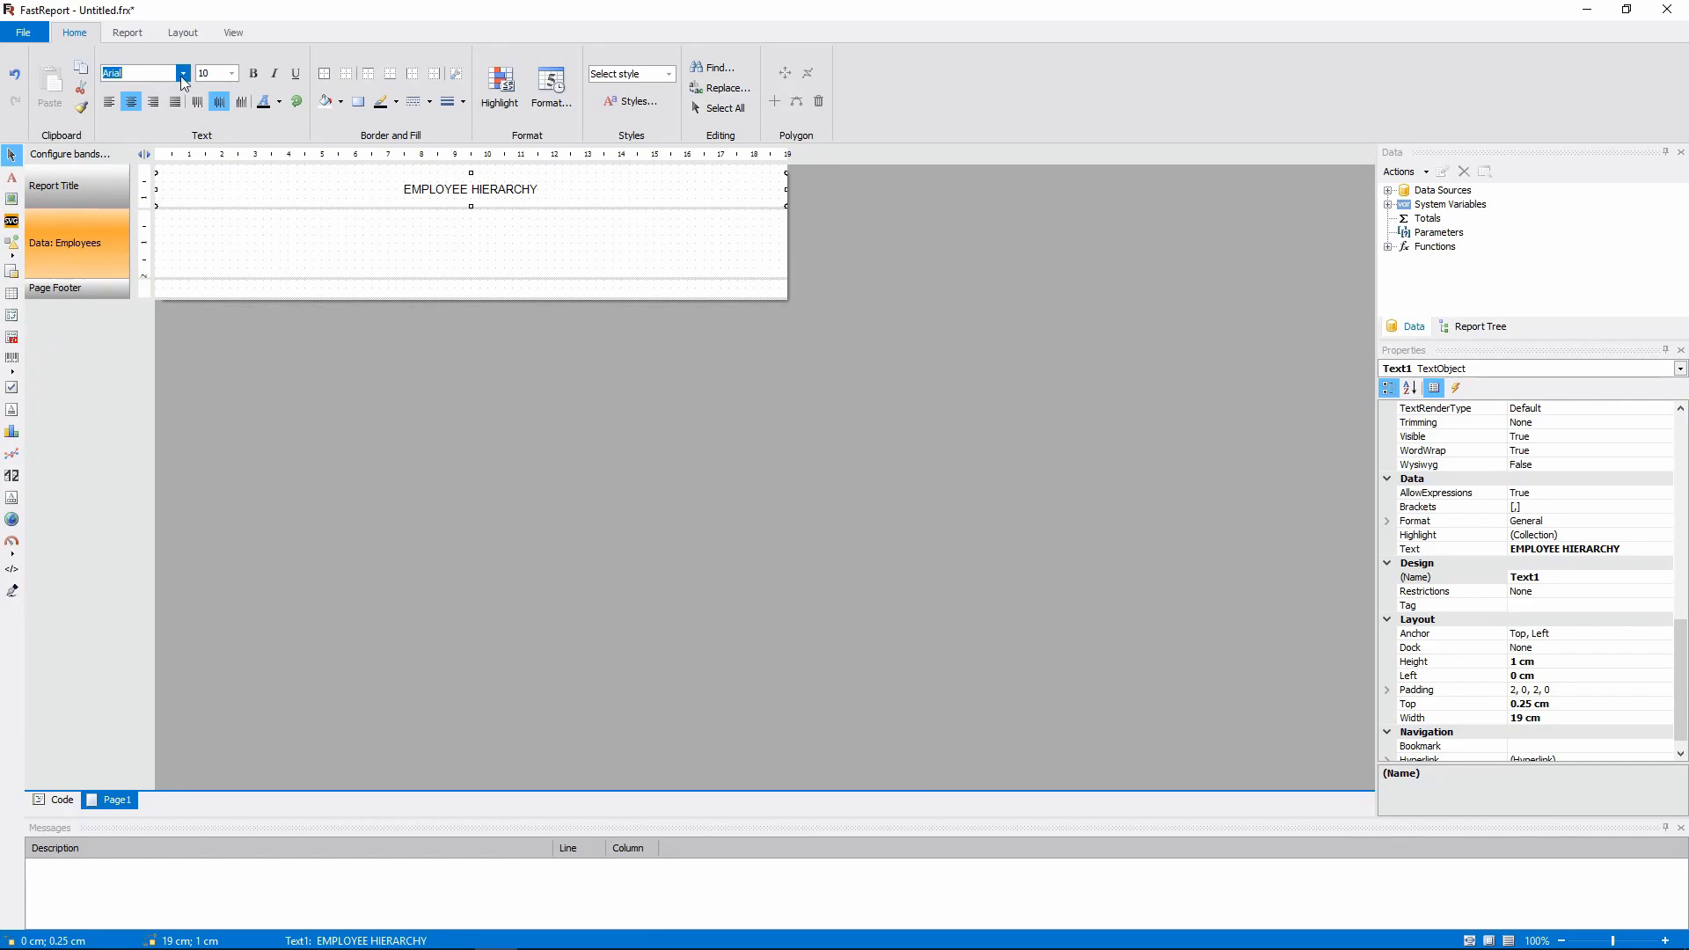
left_click(138, 73)
type("14")
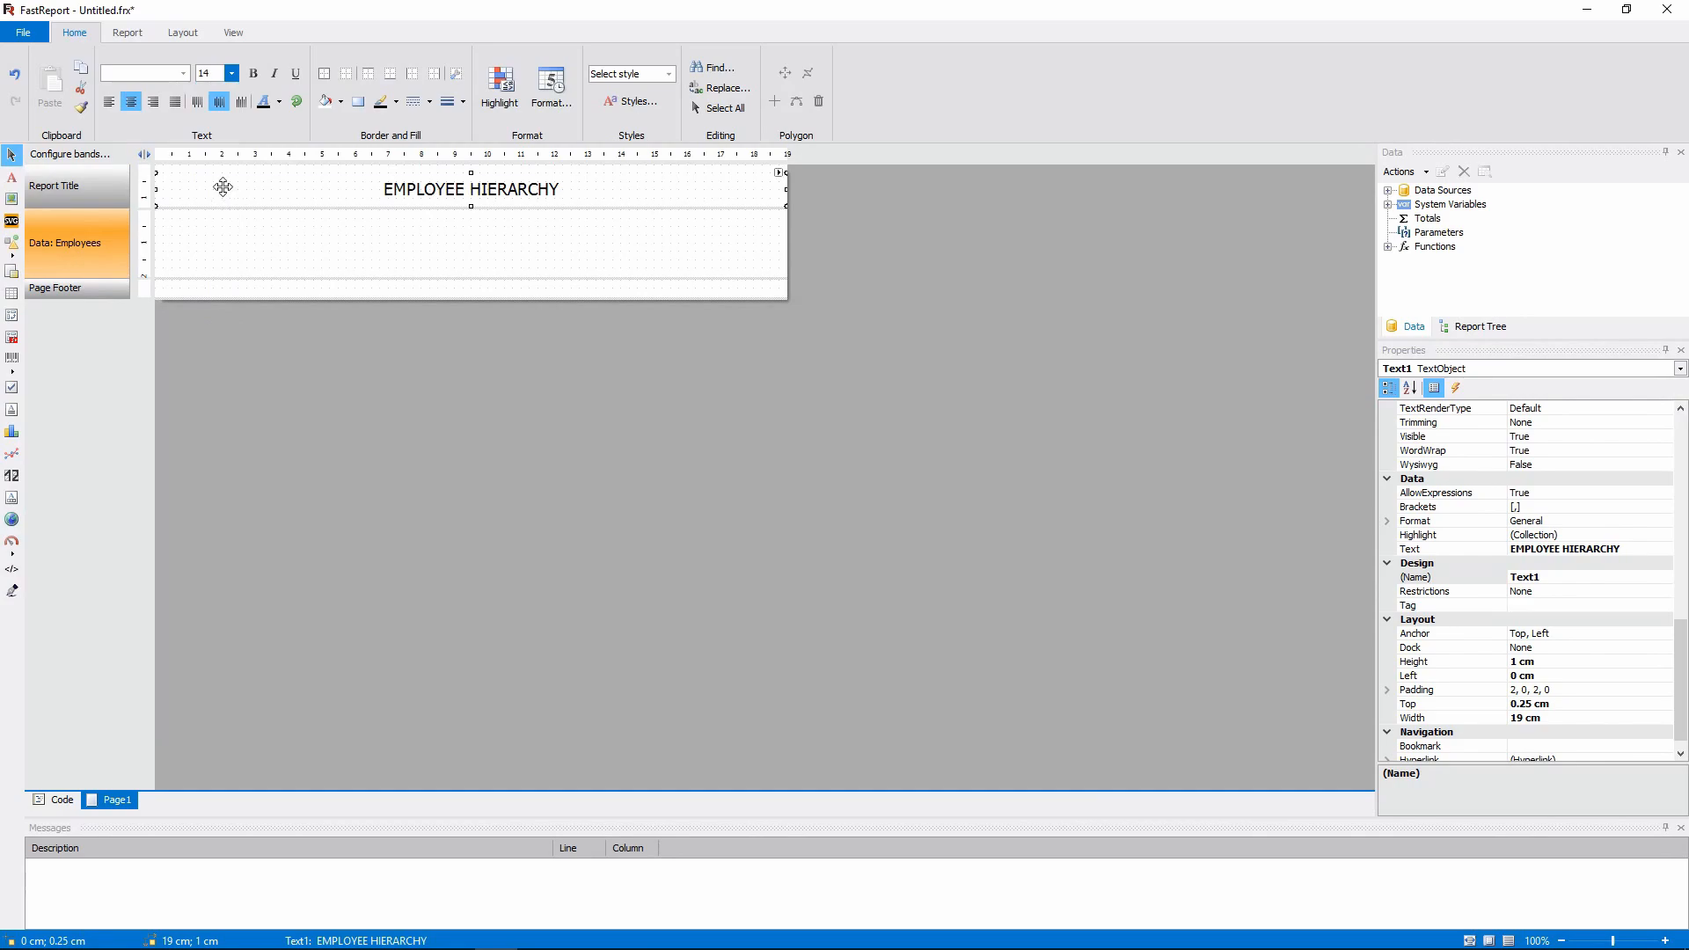
left_click(253, 73)
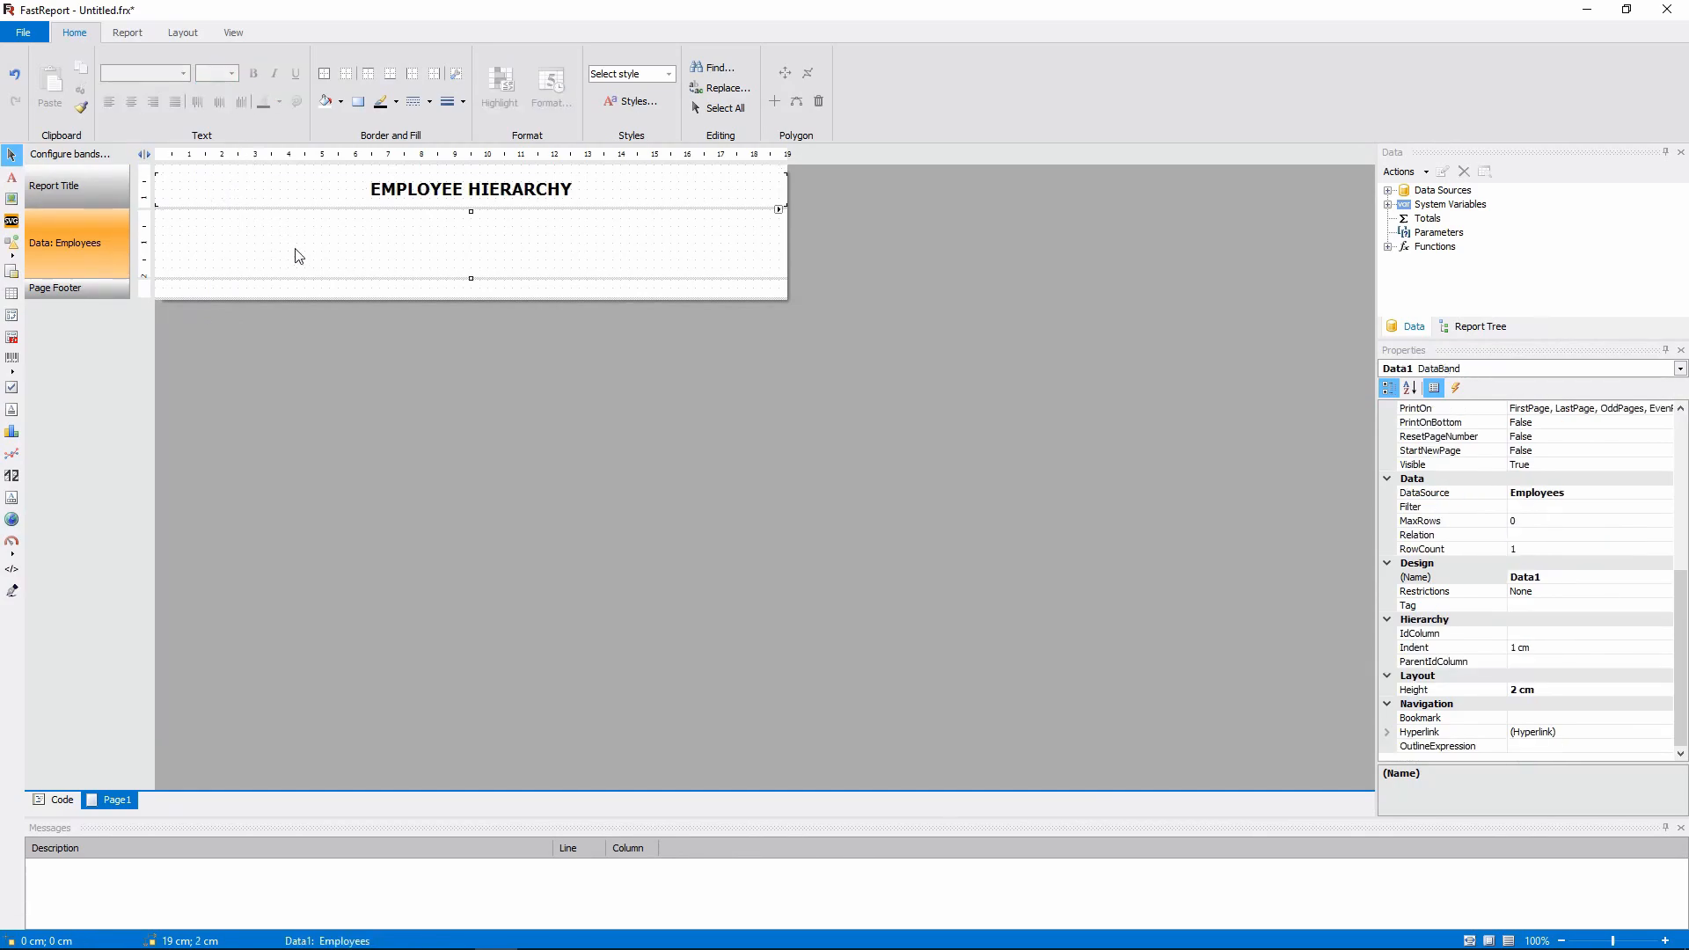
mouse_move(388, 417)
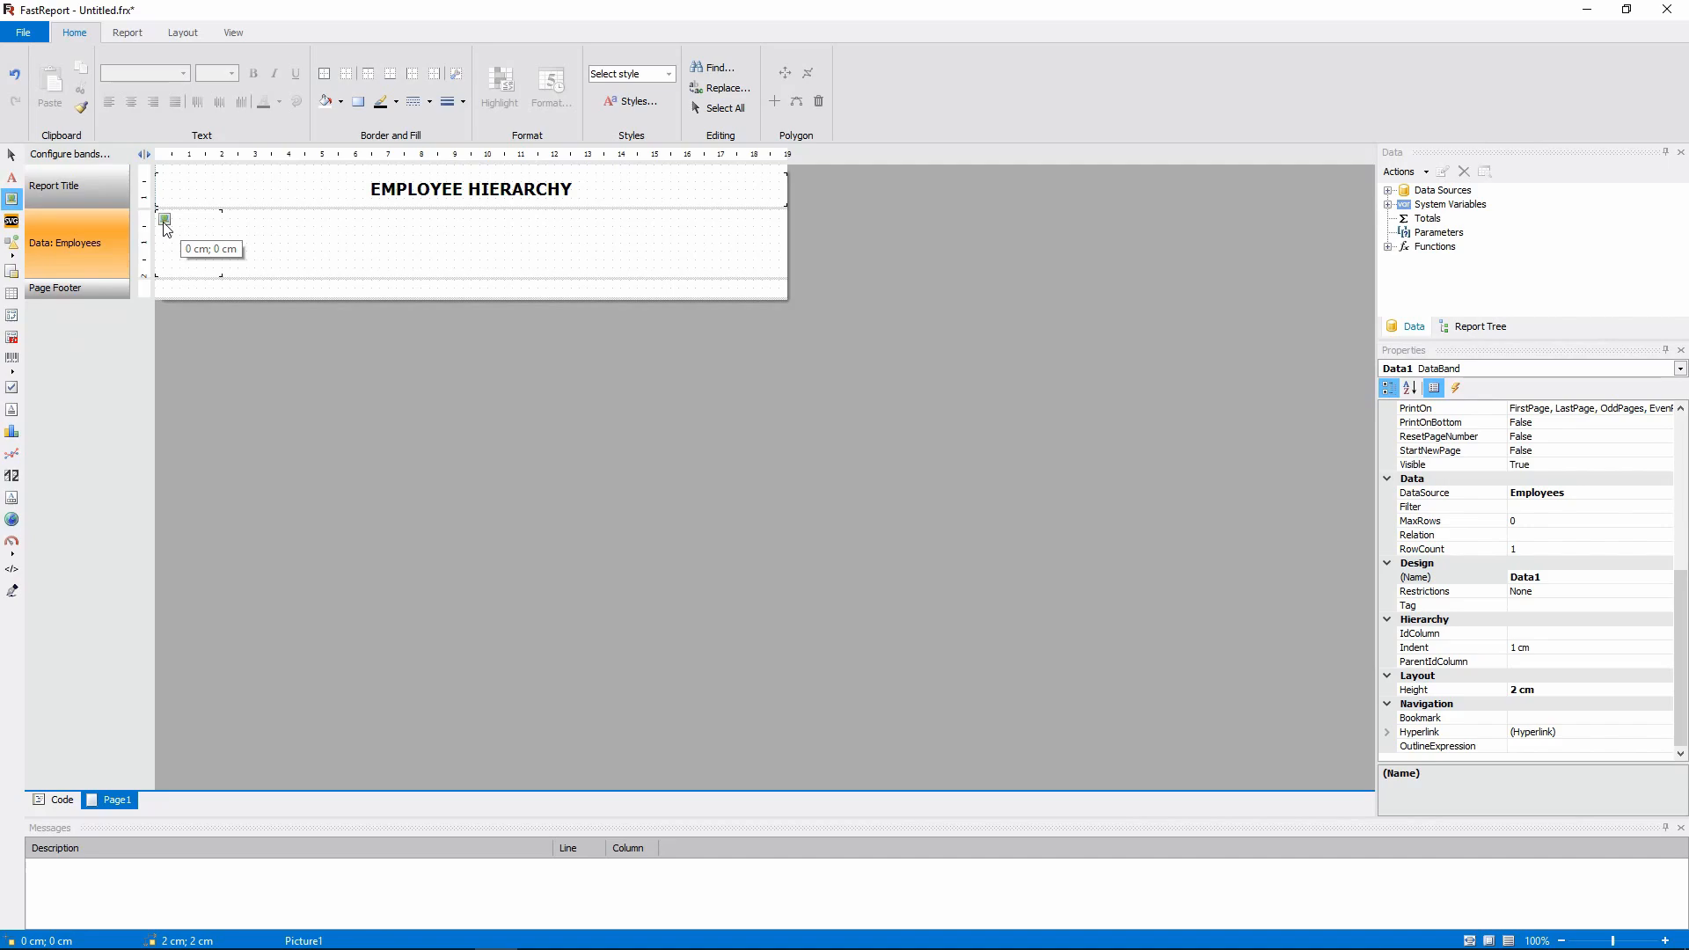
- Draw a roughly 2.5×2.25 cm picture in the data band bound to Employees.Photo
left_click_drag(164, 220, 231, 288)
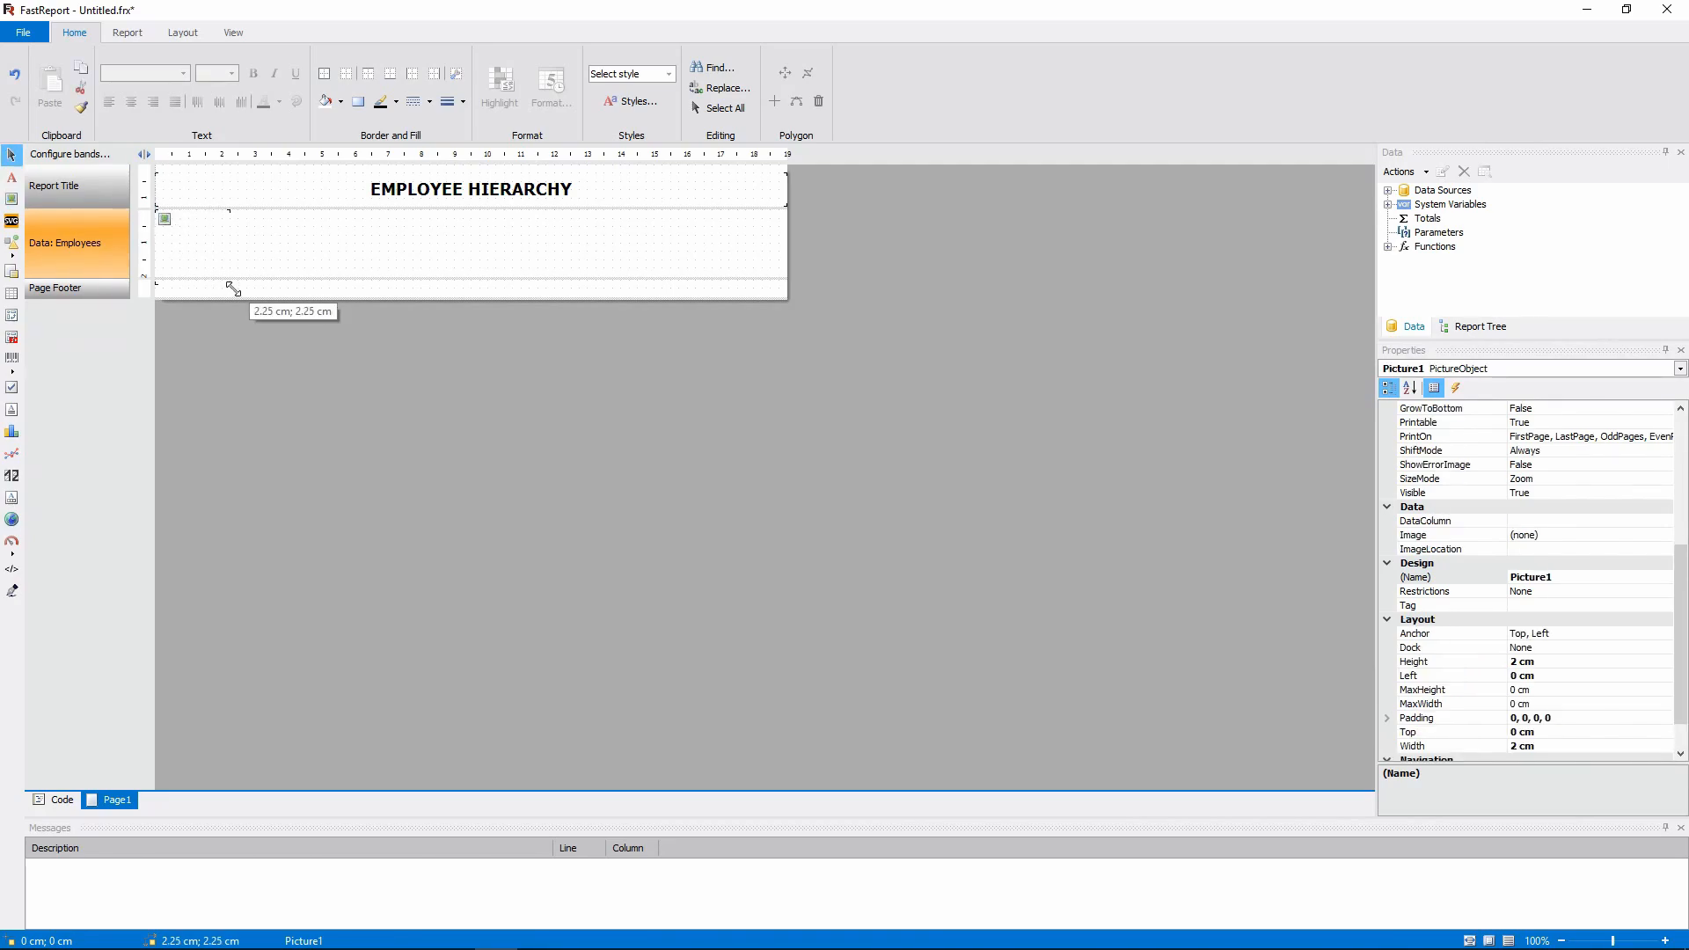
left_click_drag(232, 287, 215, 258)
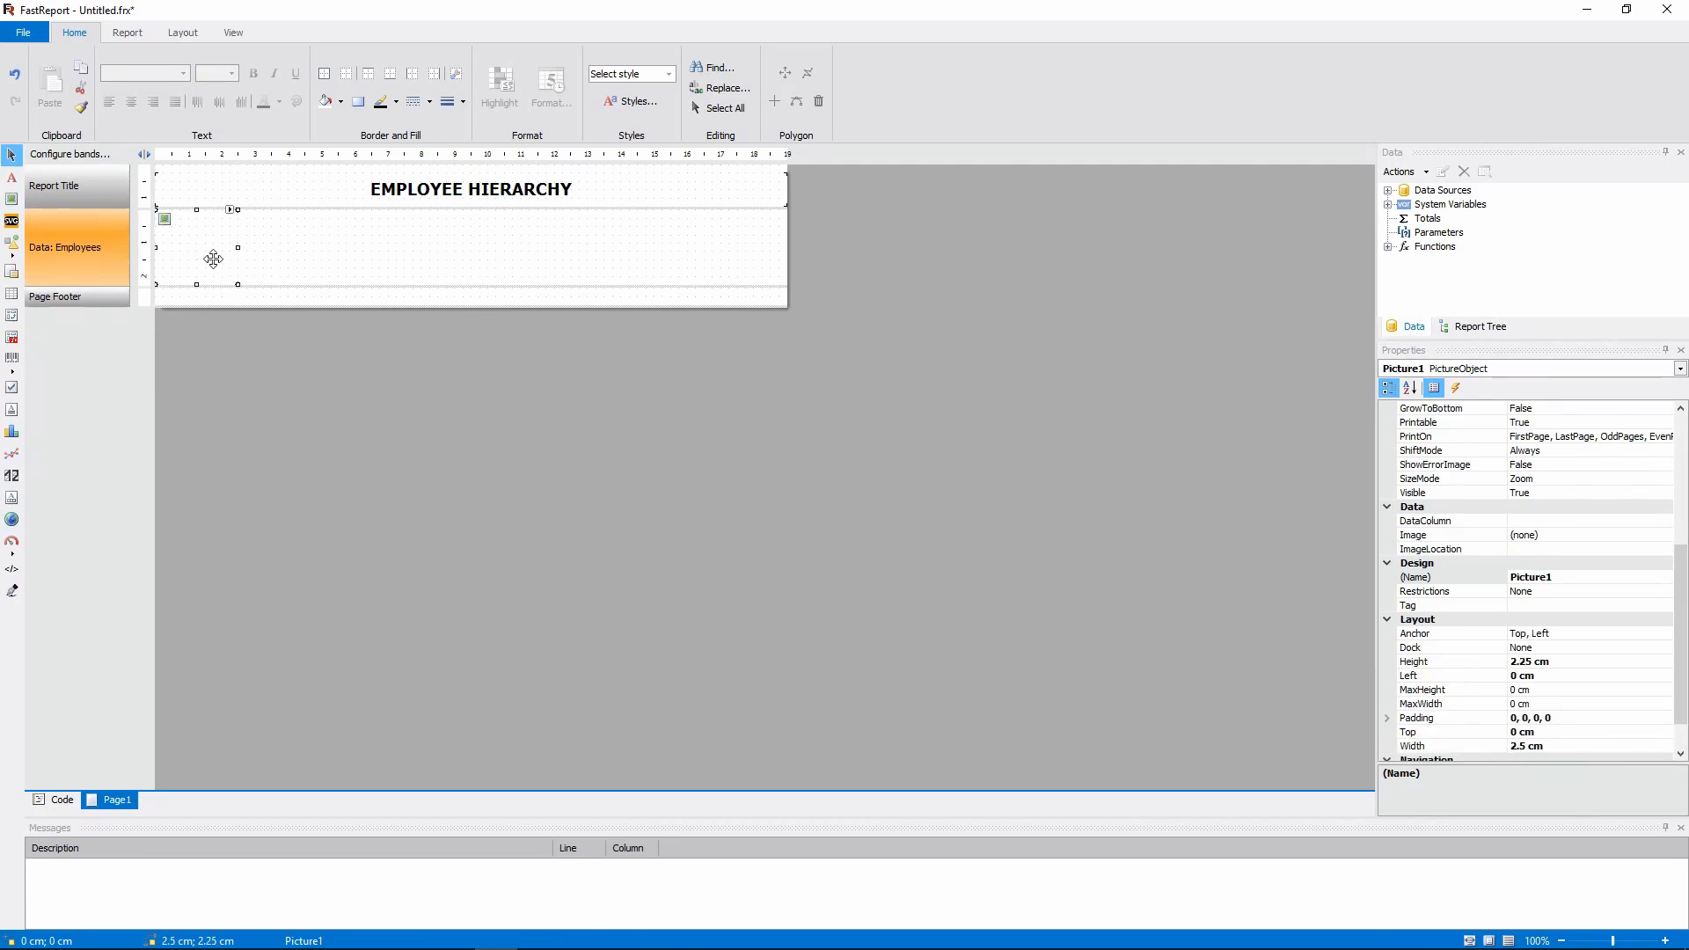
double_click(212, 259)
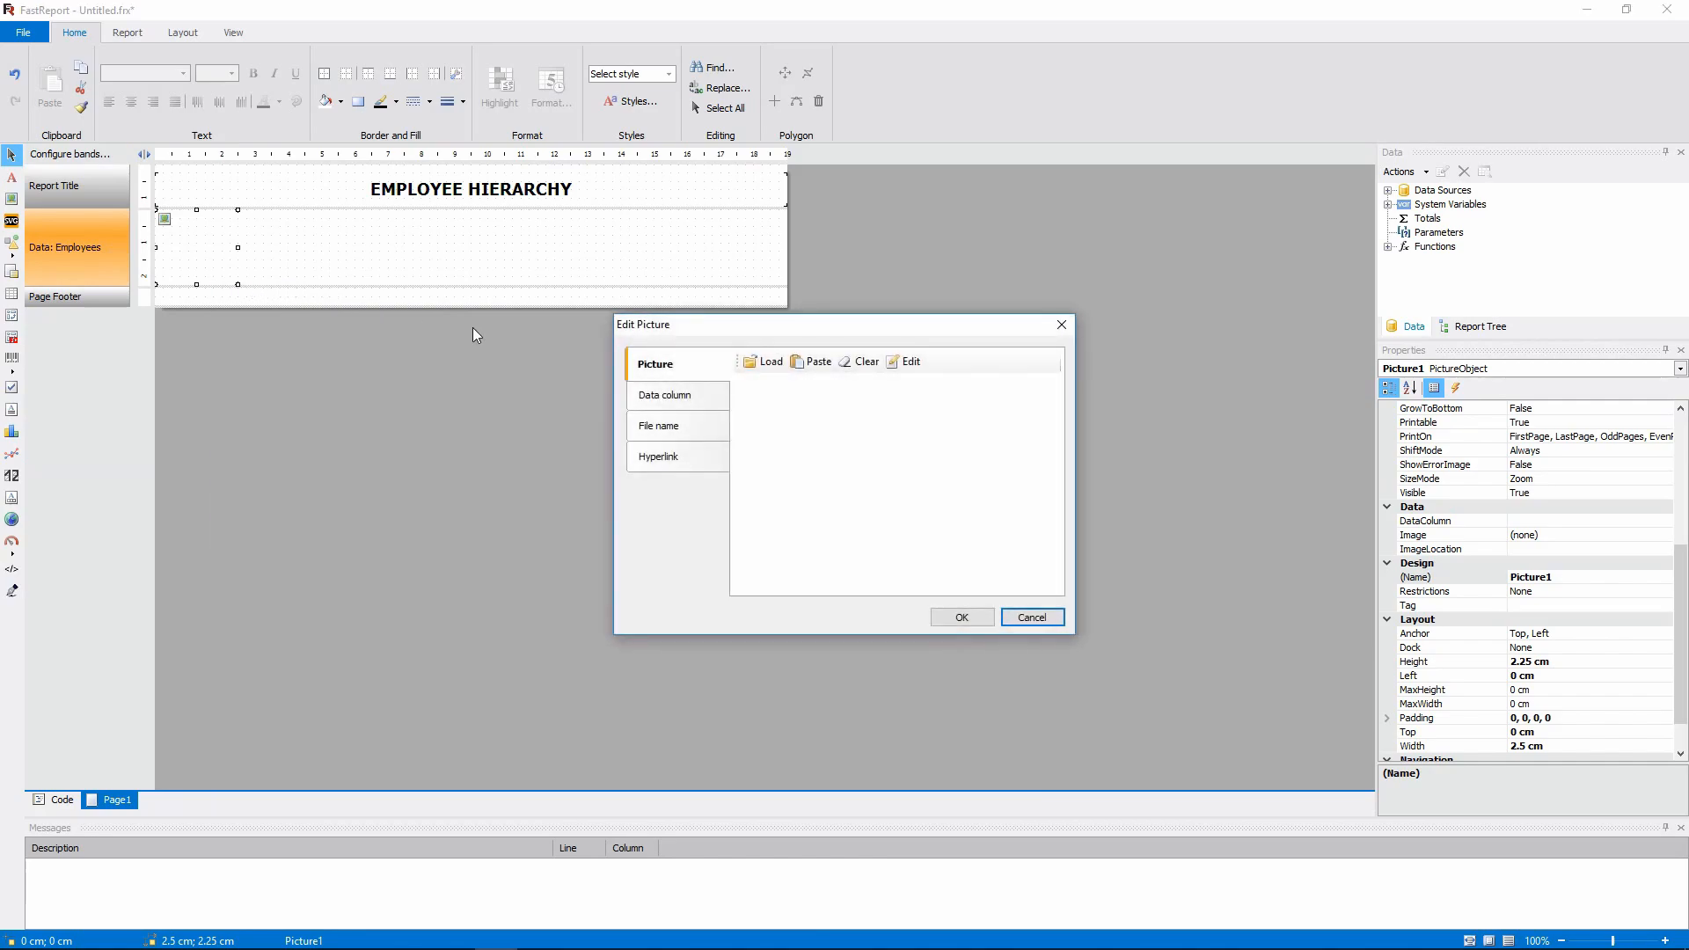
left_click(665, 394)
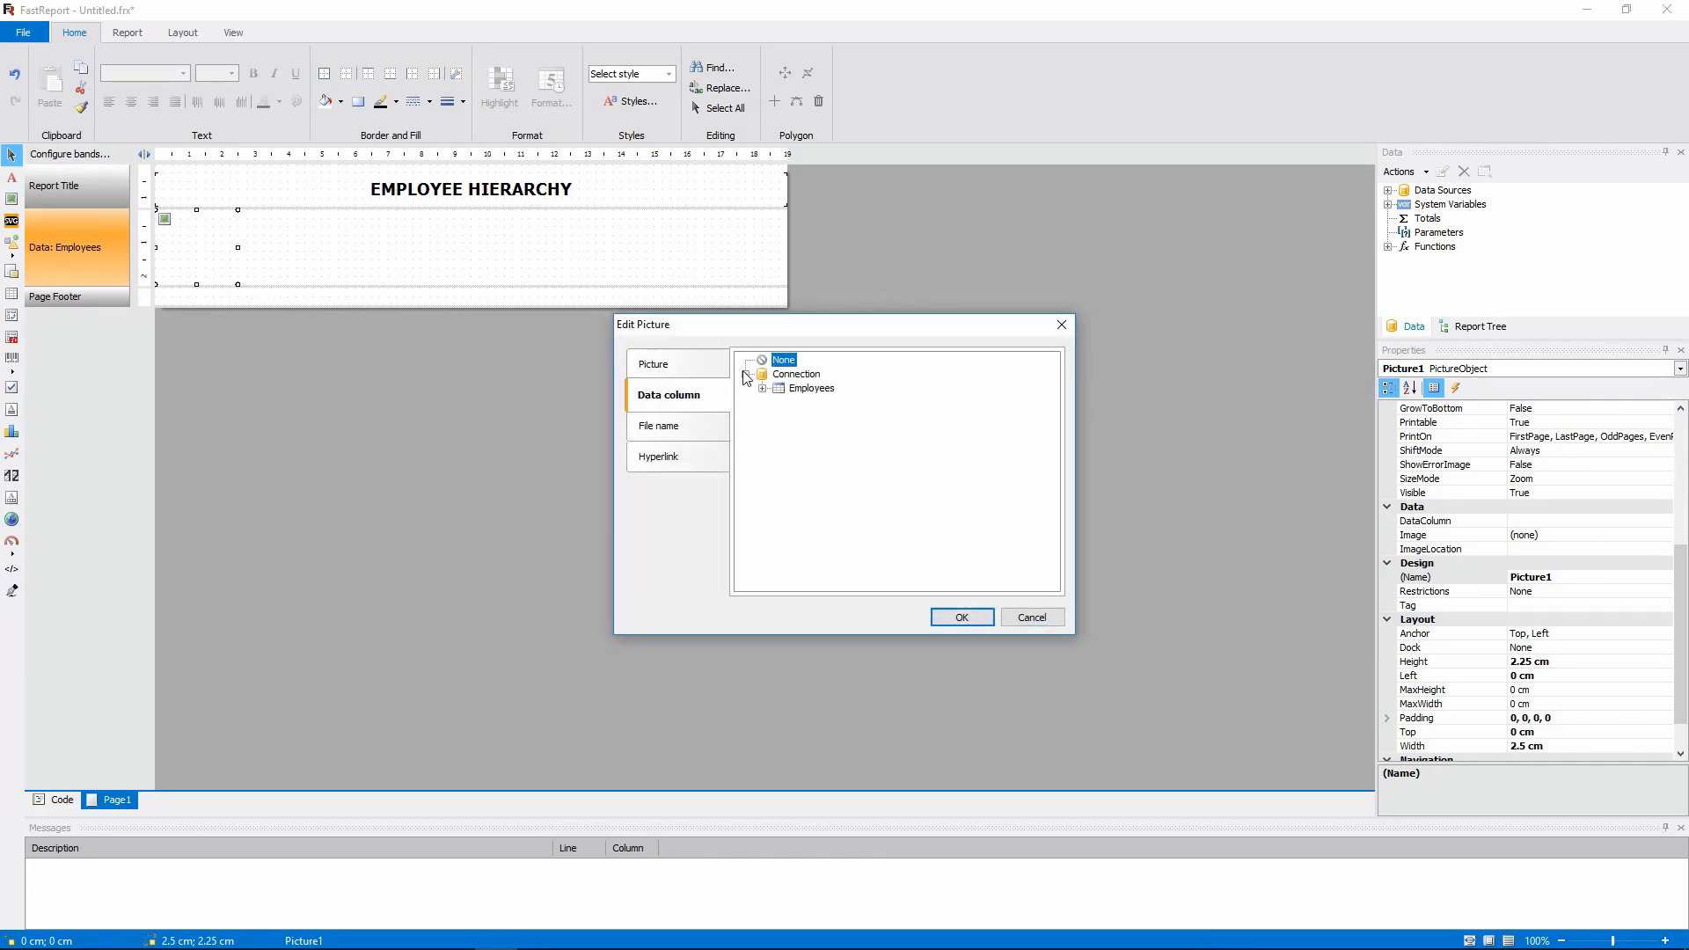
left_click(763, 388)
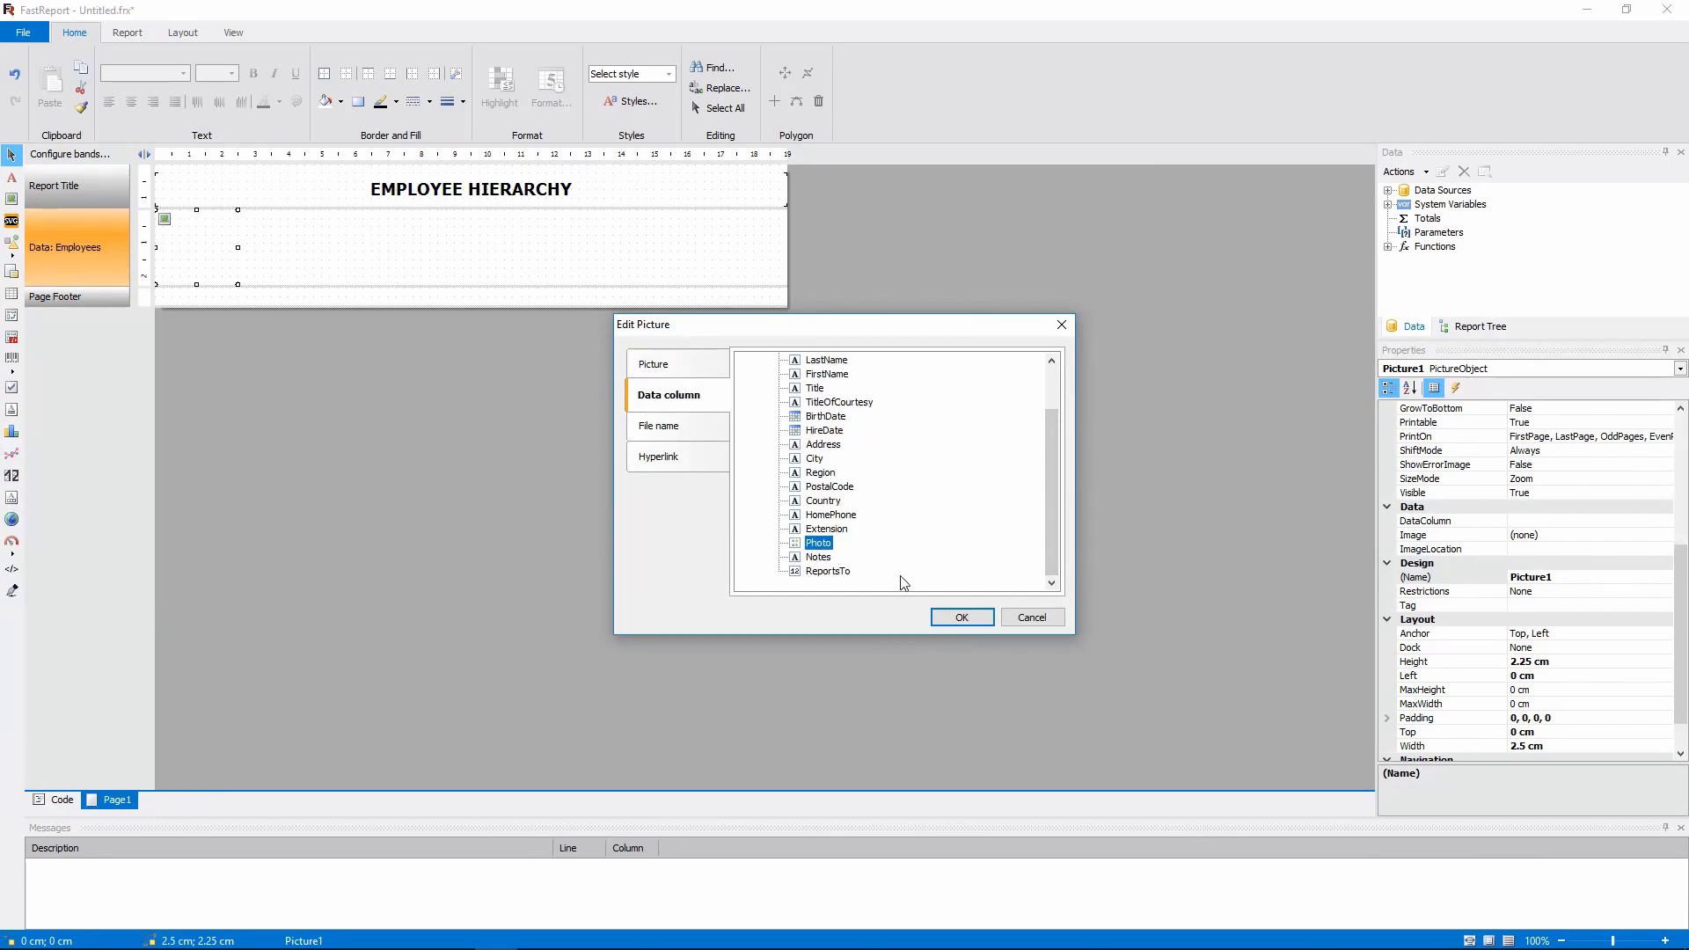
left_click(960, 615)
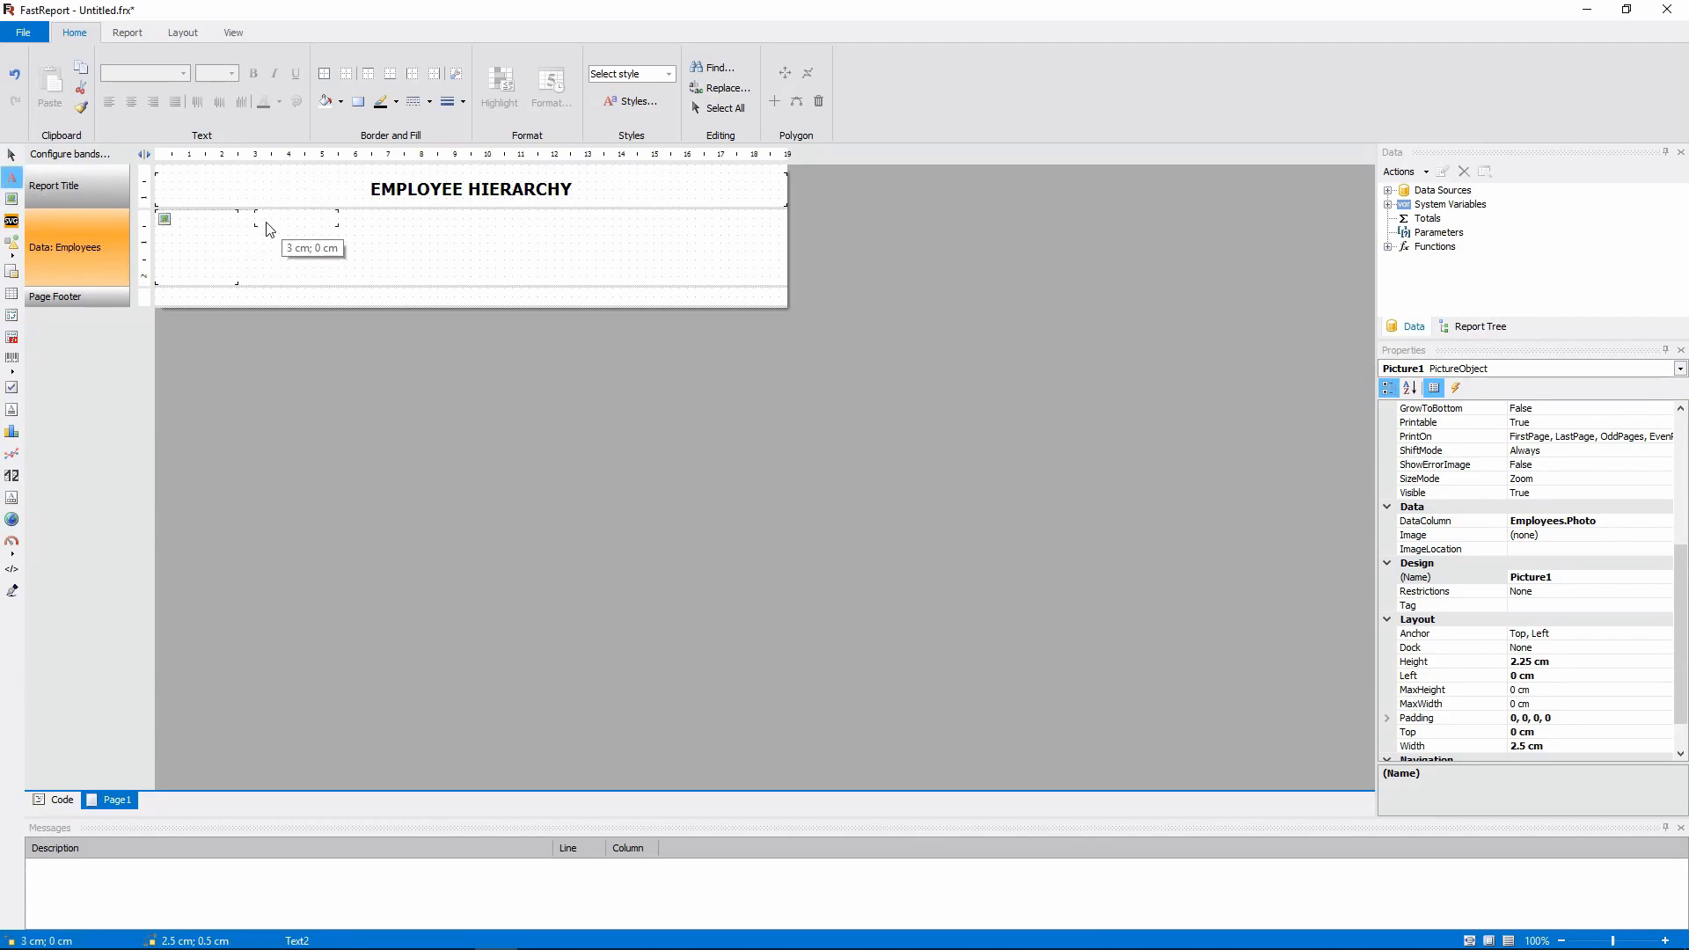
mouse_move(253, 245)
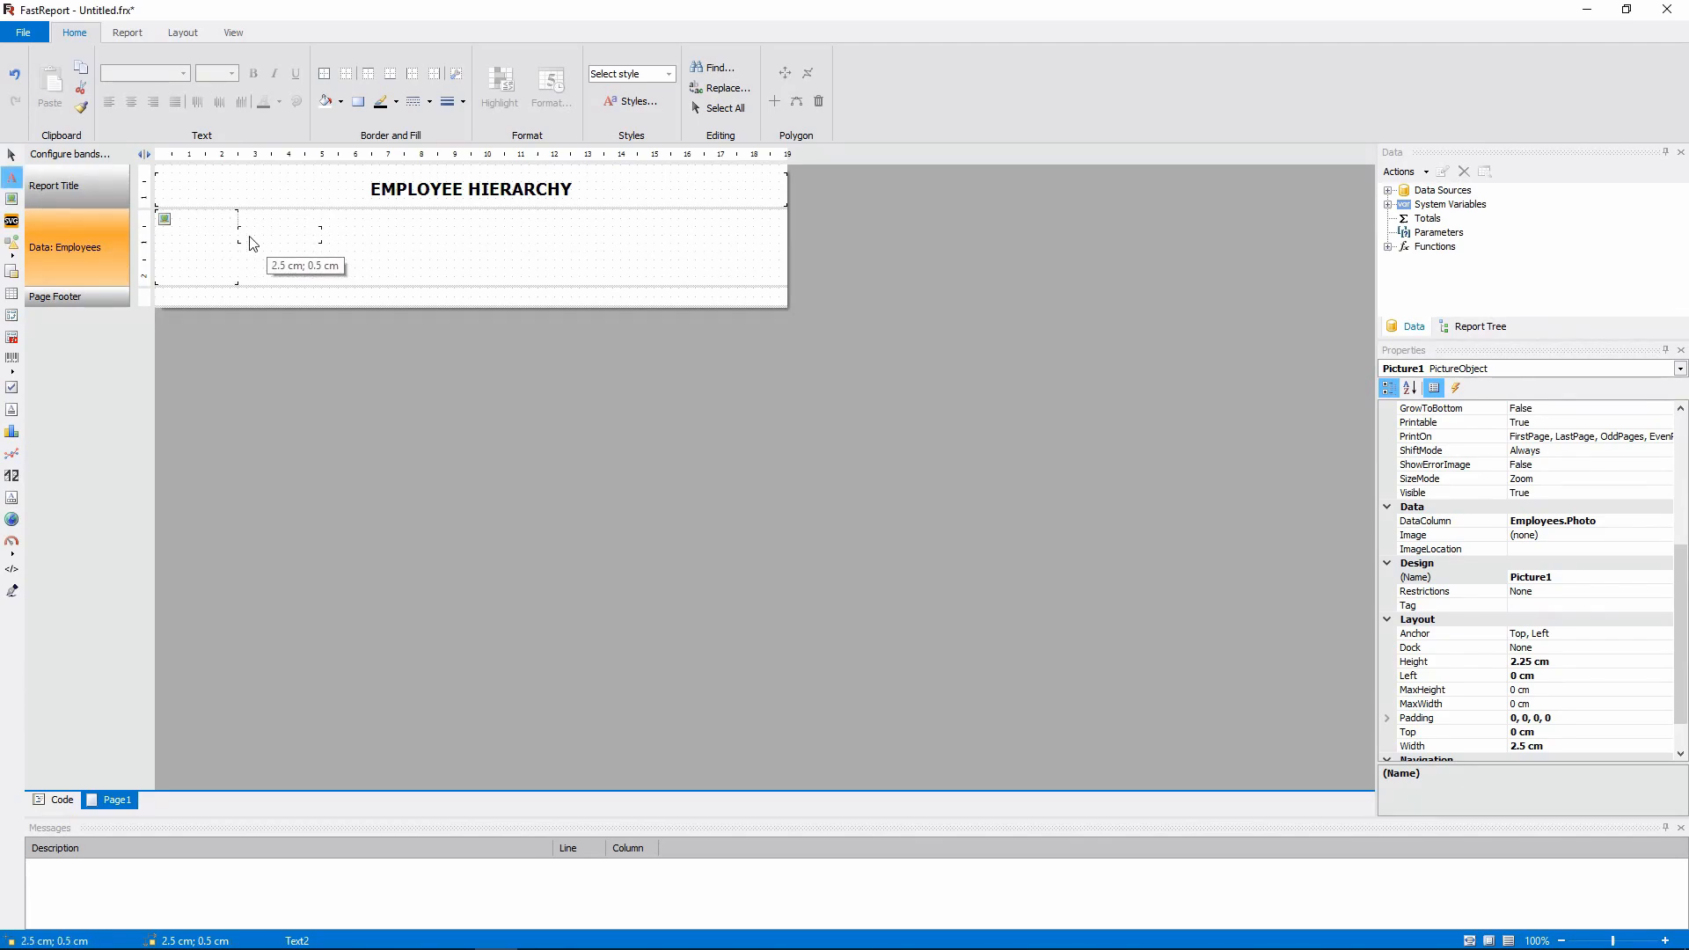
- Add a size 10 text beside the photo showing Employees FirstName and LastName
left_click(255, 234)
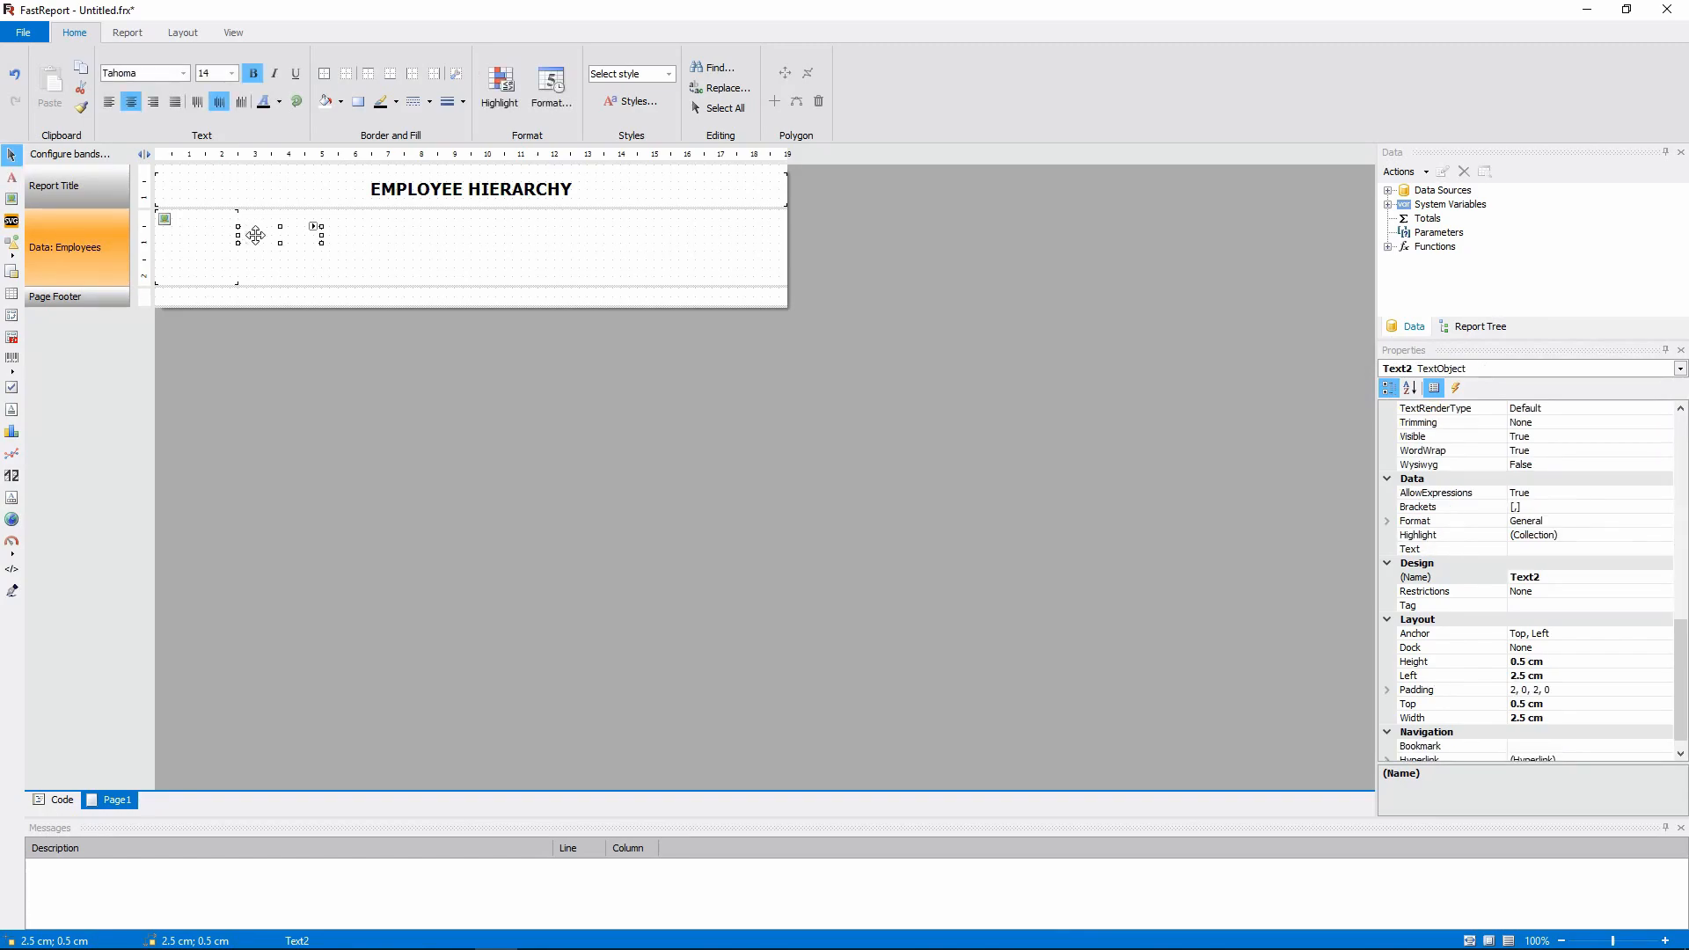
left_click(230, 73)
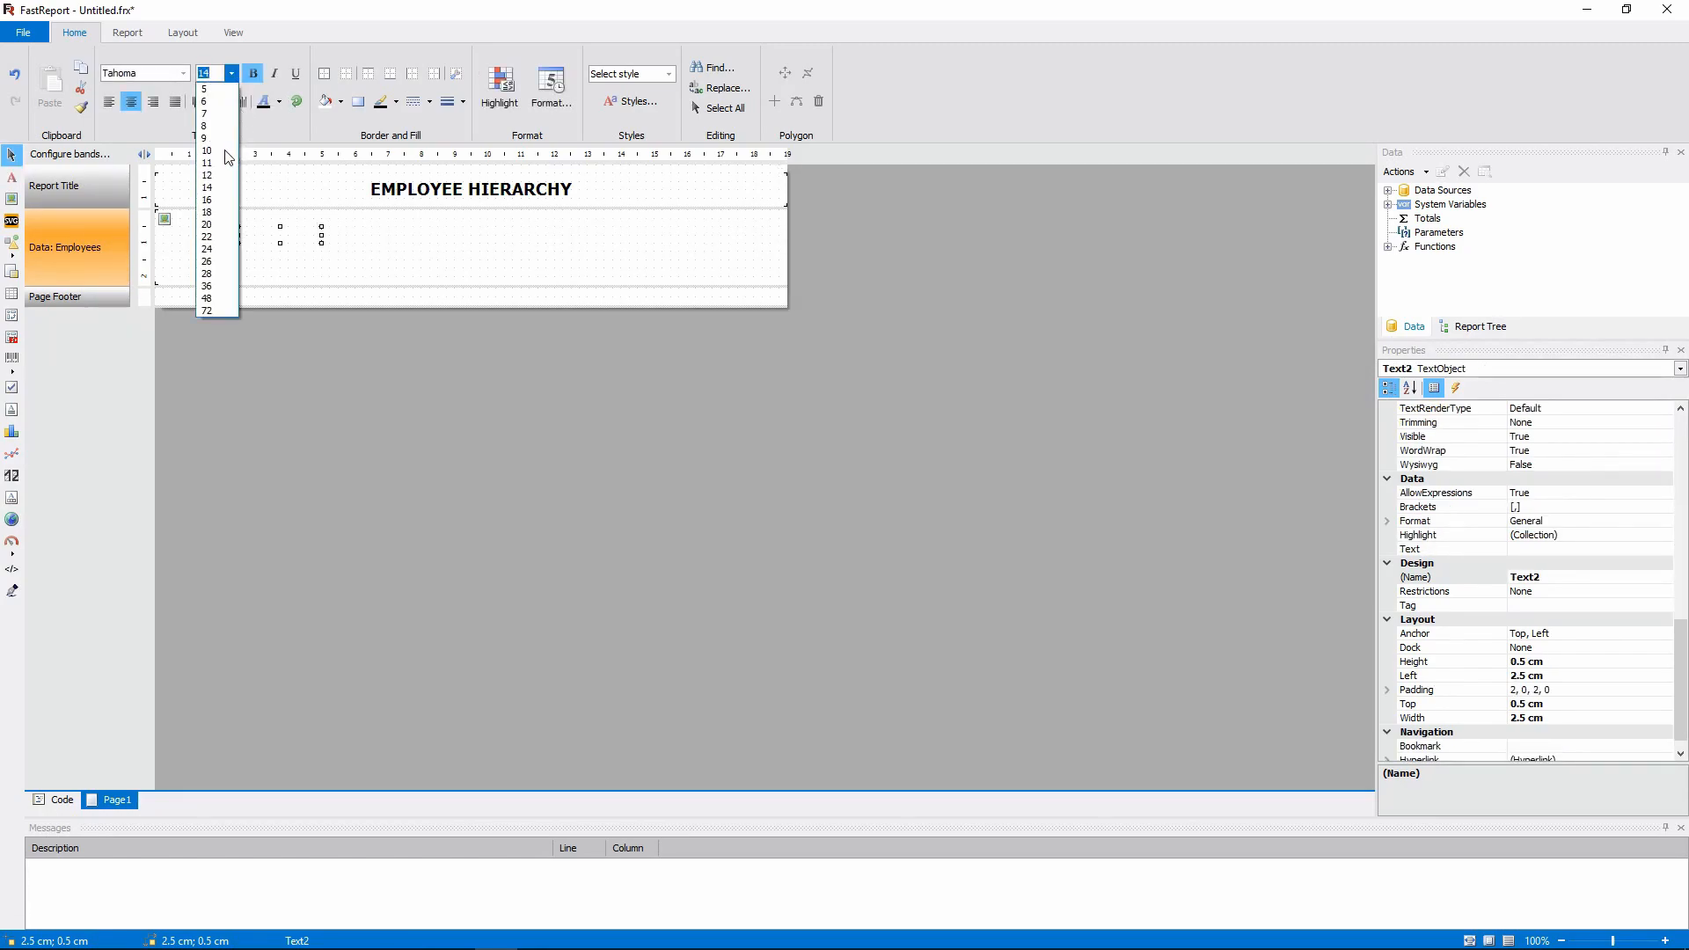
left_click(205, 152)
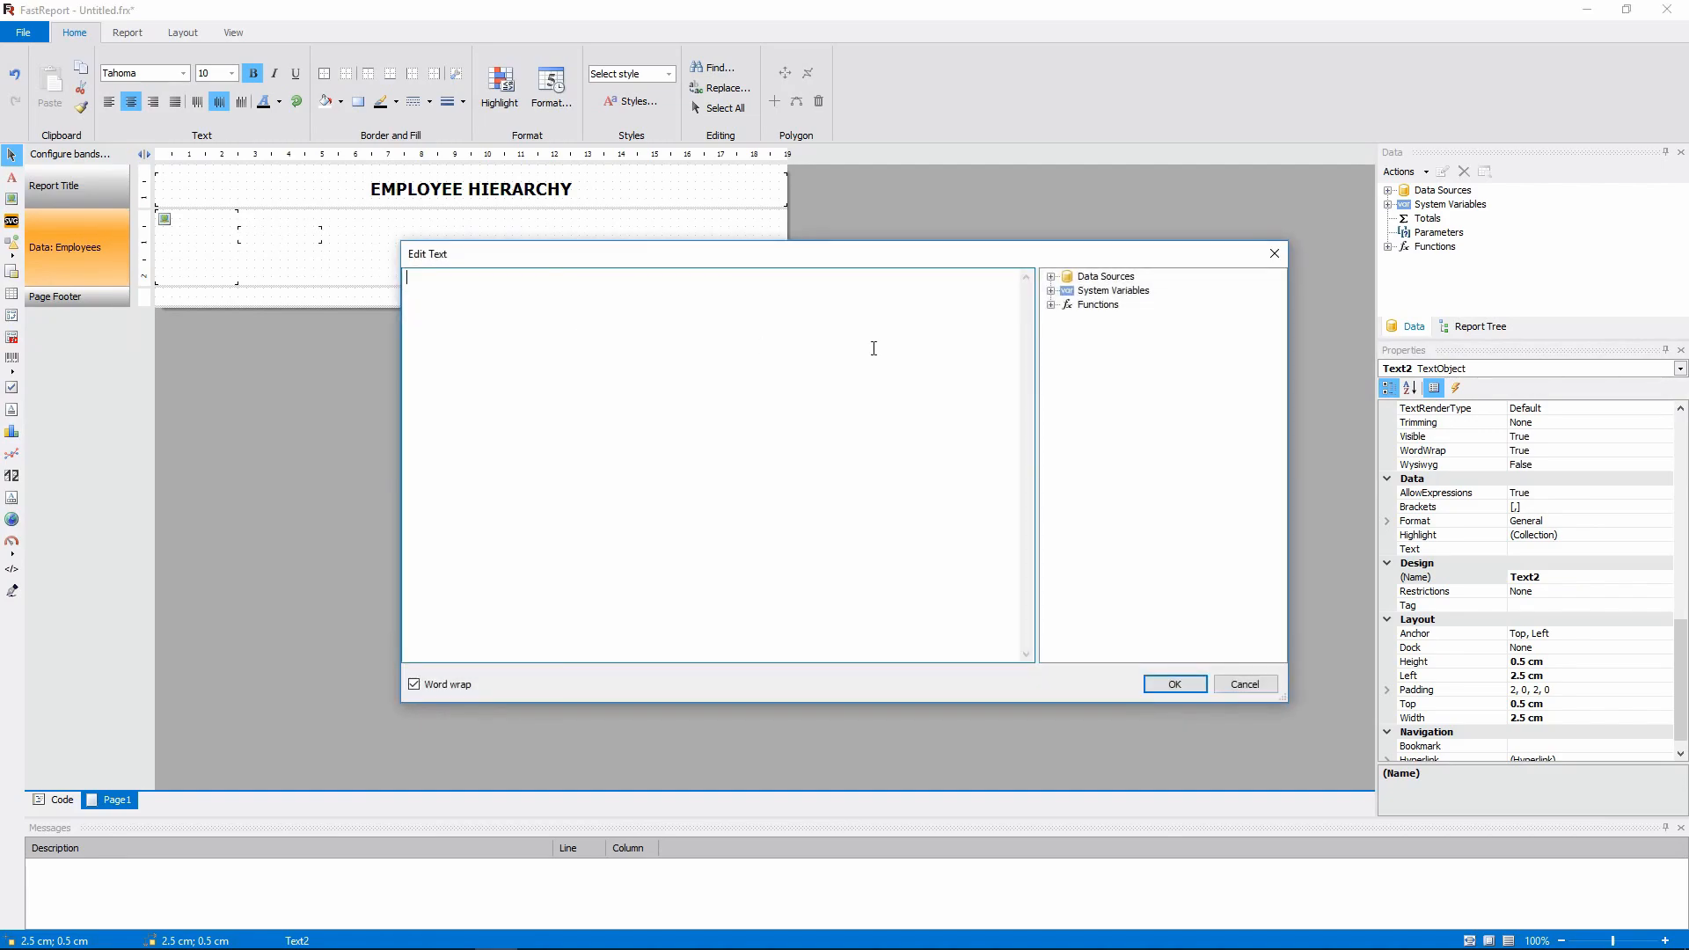
left_click(1051, 276)
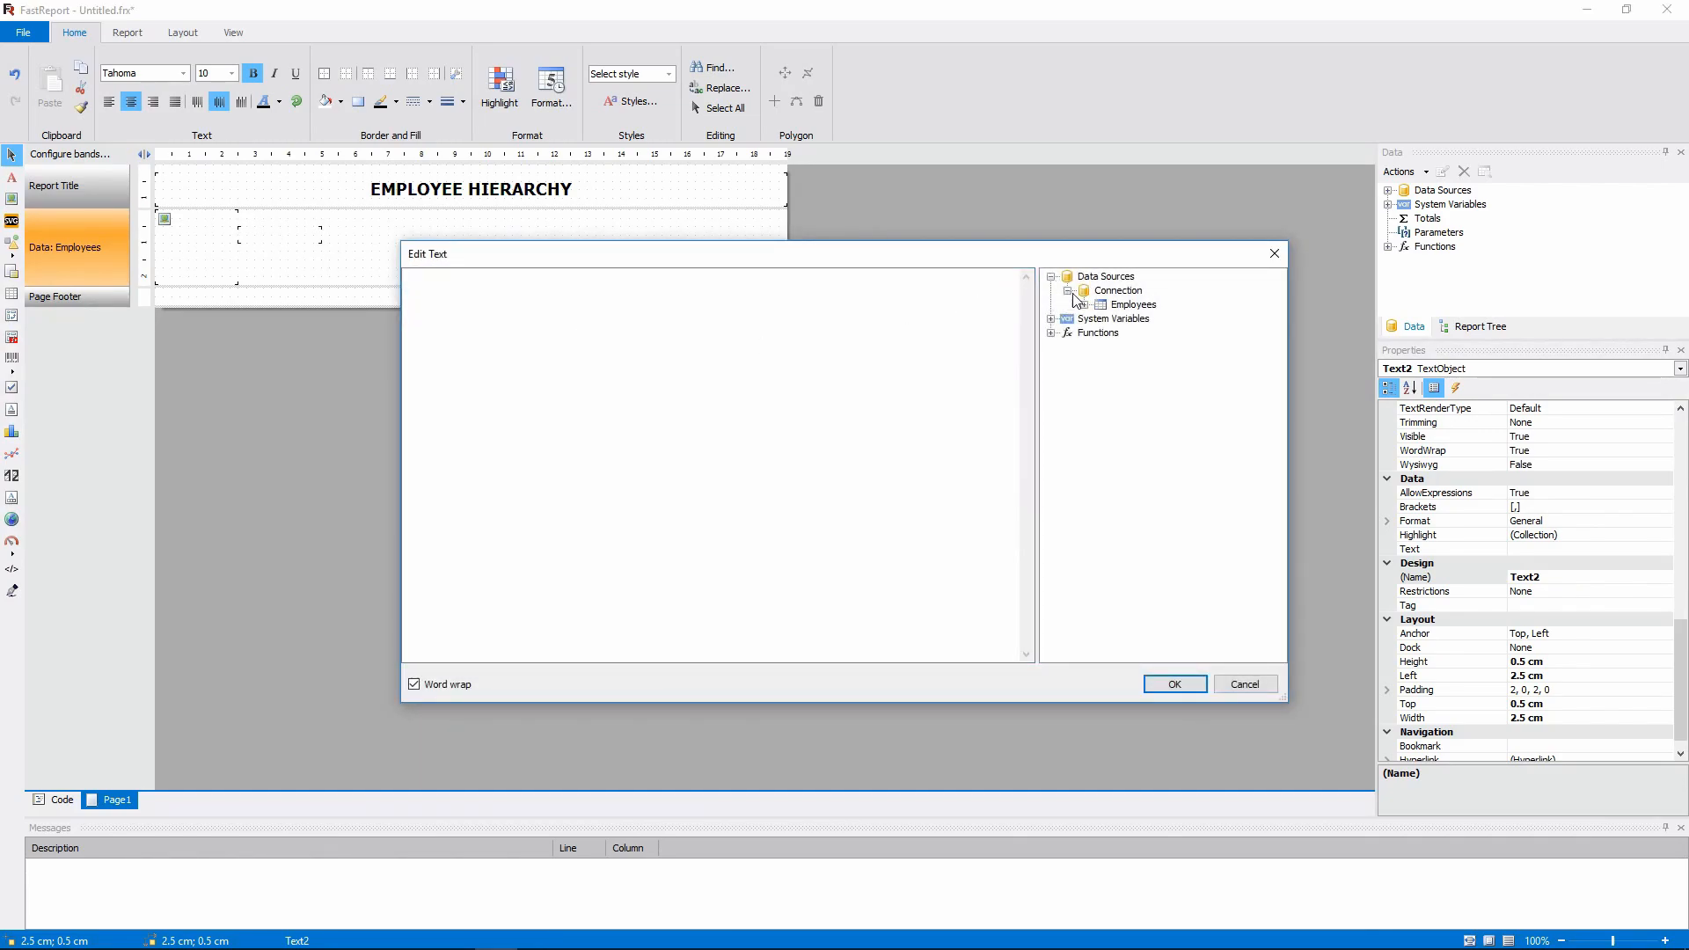
left_click(1080, 304)
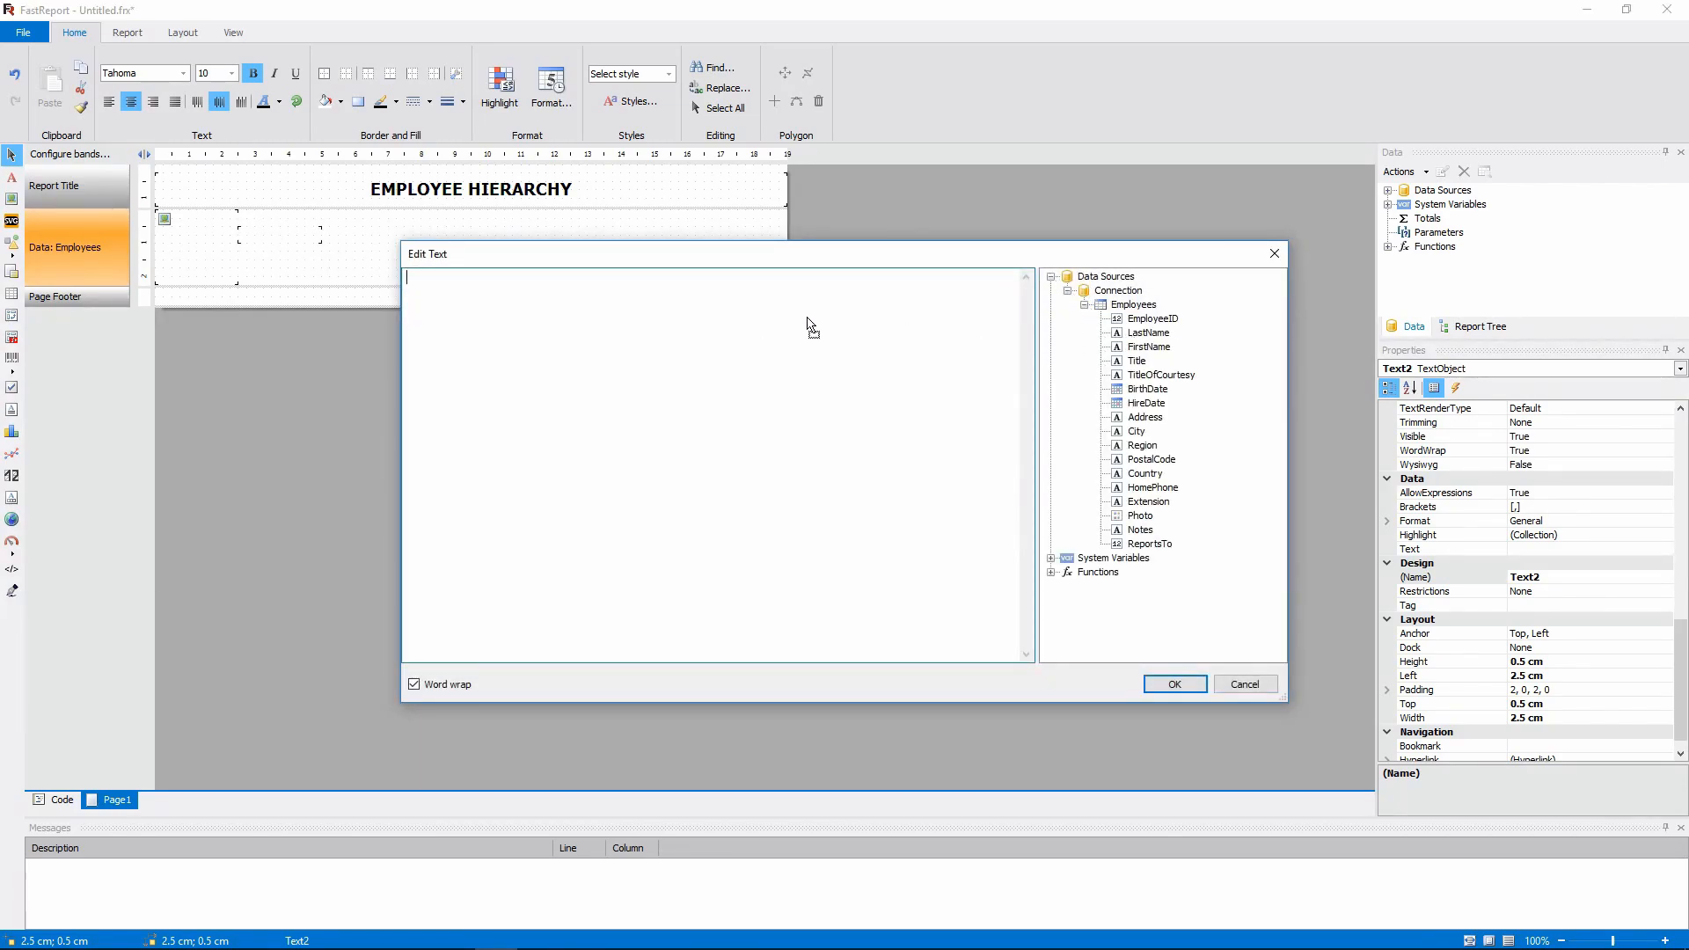
double_click(1150, 346)
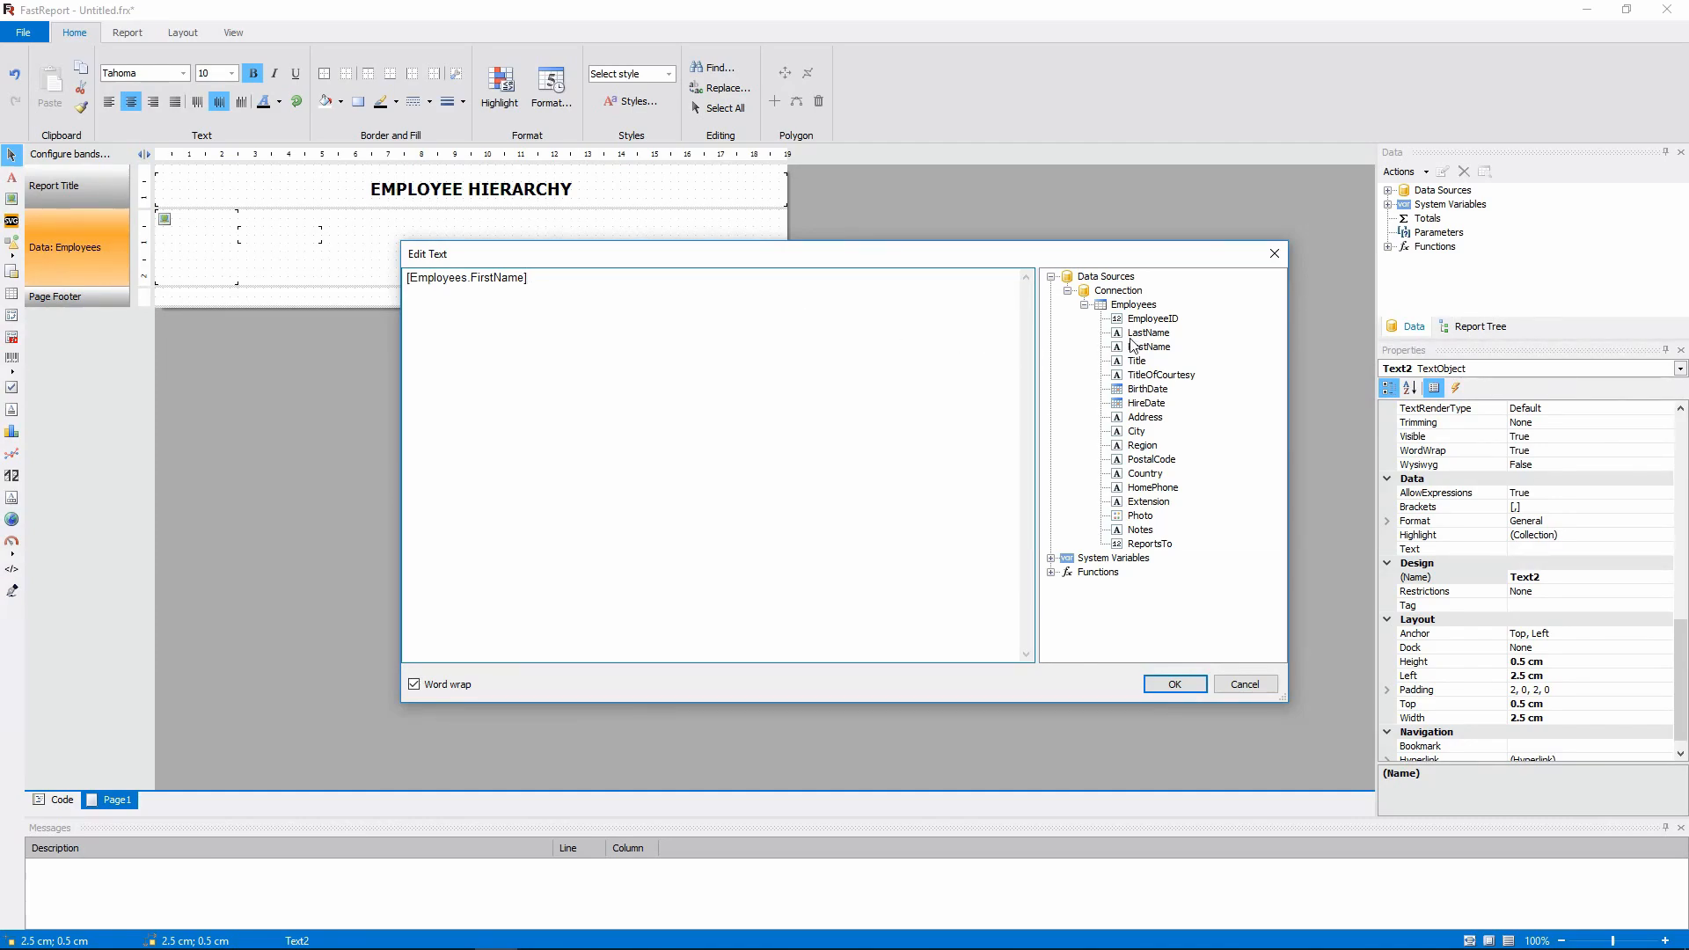
double_click(1150, 347)
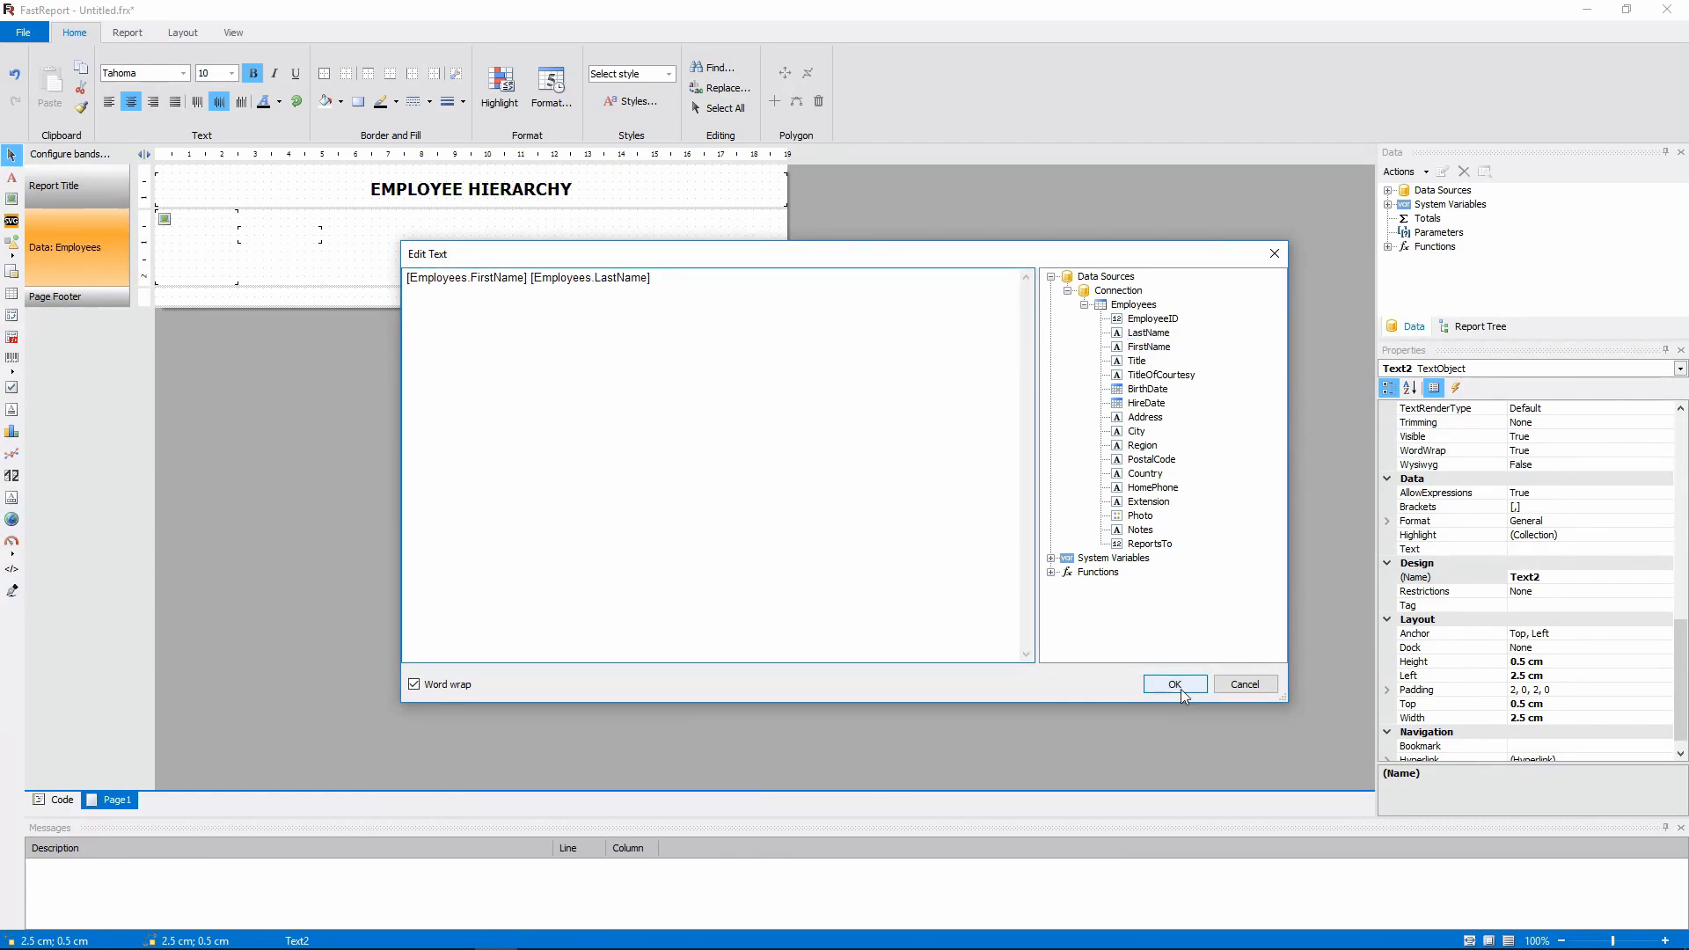
left_click(1175, 685)
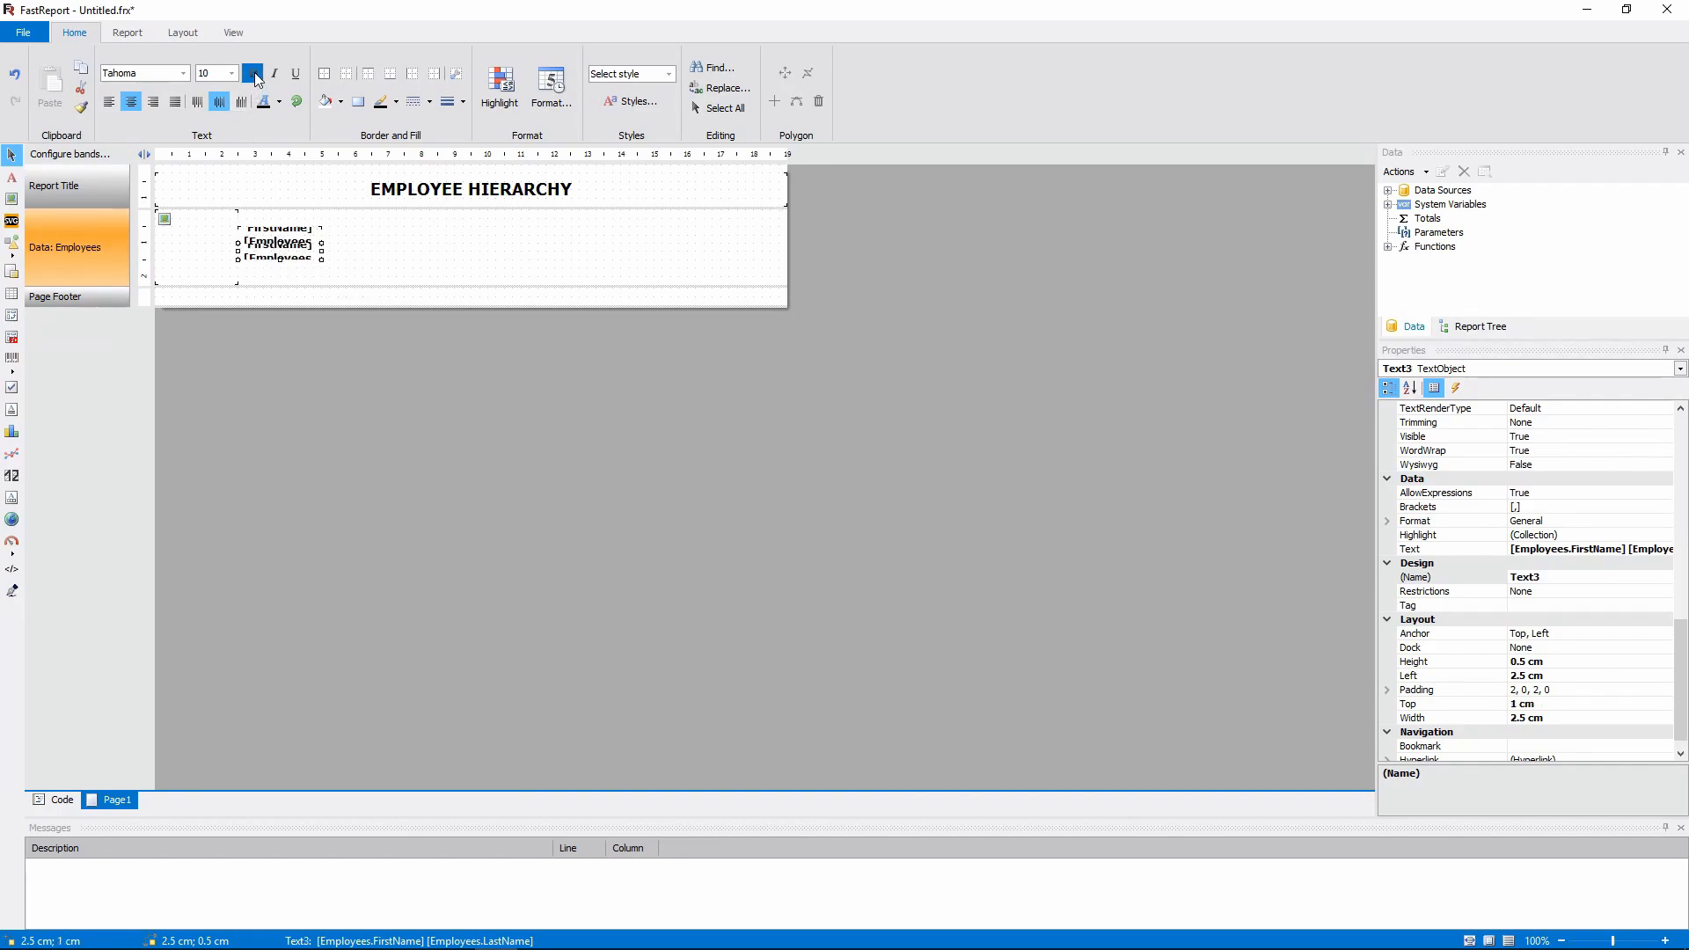
- Make the second text size 8 showing the Employees.Title field
left_click(232, 73)
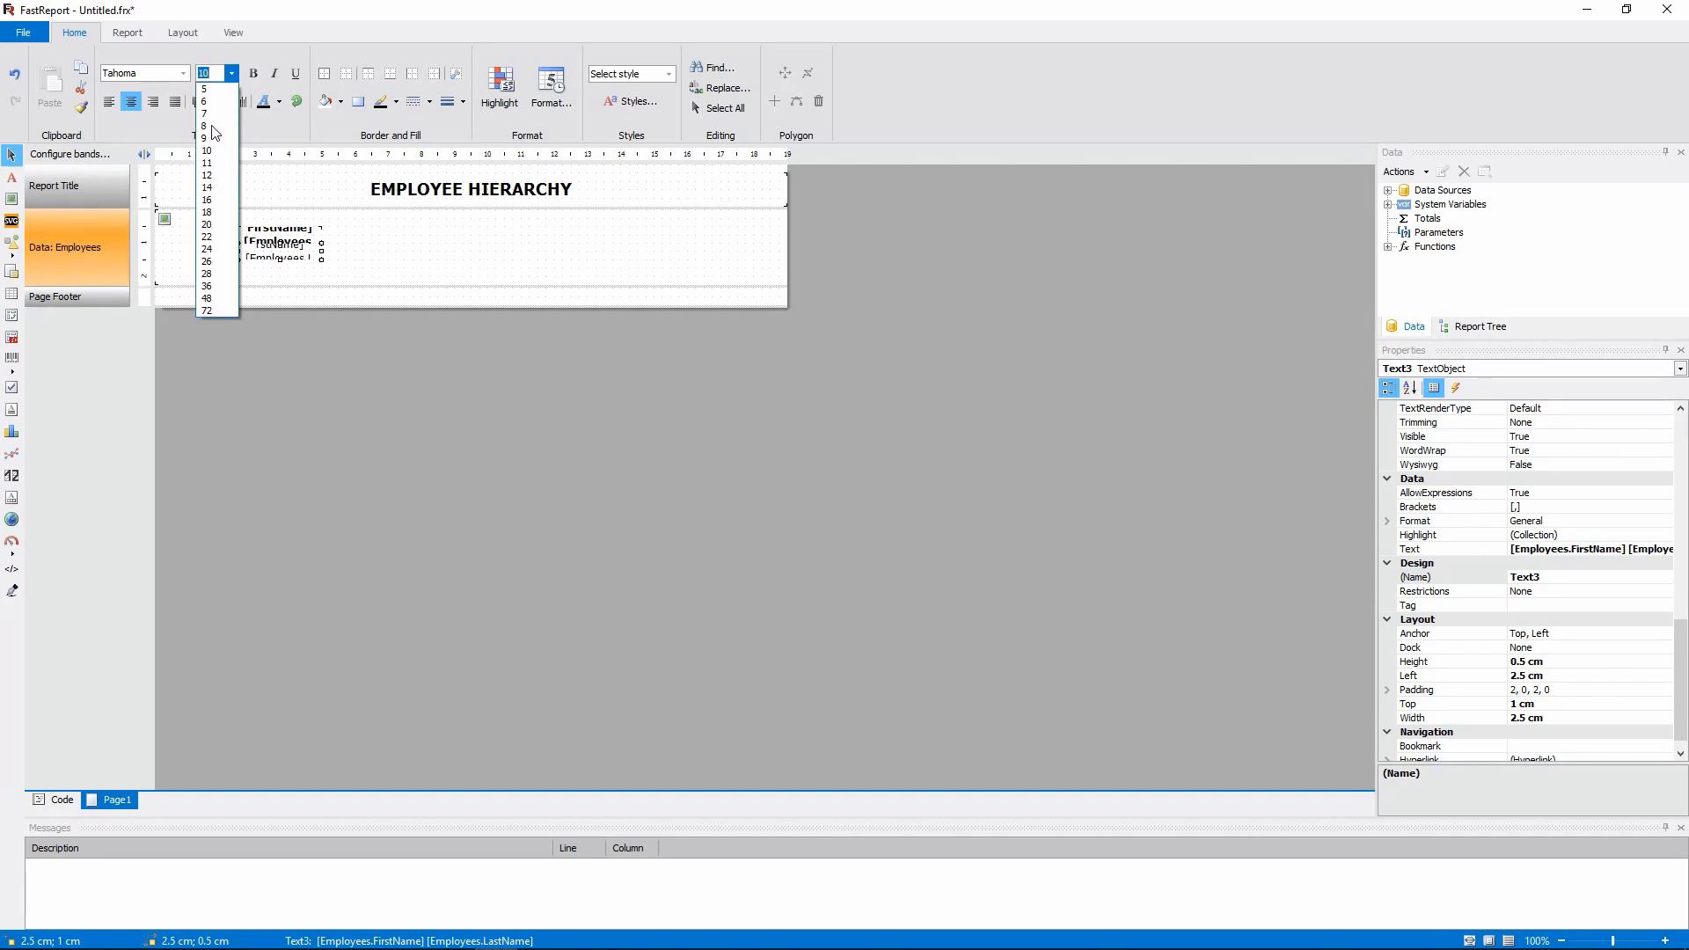
left_click(204, 125)
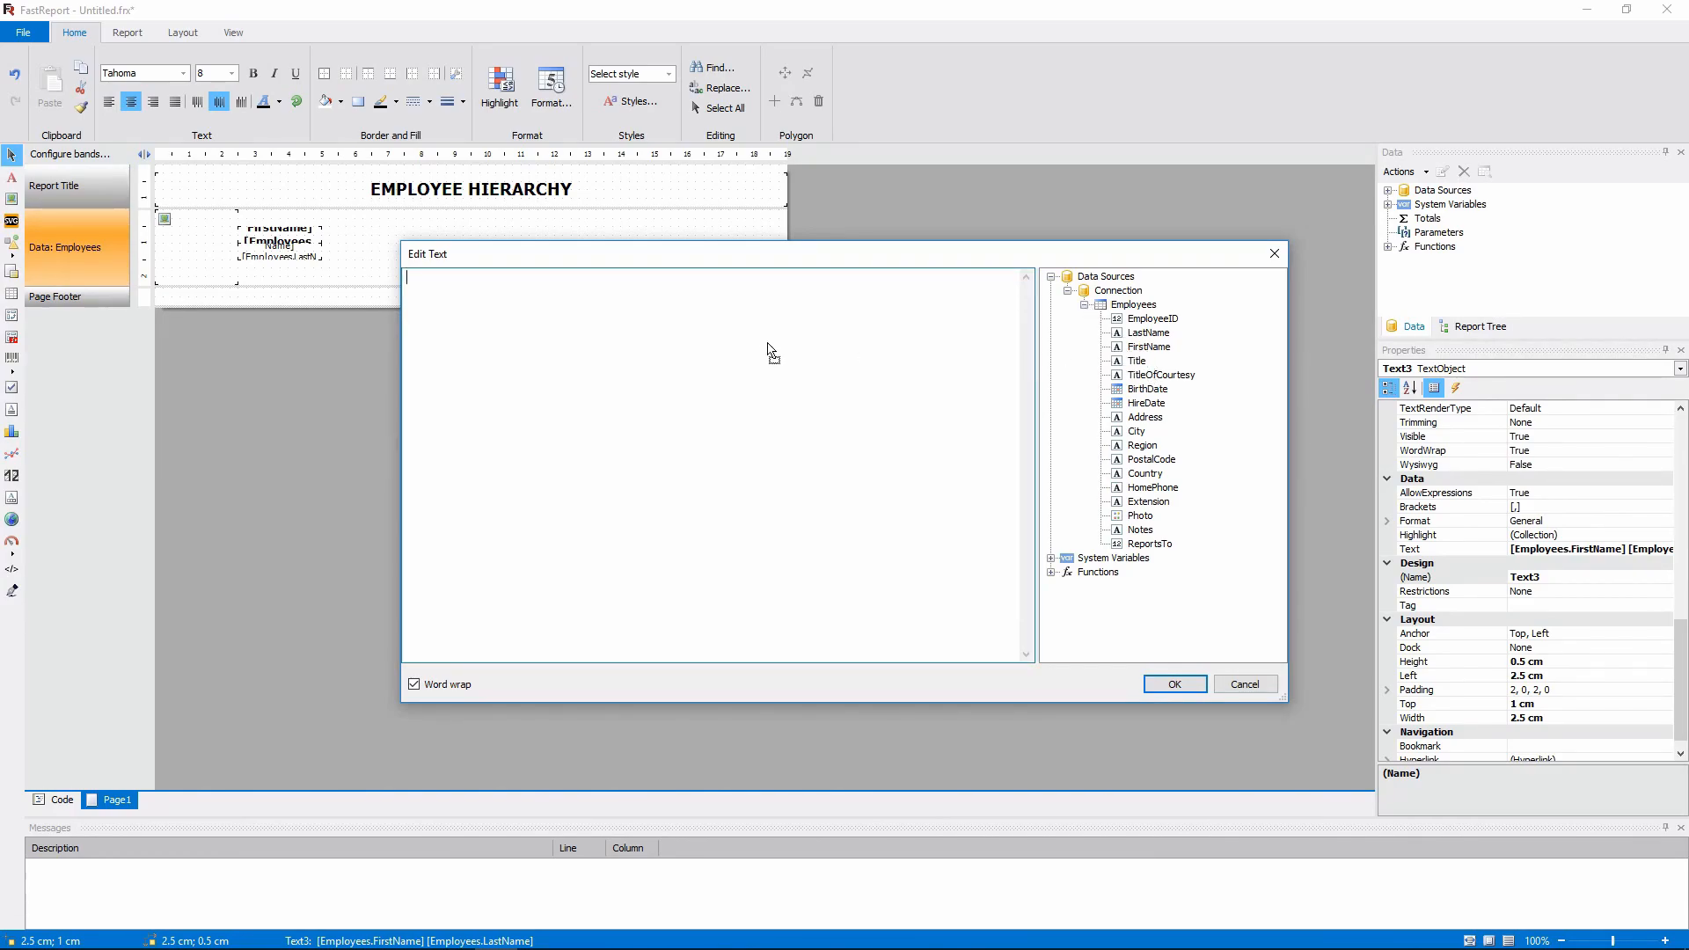
left_click(1173, 685)
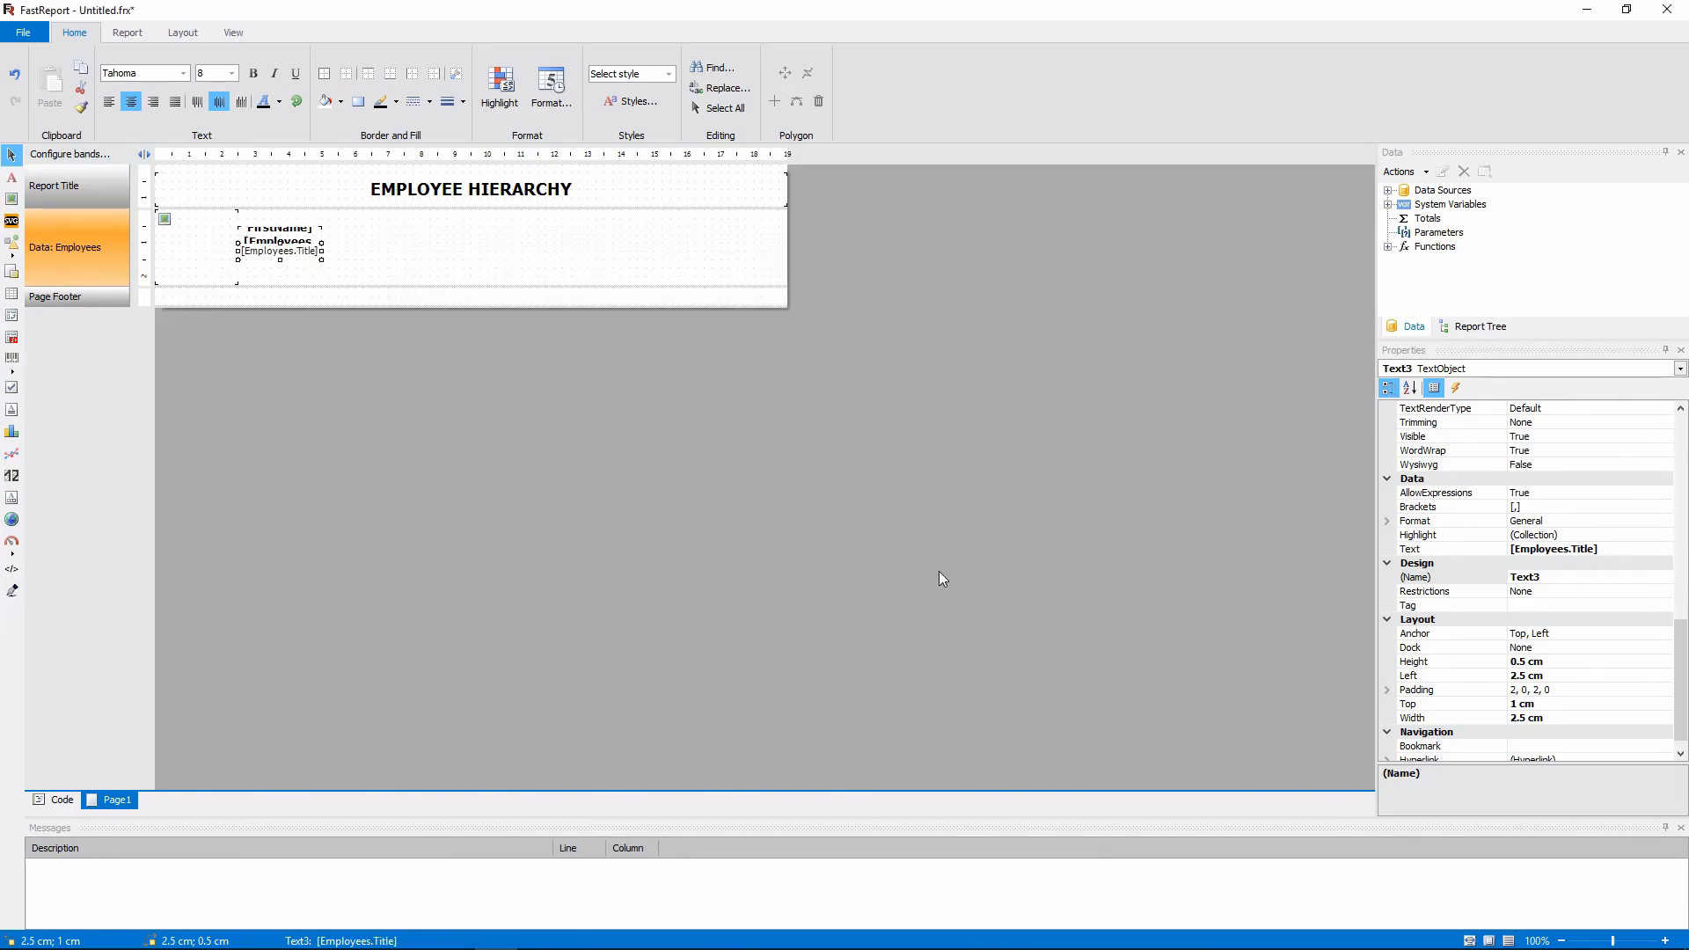
left_click(398, 248)
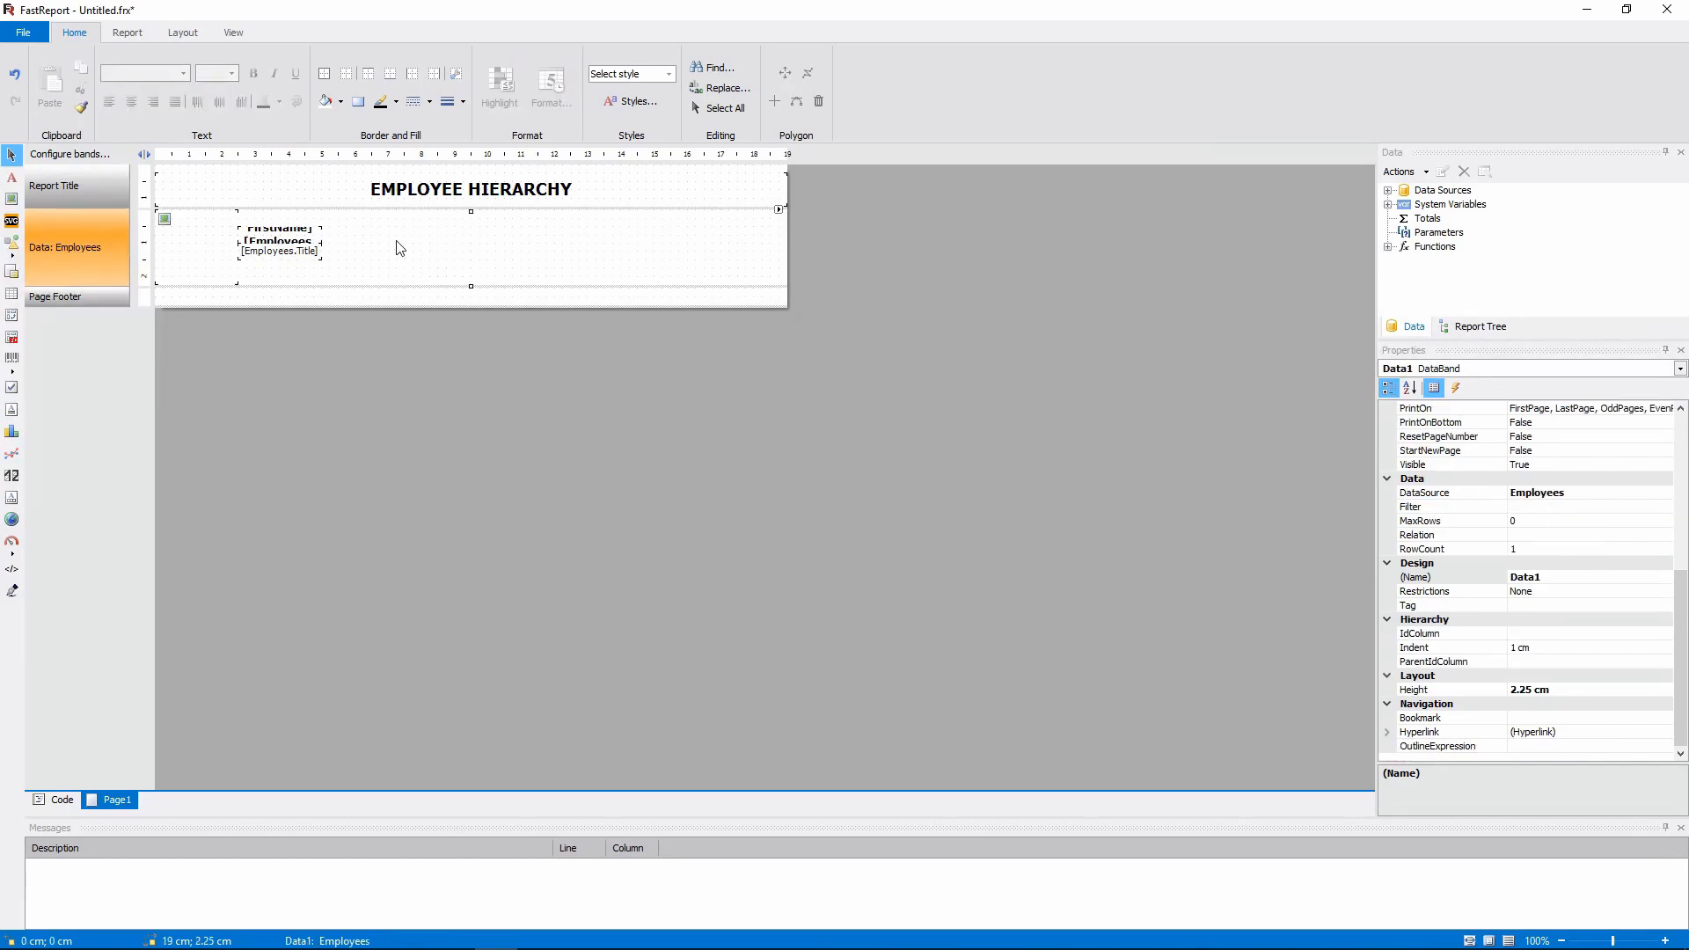
- Check the preview, widen the name and title texts to 5 cm, and left-align them
left_click(126, 33)
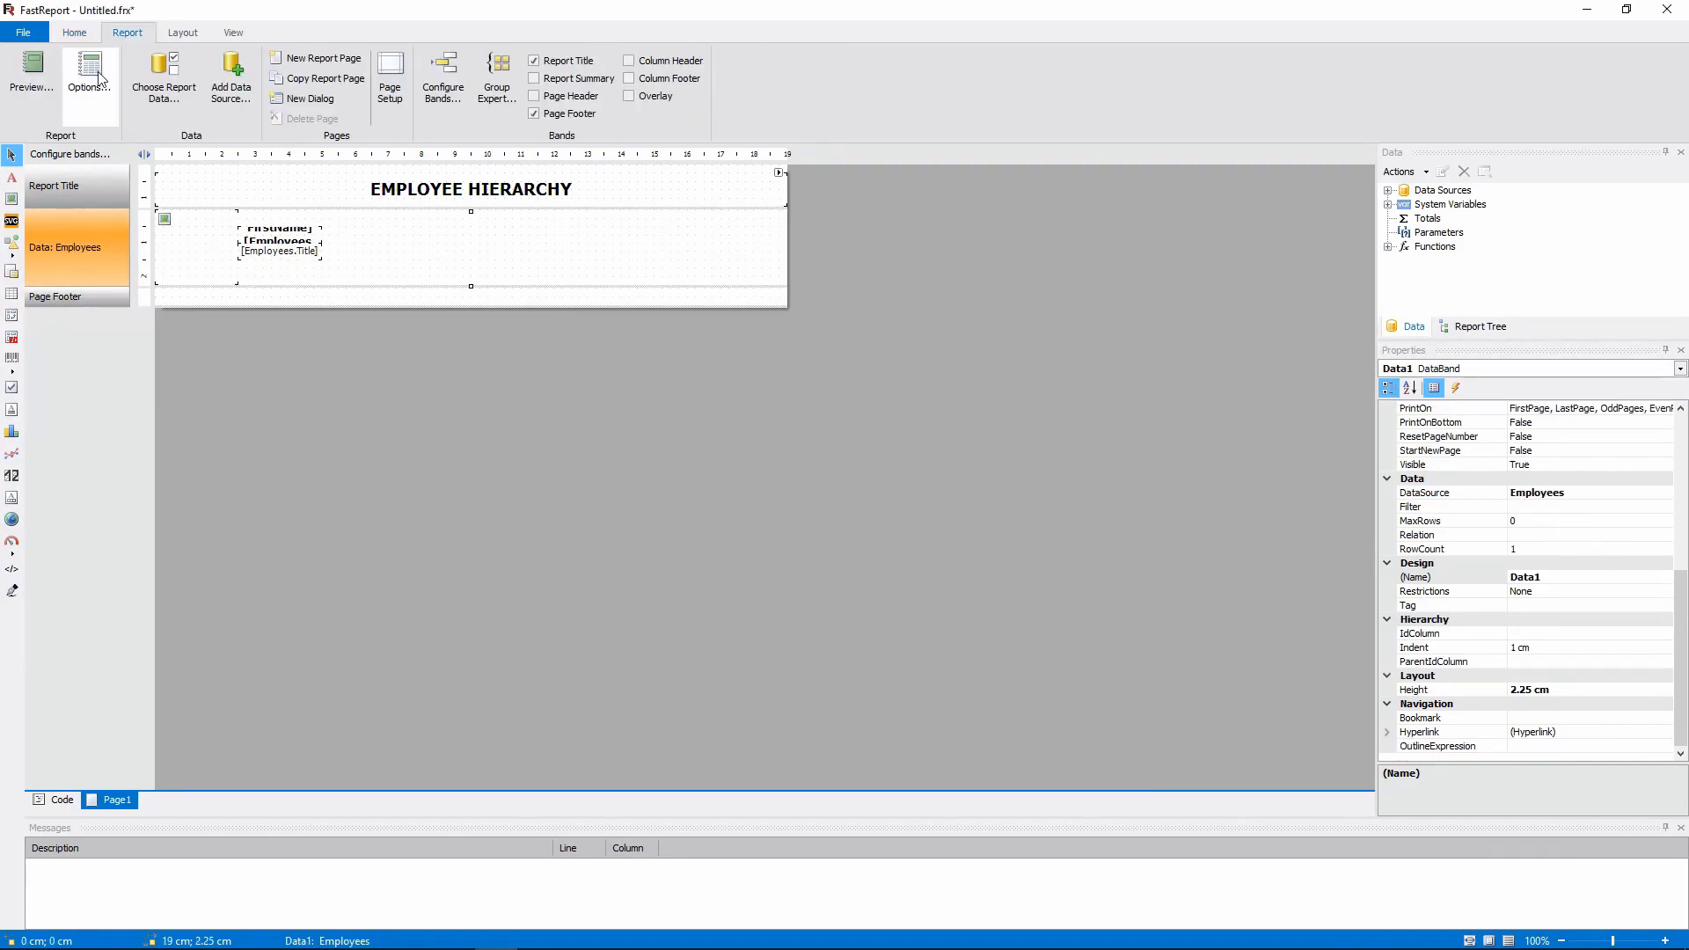
left_click(30, 77)
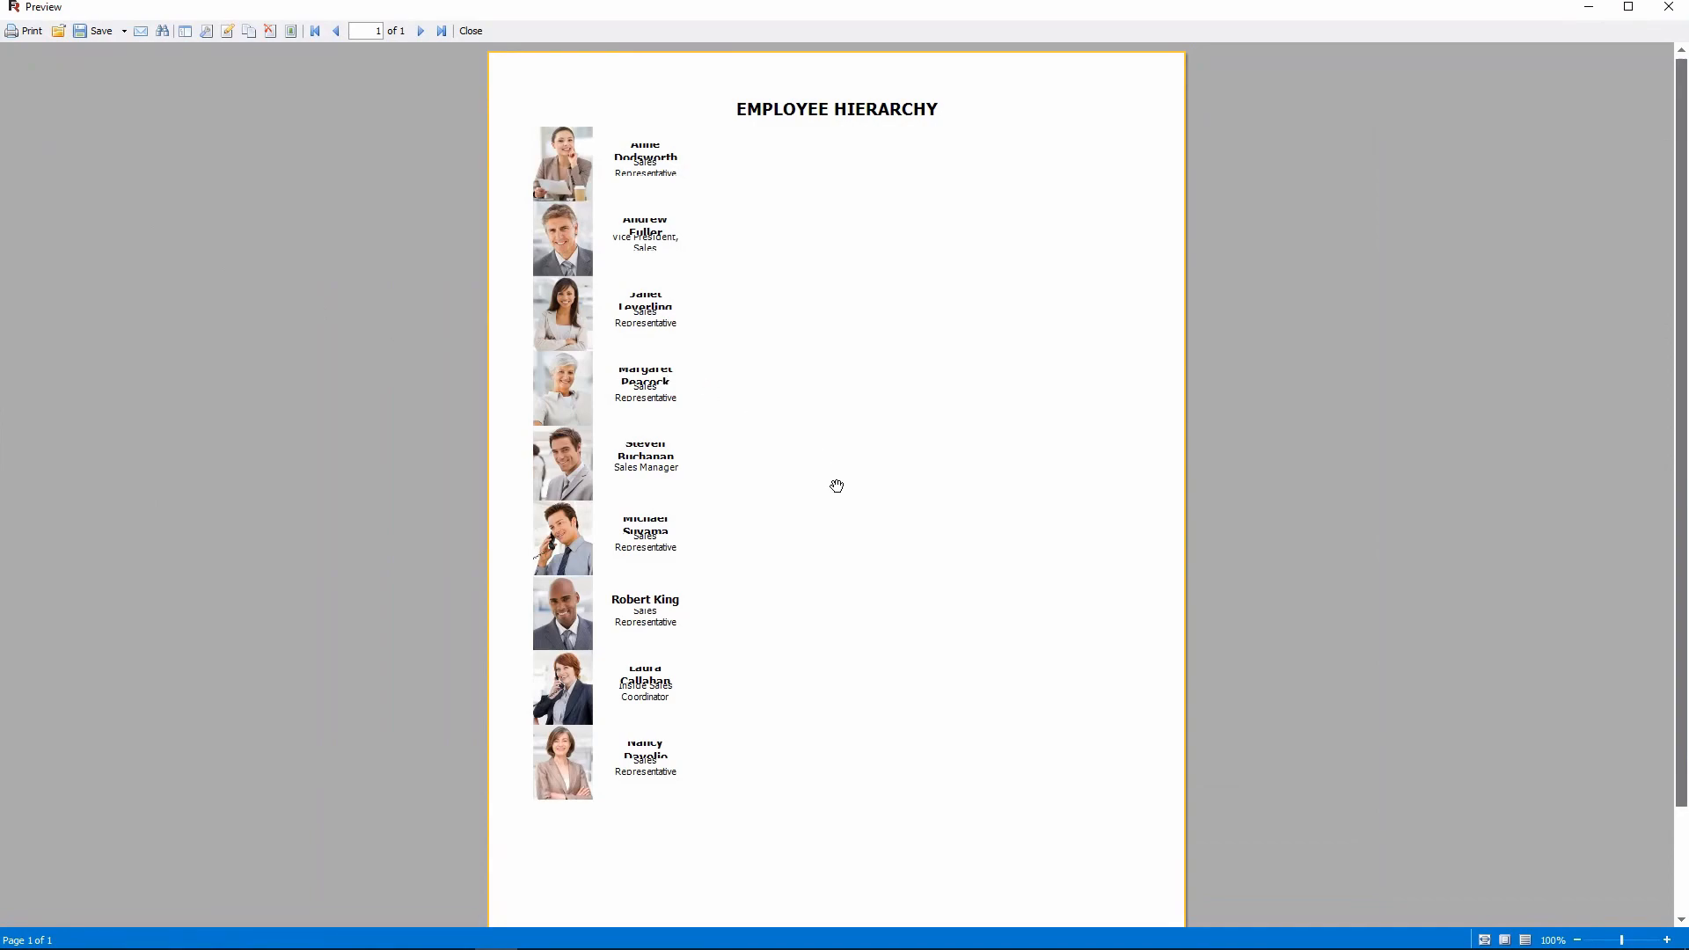
left_click(470, 30)
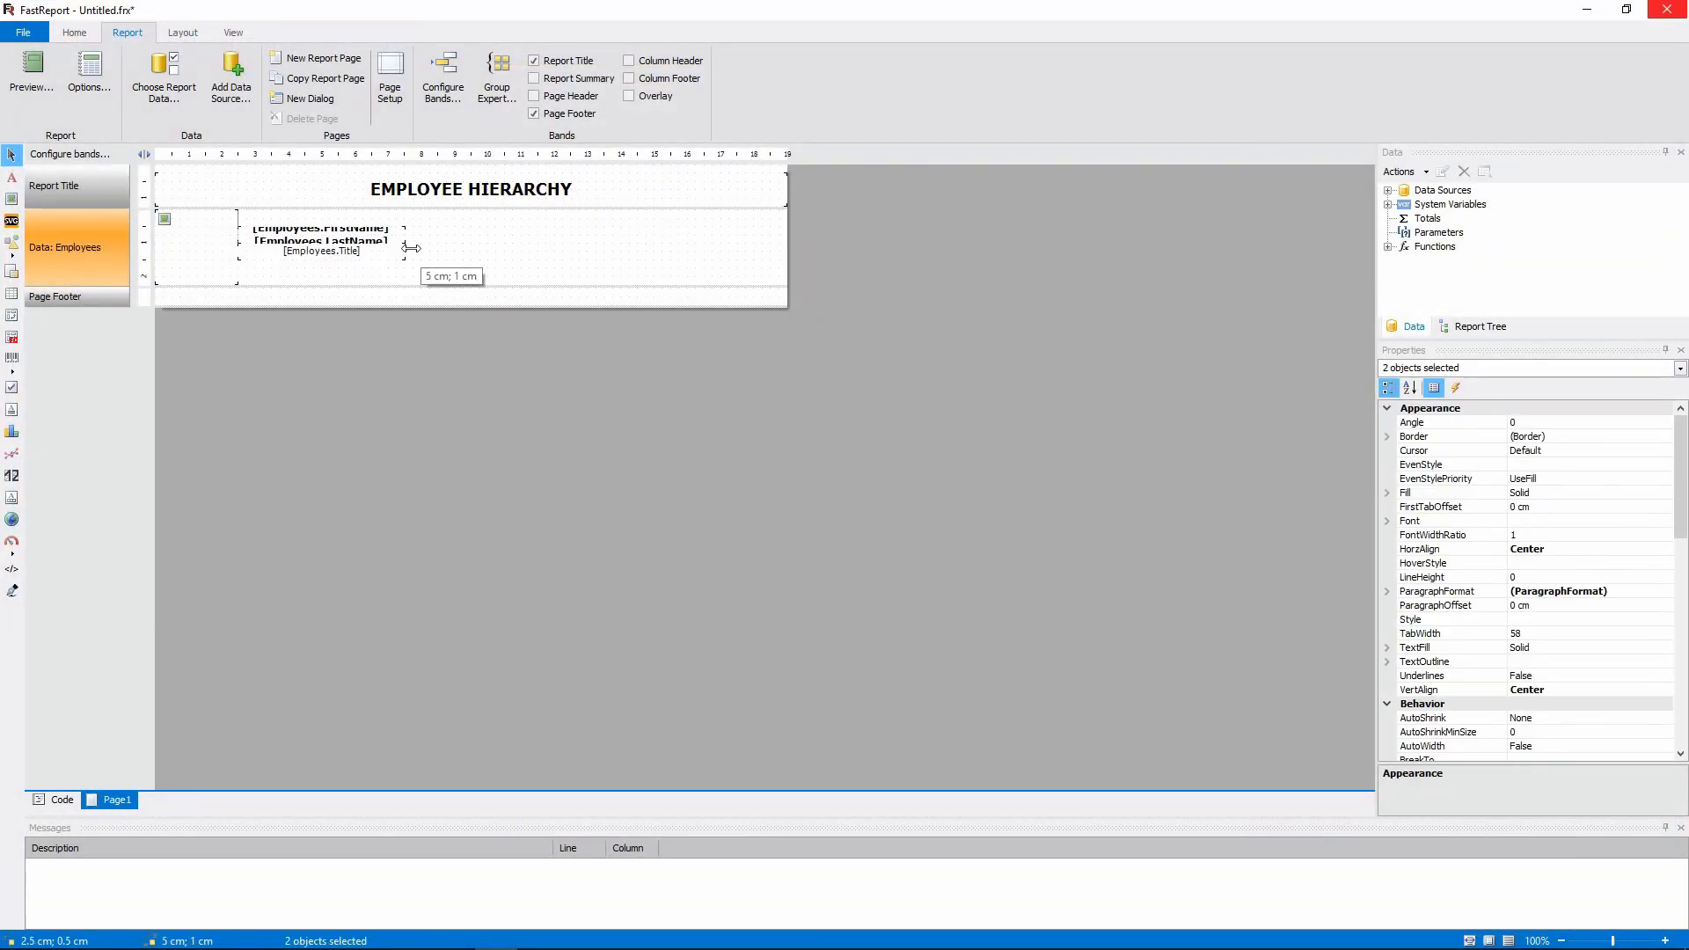
left_click(29, 76)
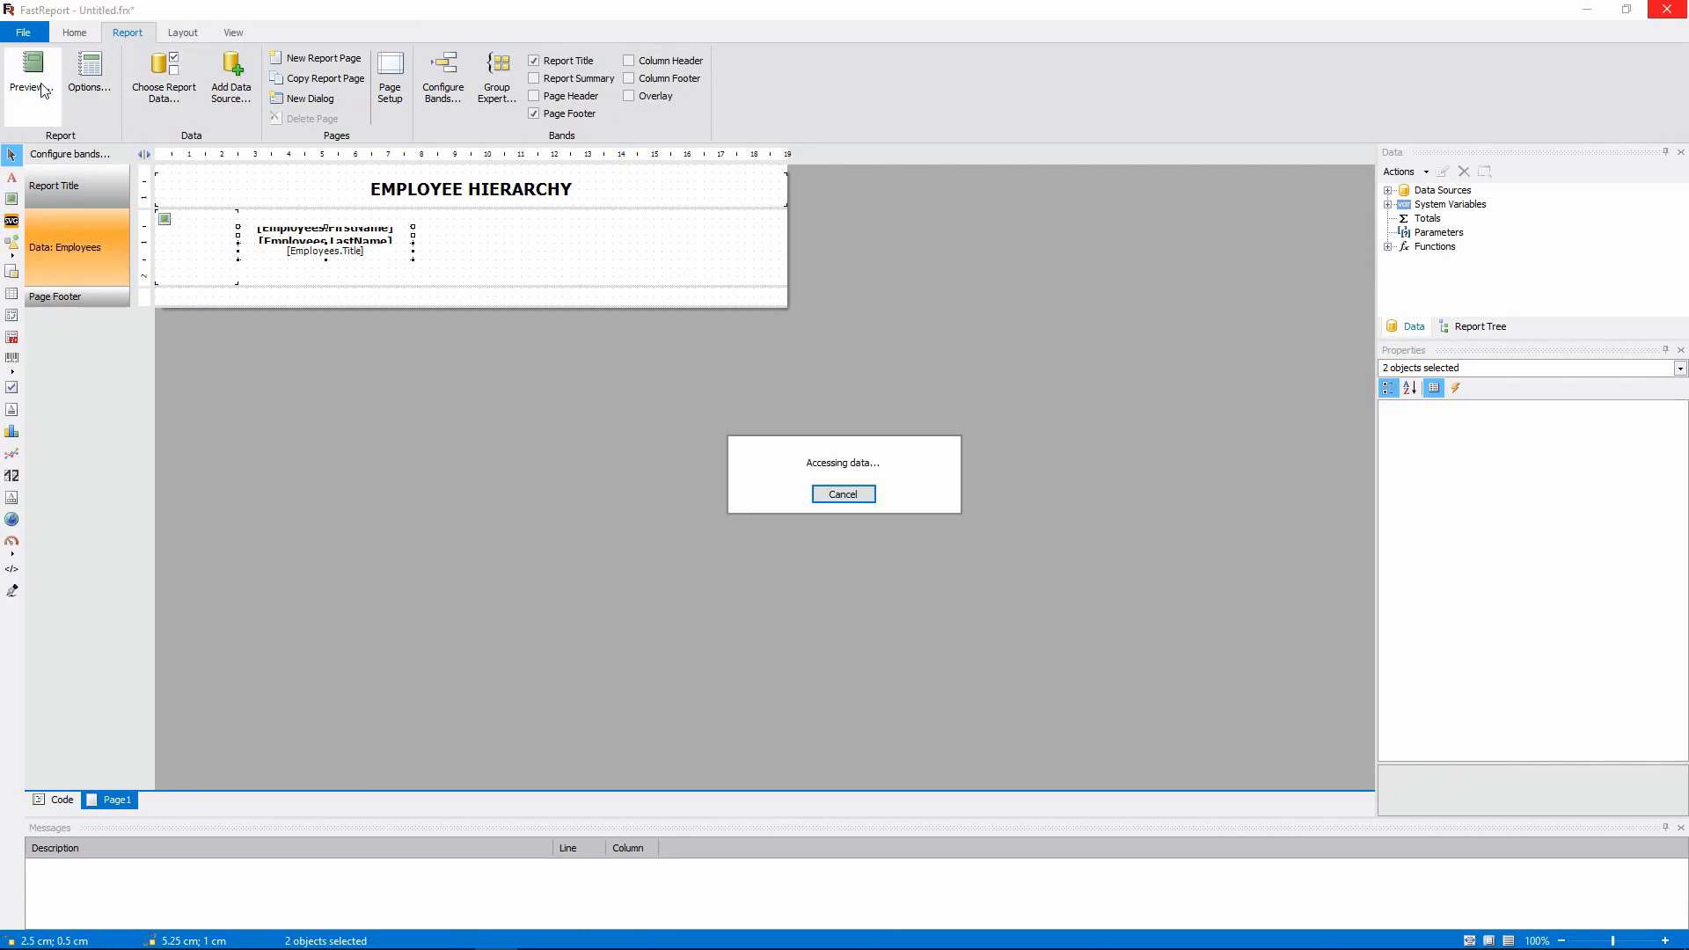
left_click(28, 76)
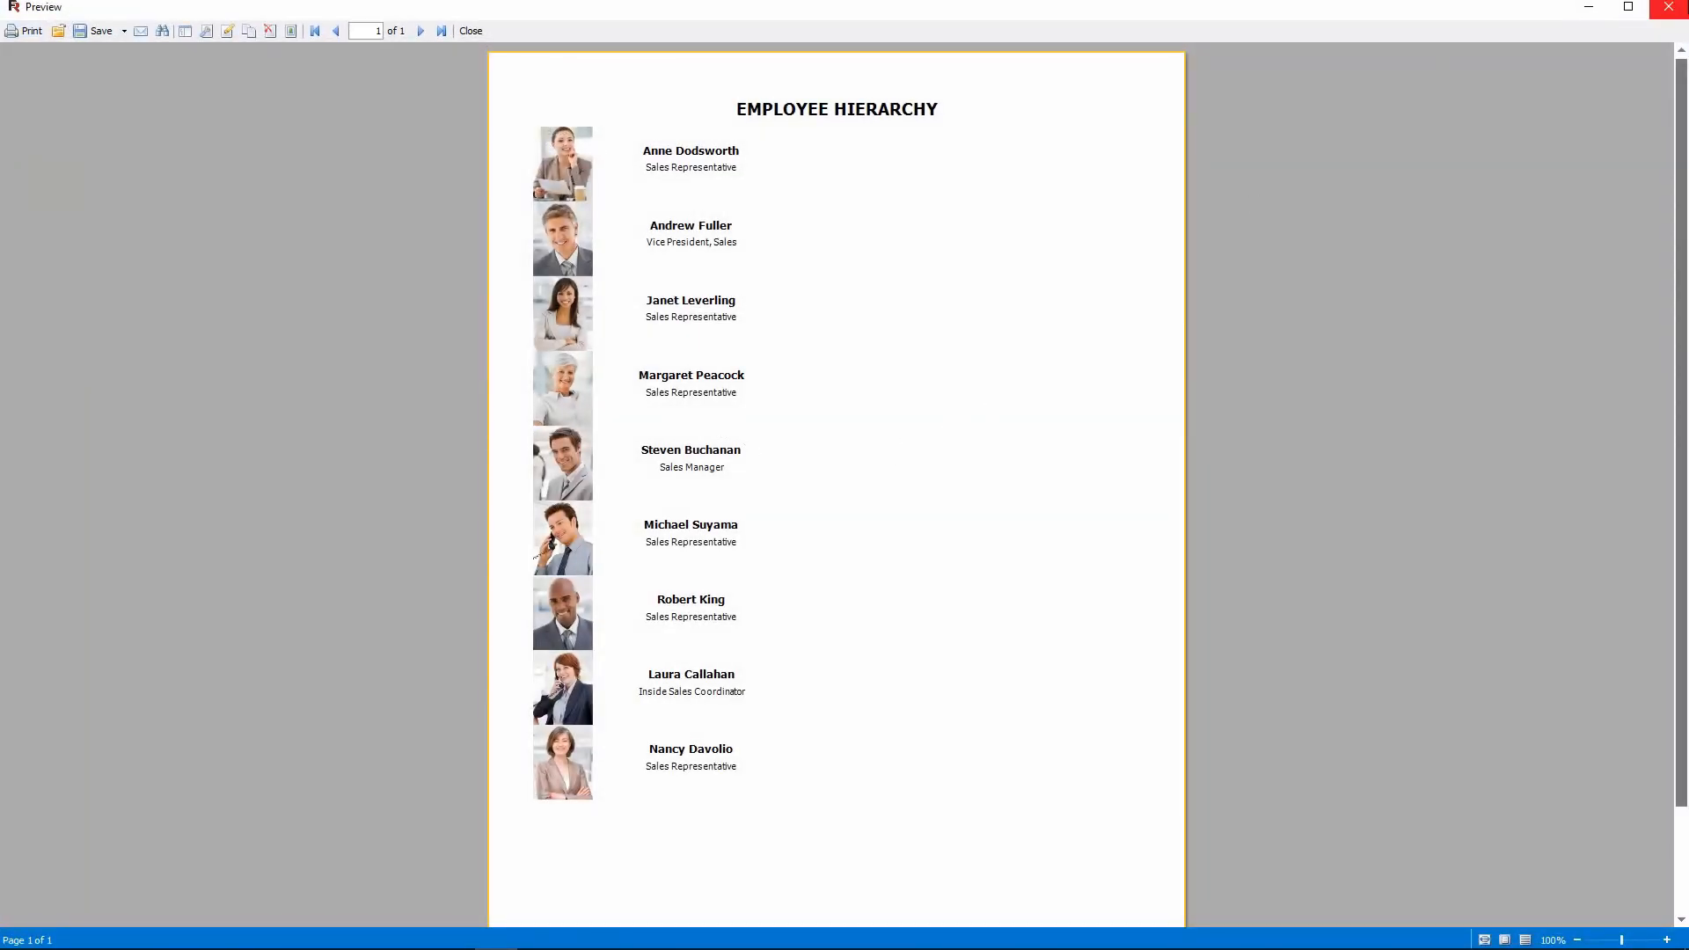
left_click(471, 29)
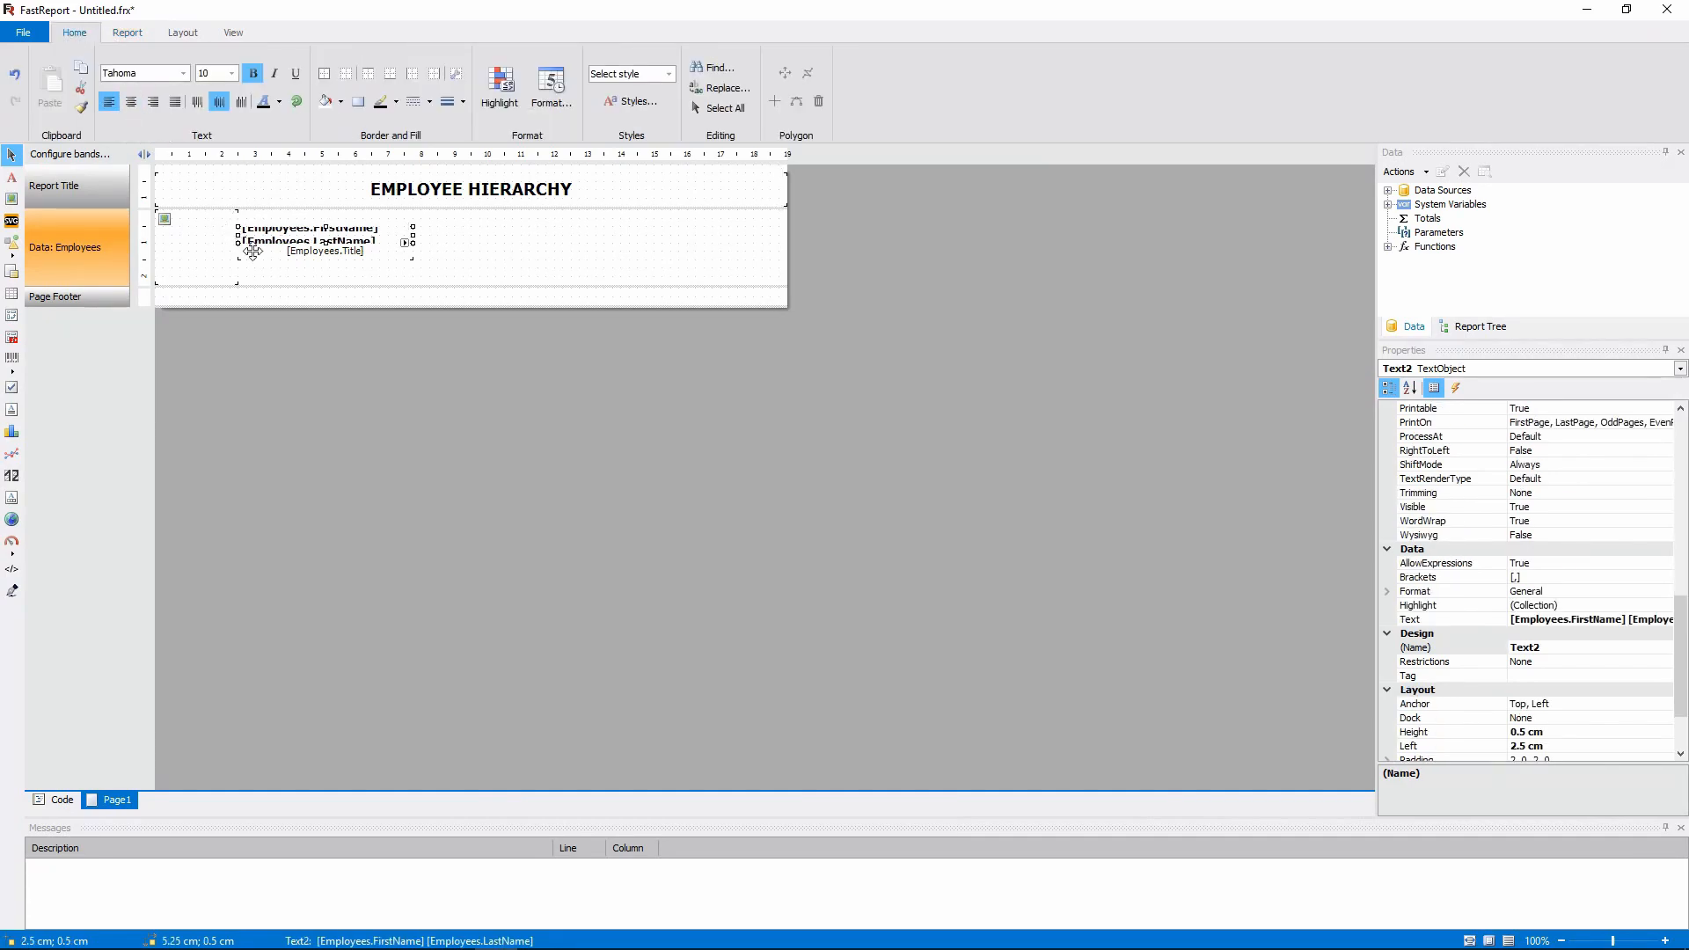
left_click(325, 251)
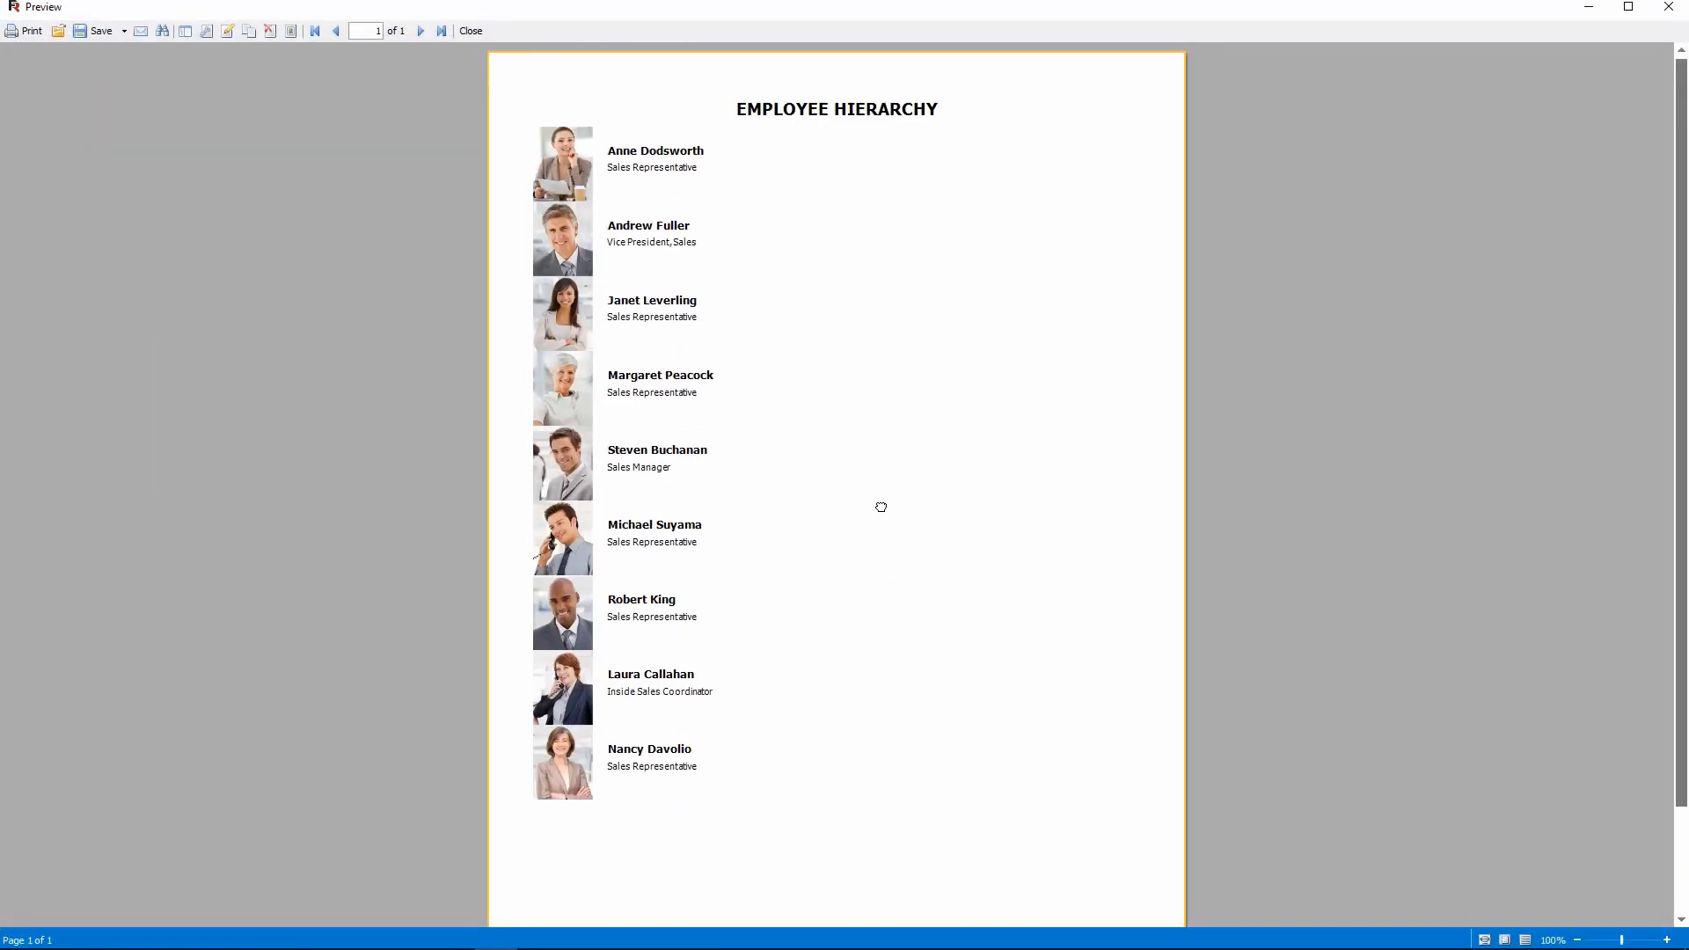
mouse_move(1341, 538)
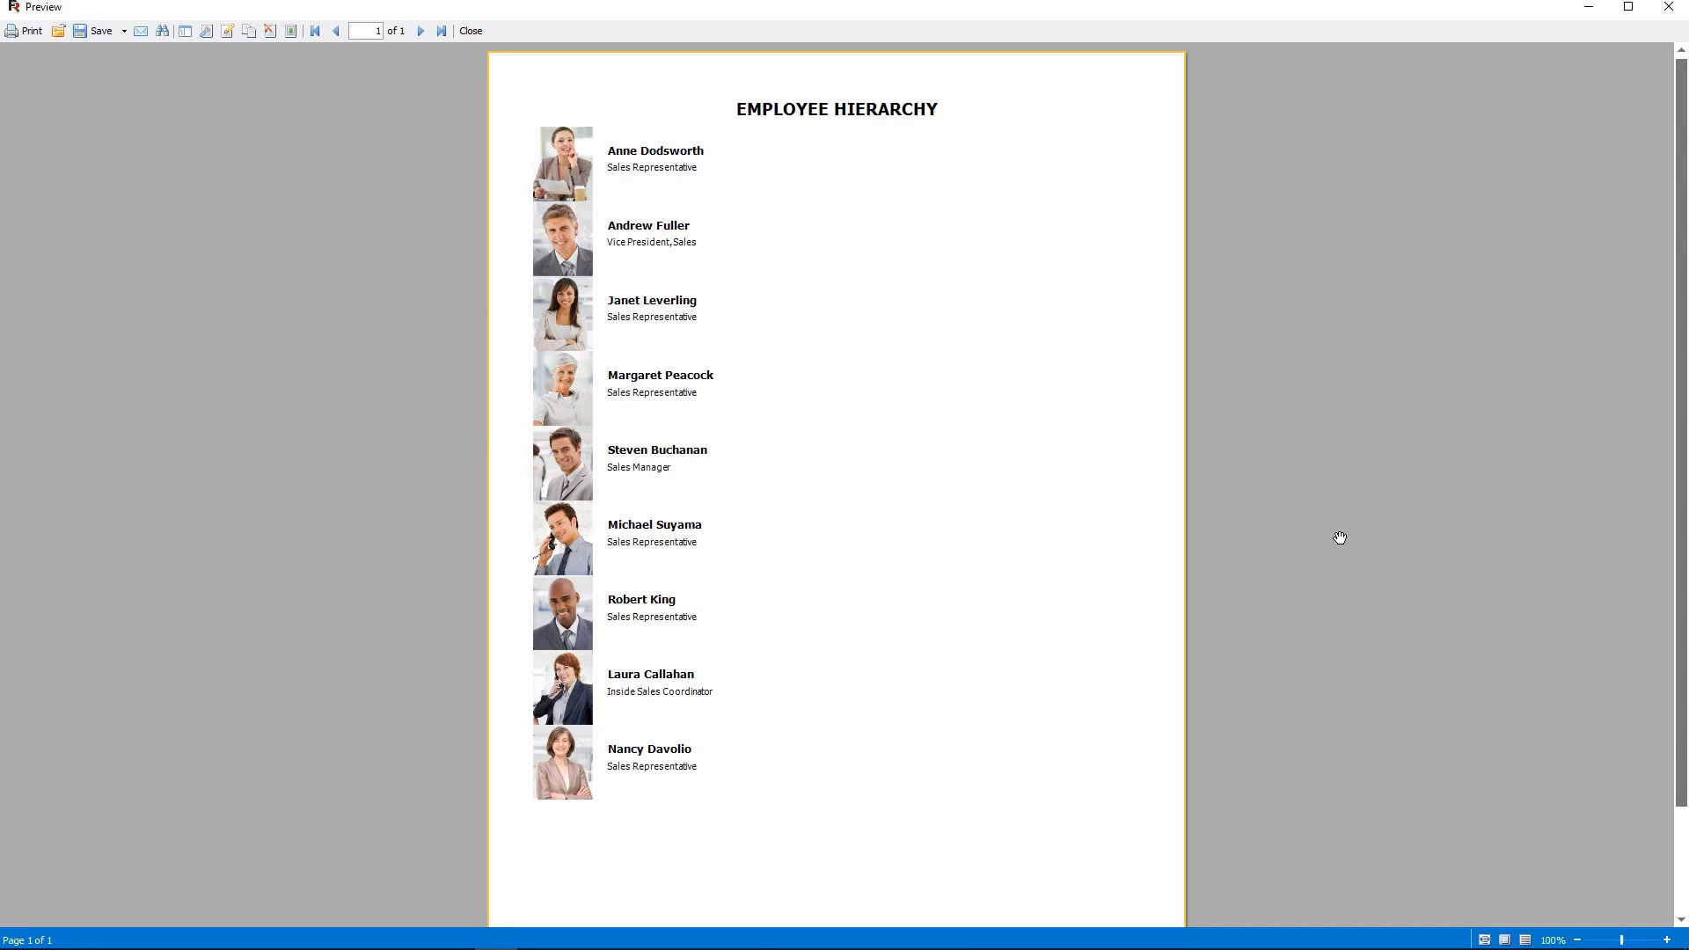
mouse_move(1644, 10)
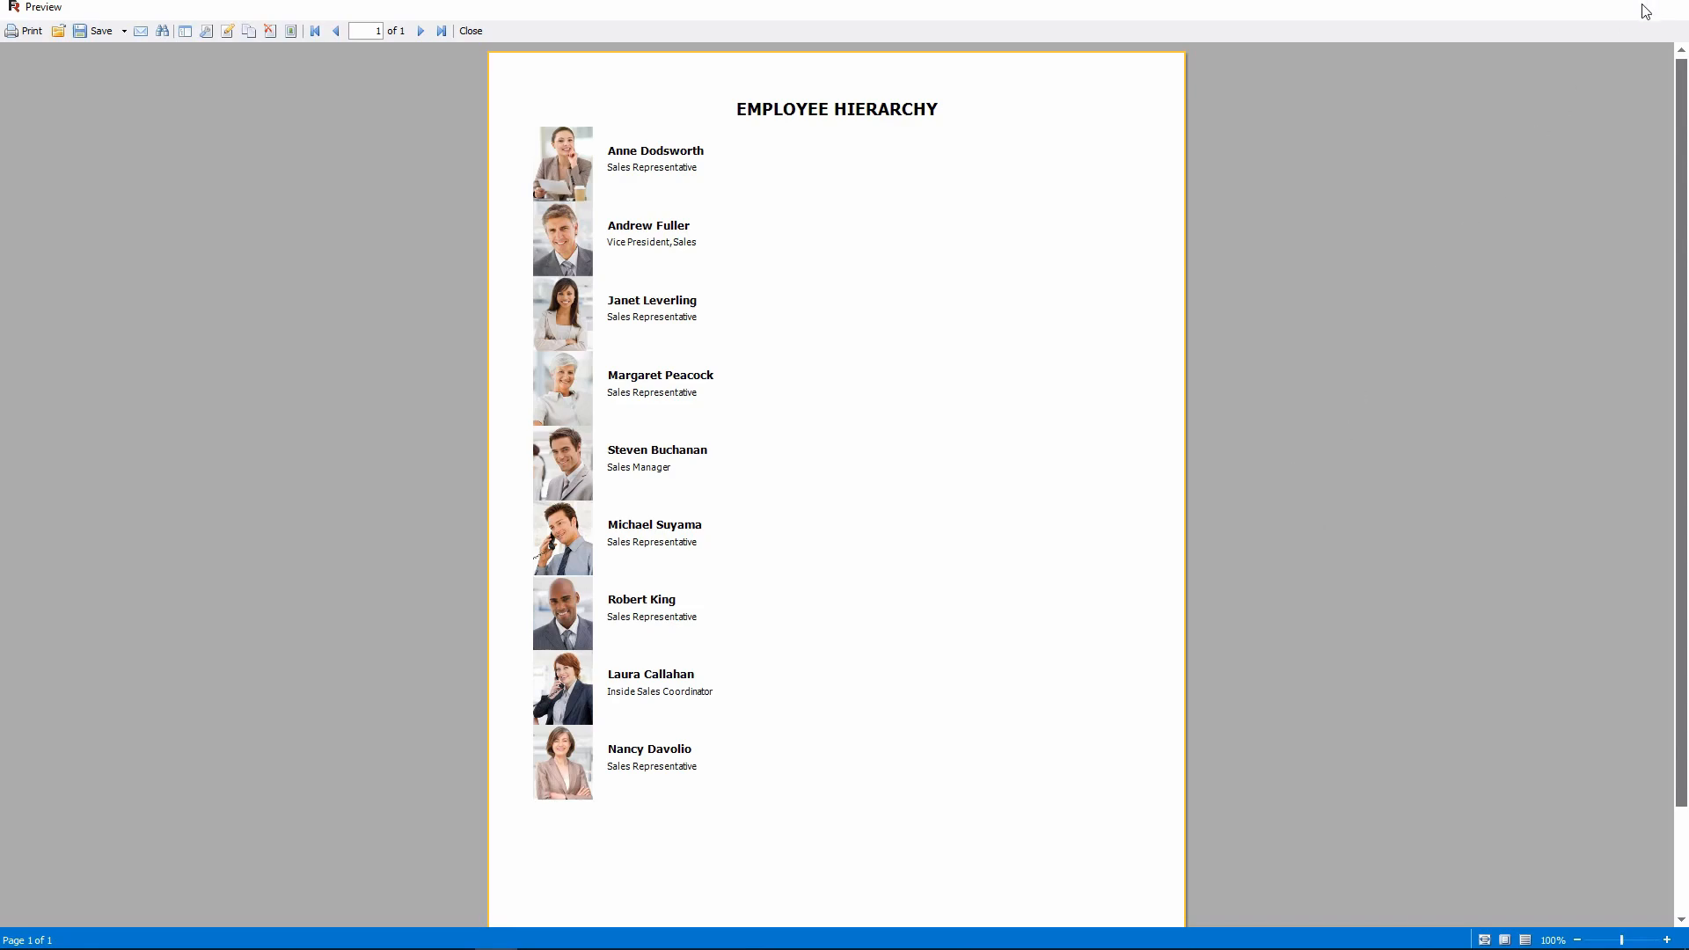
- Close the preview and expand Data Sources in the Data panel
left_click(470, 30)
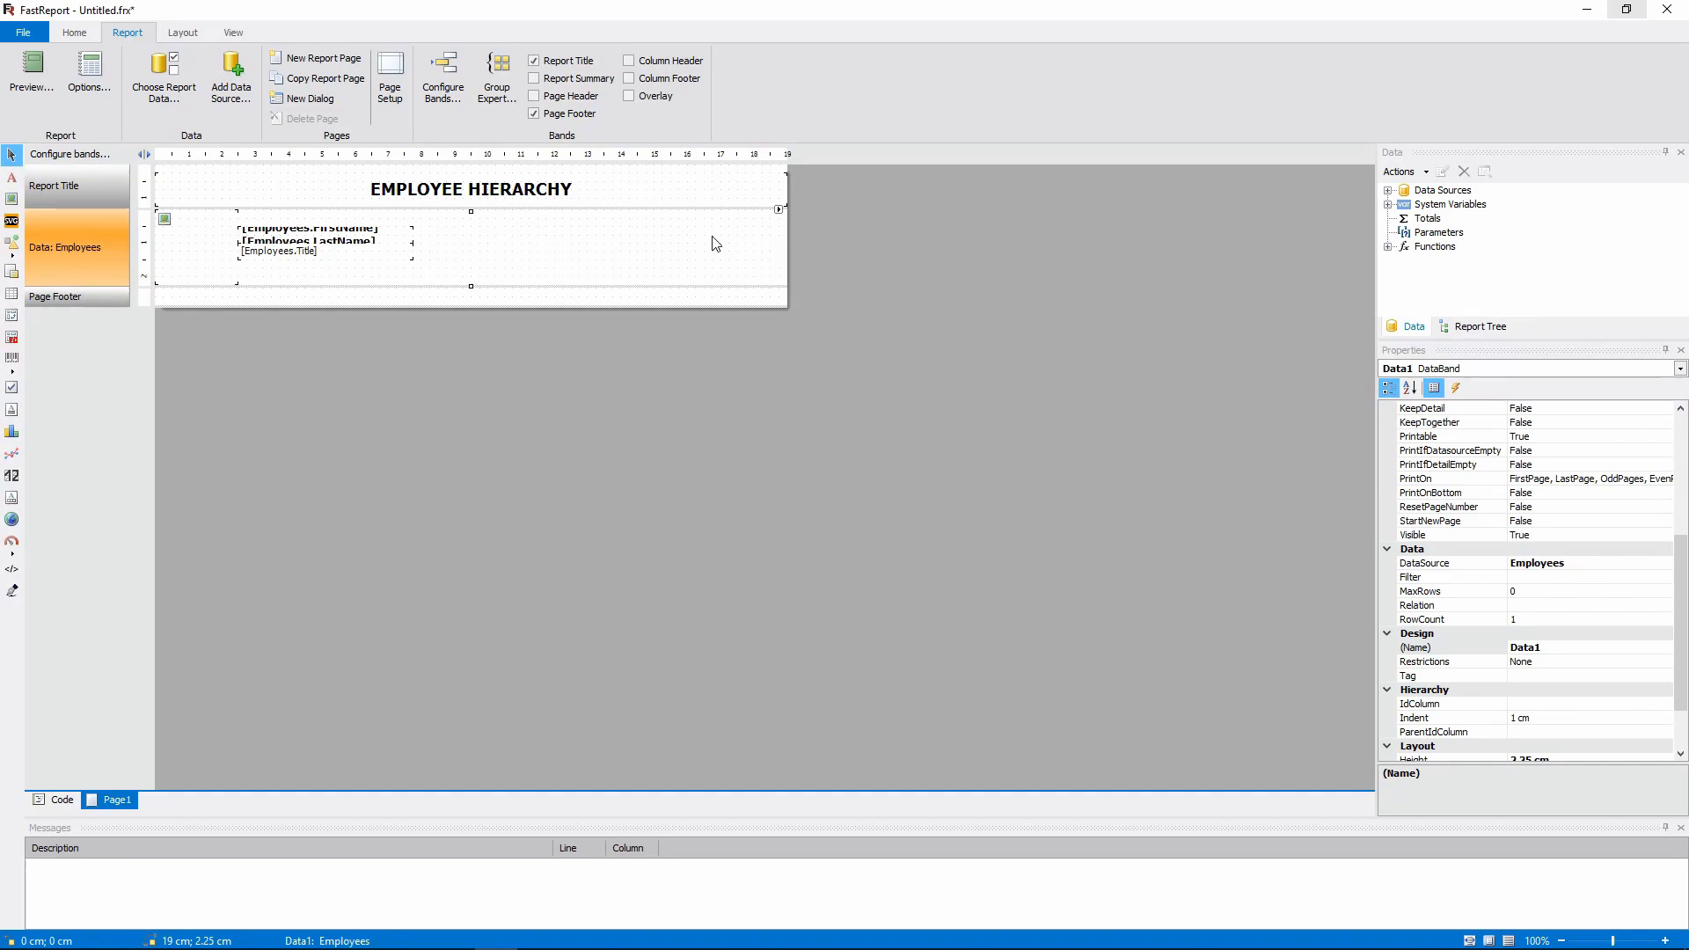
scroll("down", 3)
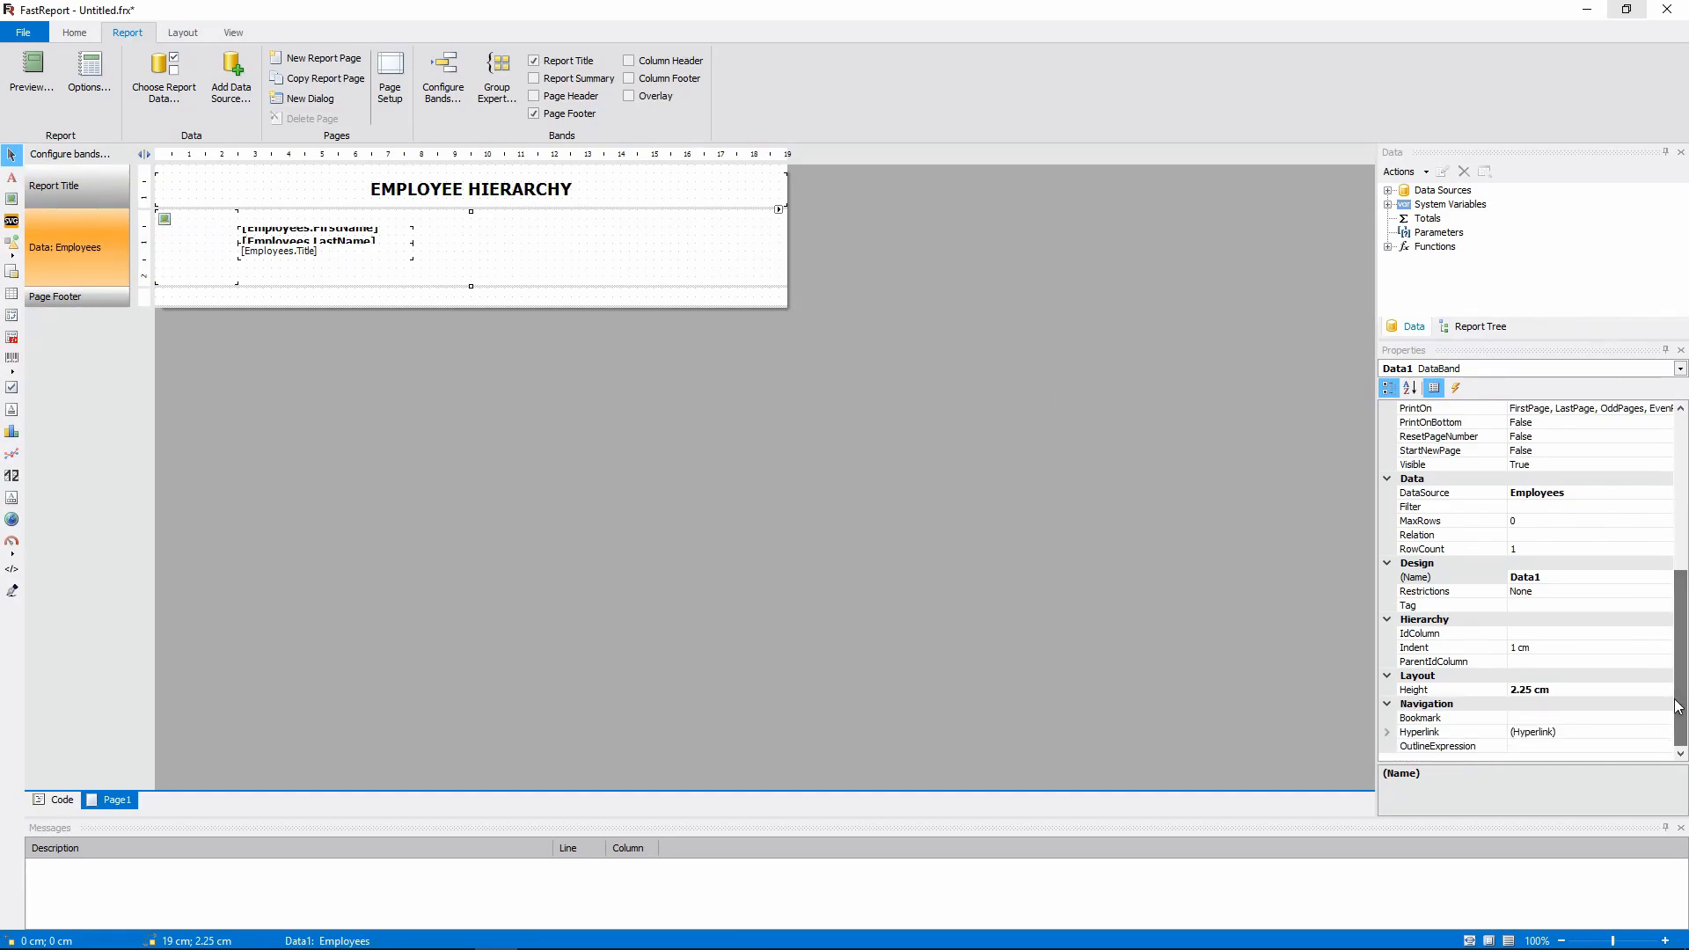
mouse_move(1469, 616)
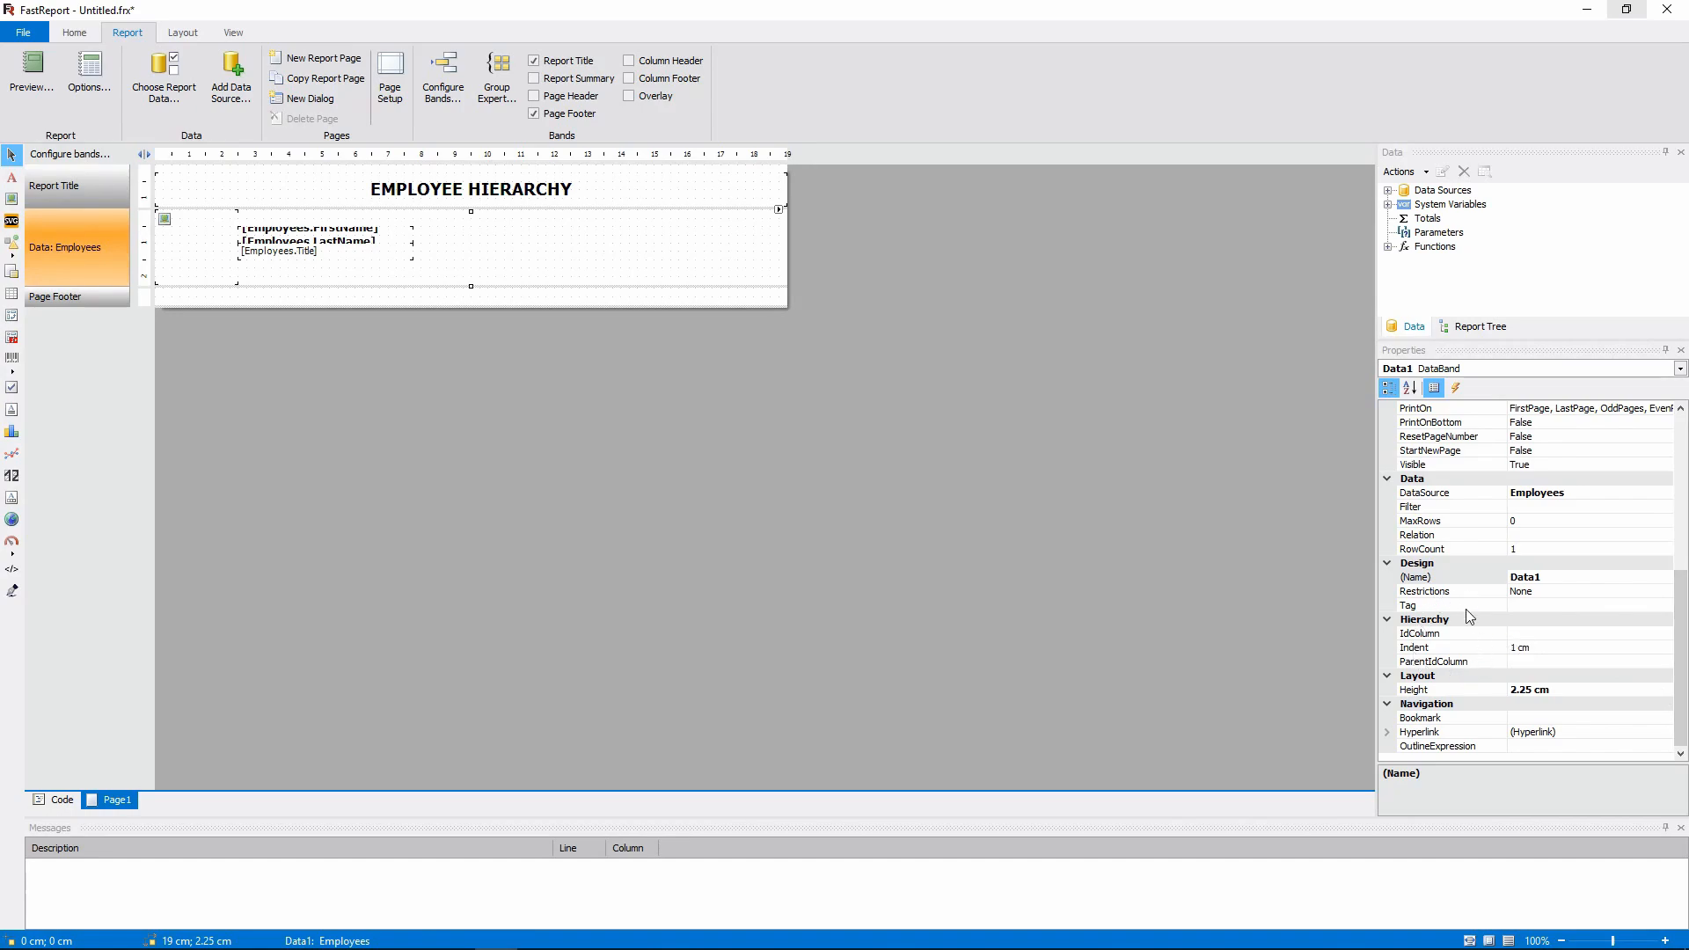
mouse_move(1468, 673)
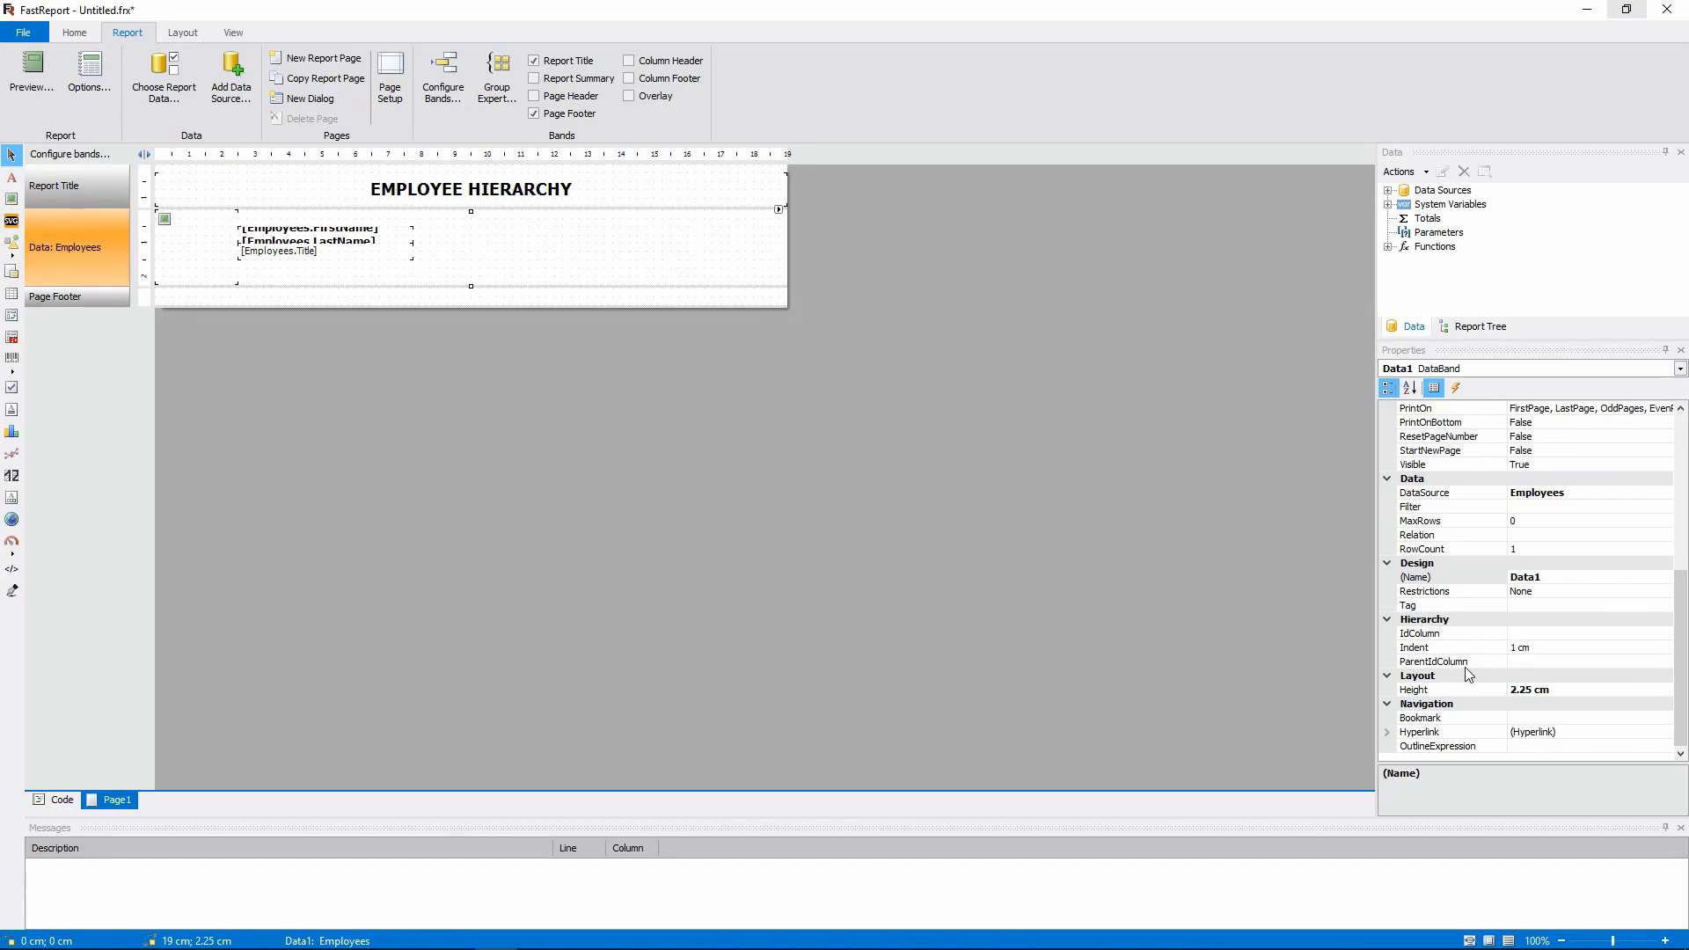
left_click(1391, 190)
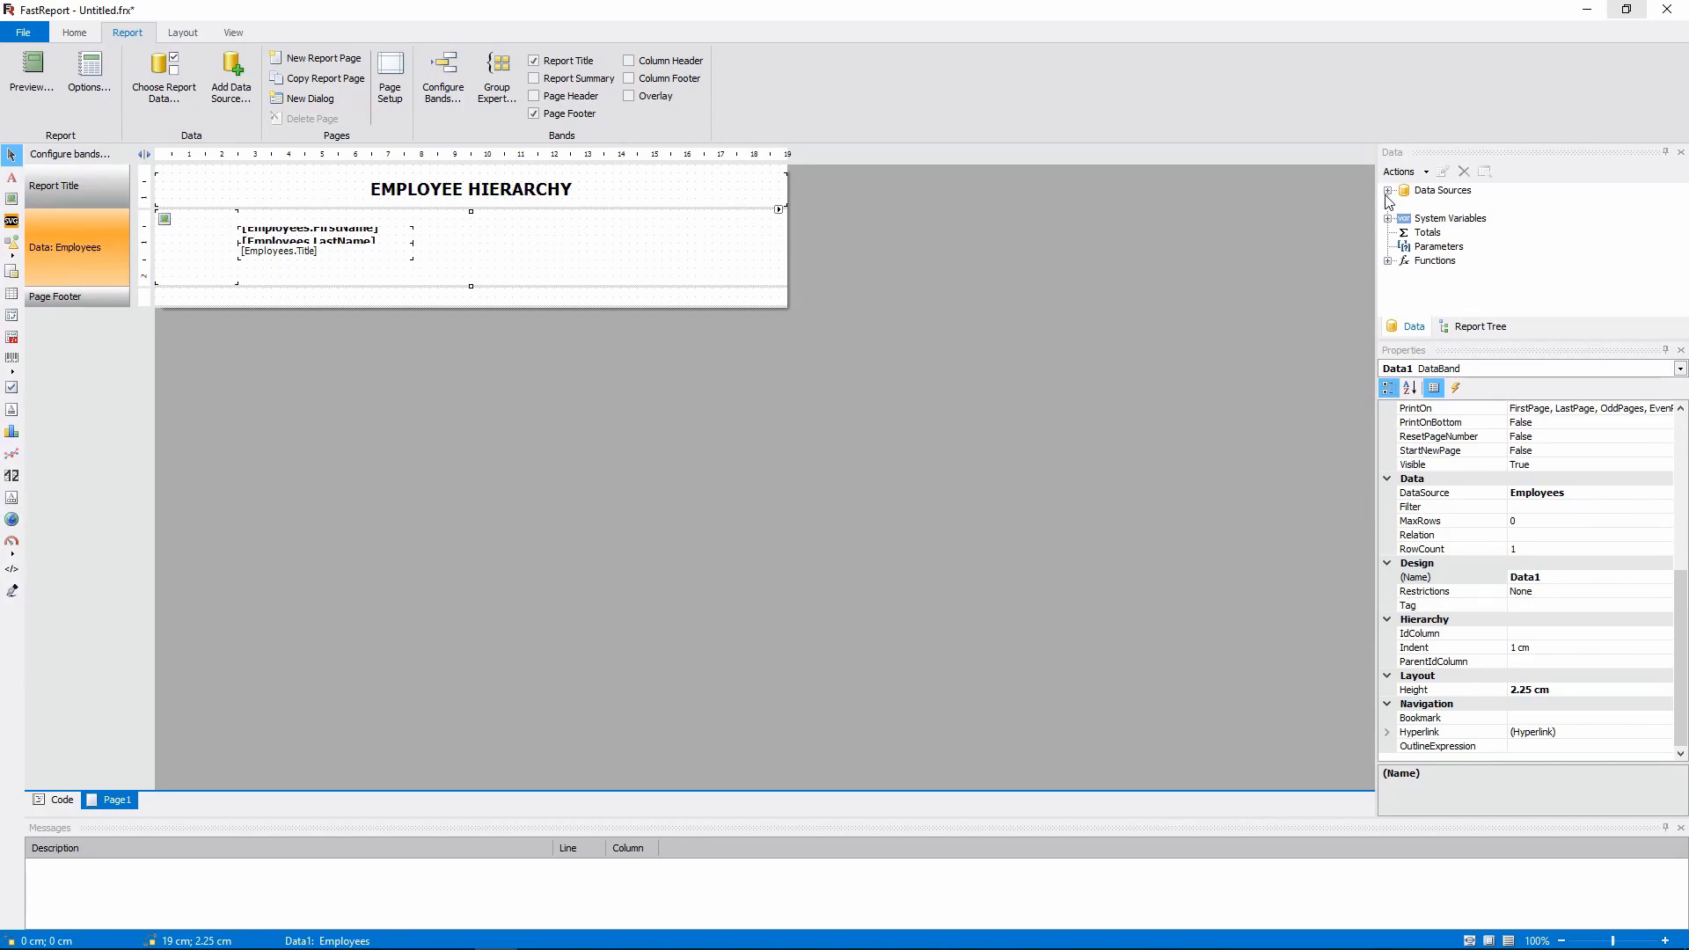
left_click(1470, 217)
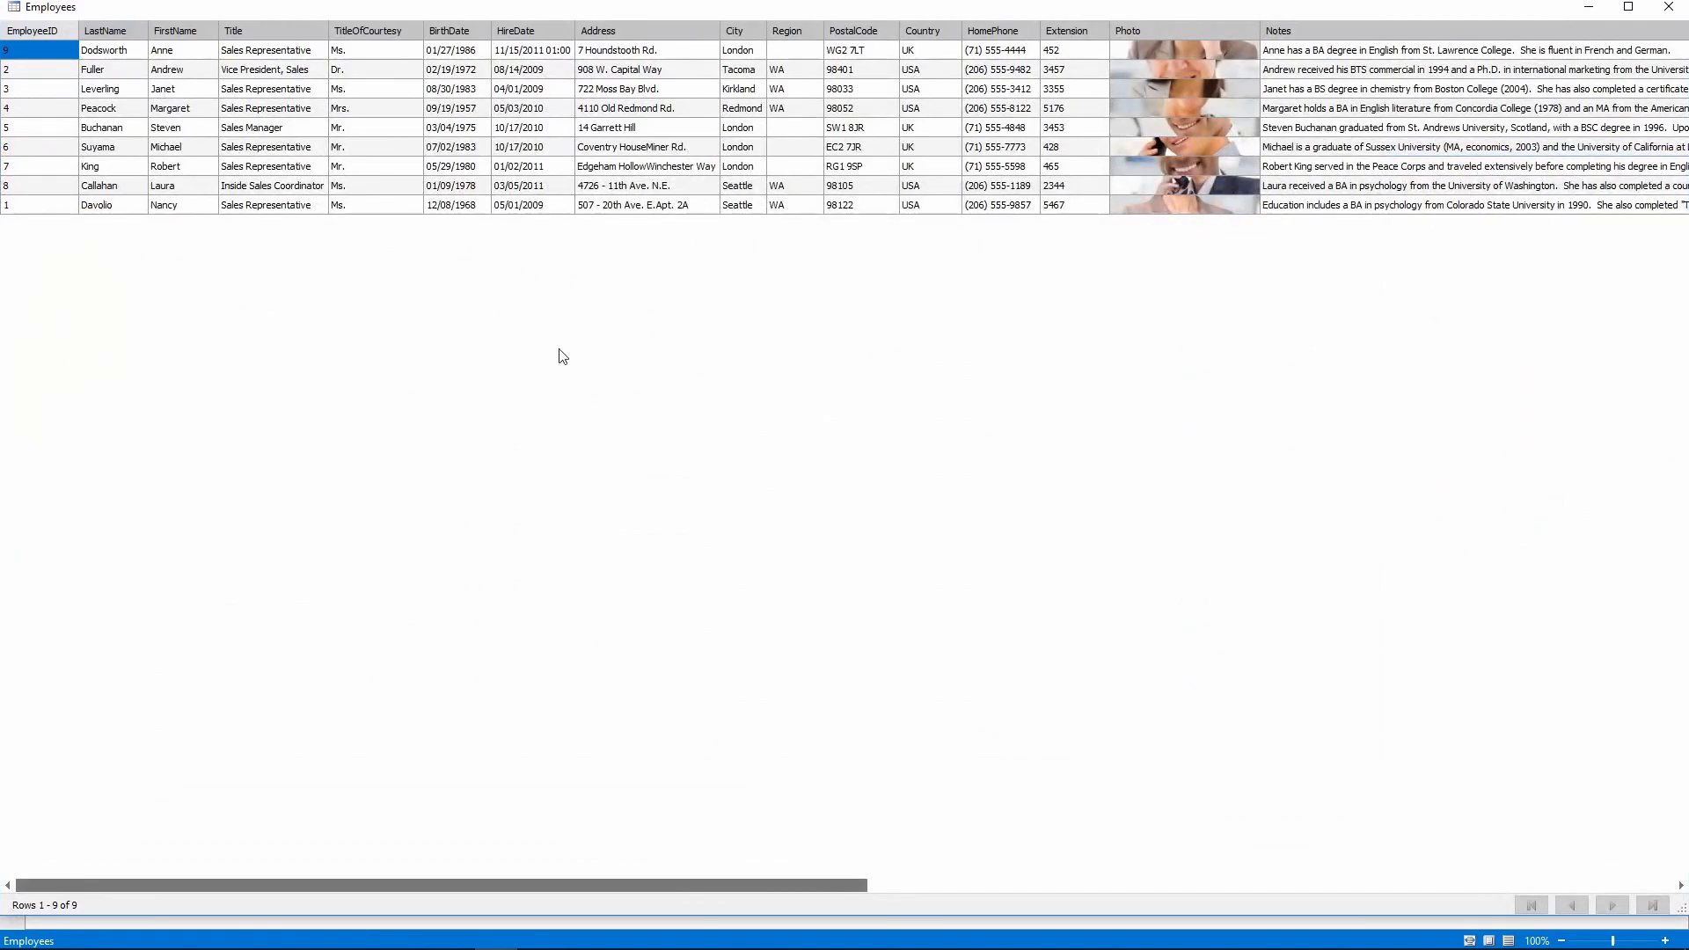
left_click(33, 29)
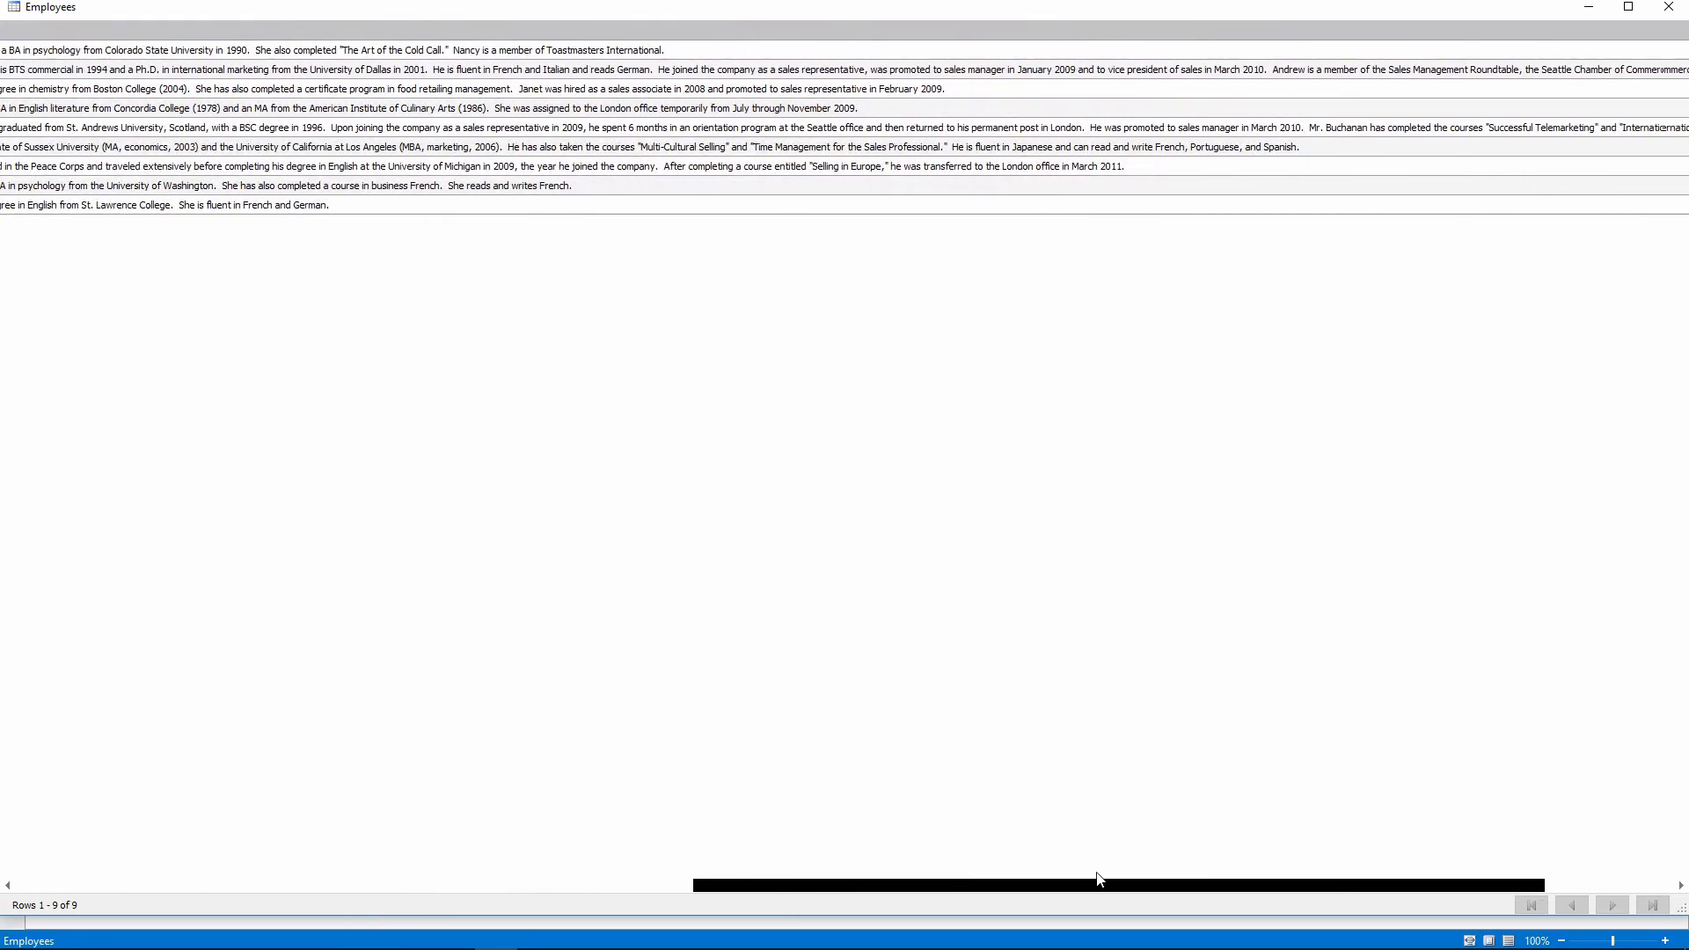
scroll("right", 3)
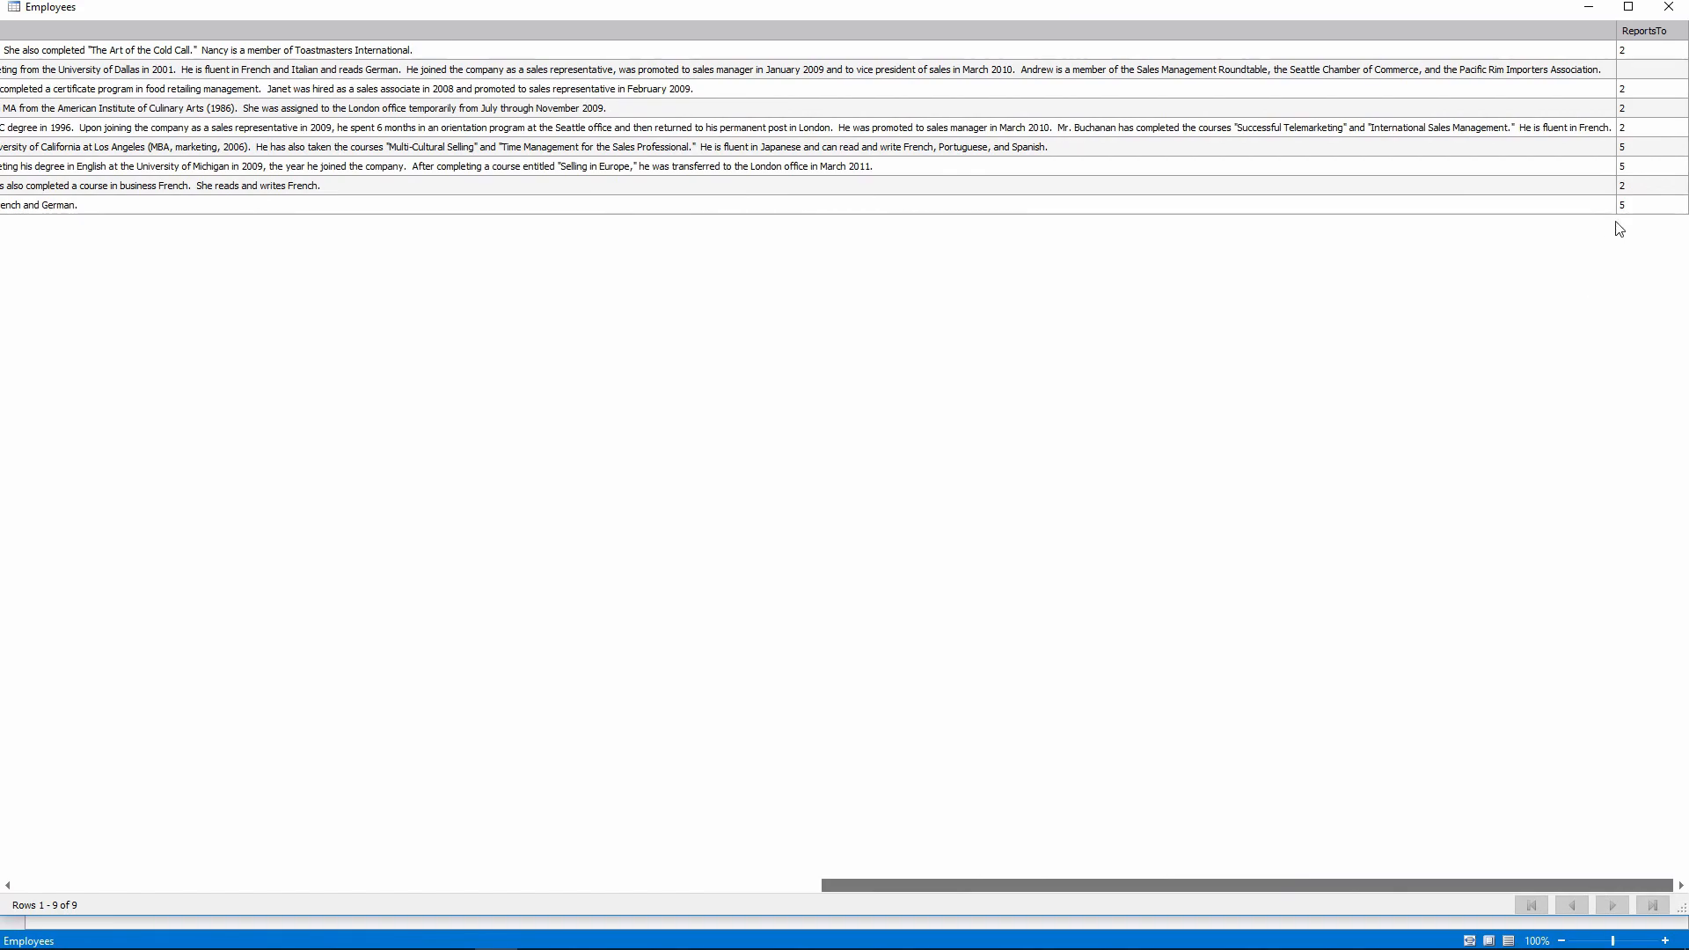
mouse_move(1625, 157)
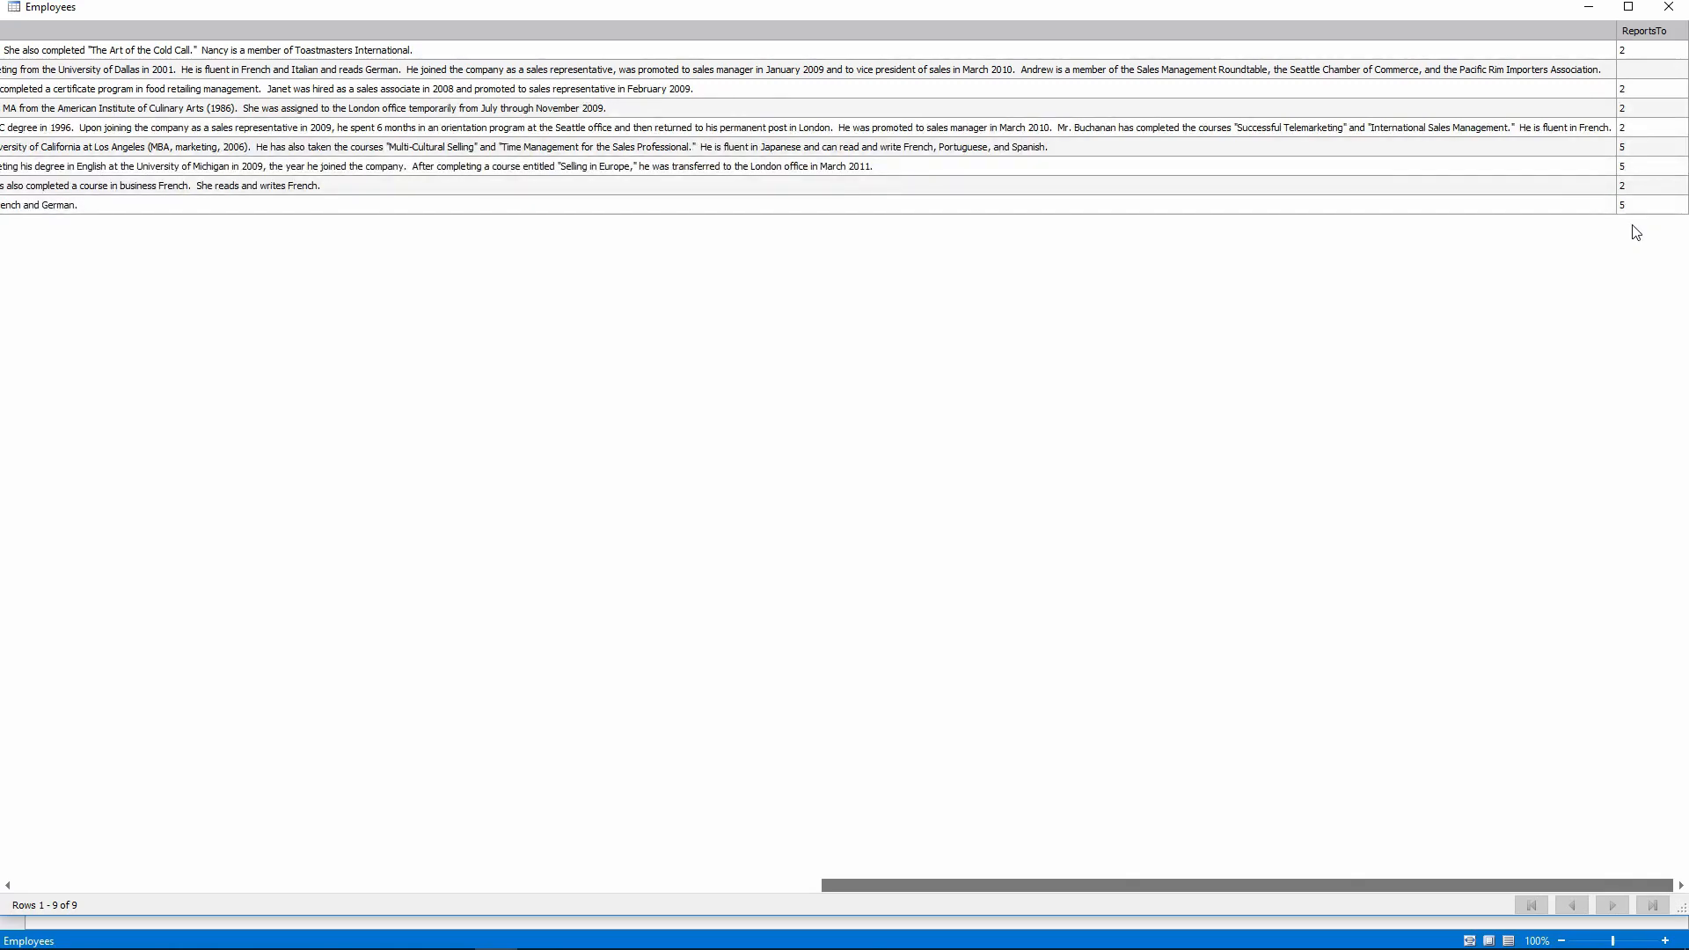
mouse_move(1673, 8)
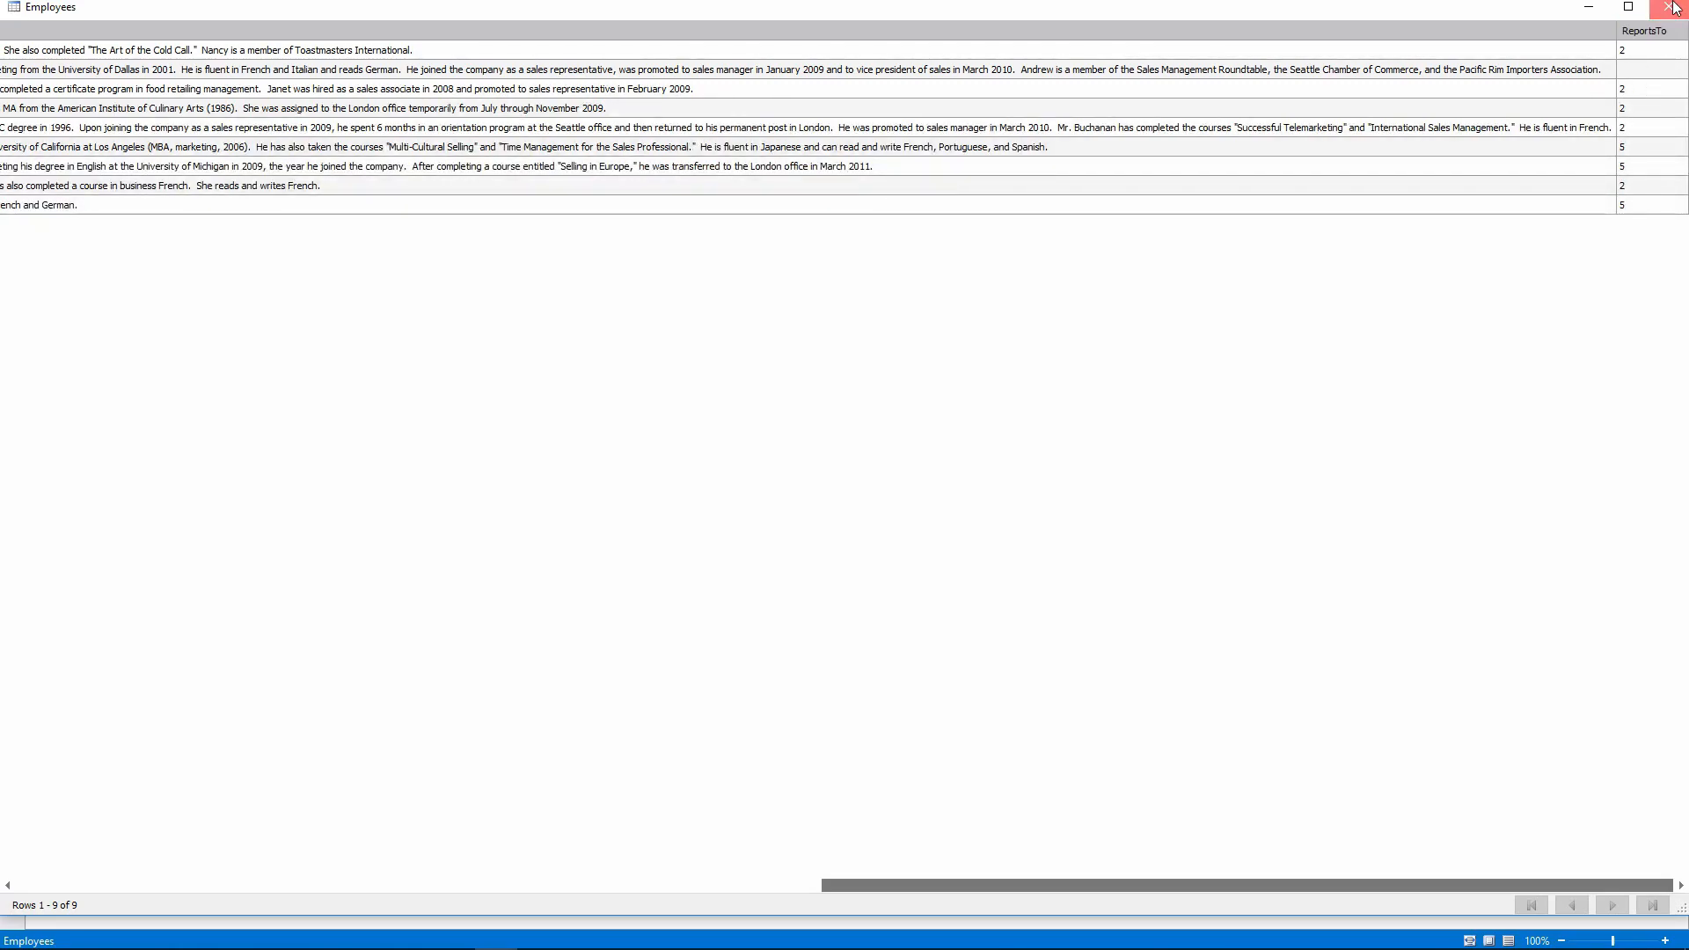
left_click(1676, 6)
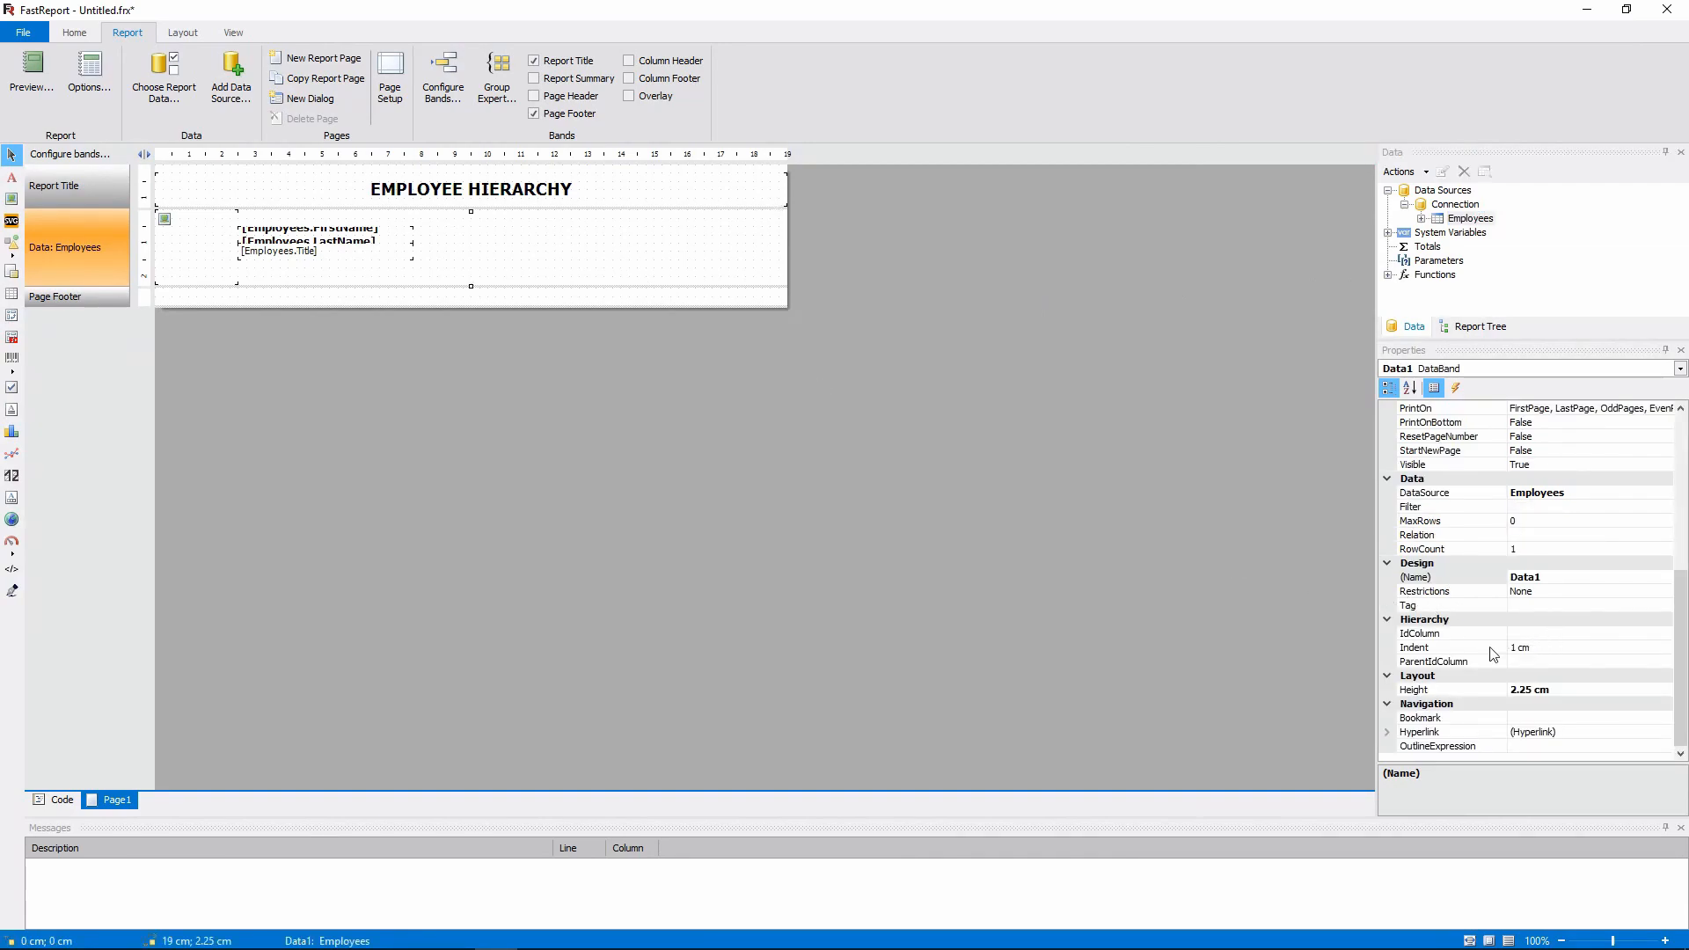
- Set IdColumn to EmployeeID, ParentIdColumn to ReportsTo, and Indent to 2.5 cm
left_click(1450, 632)
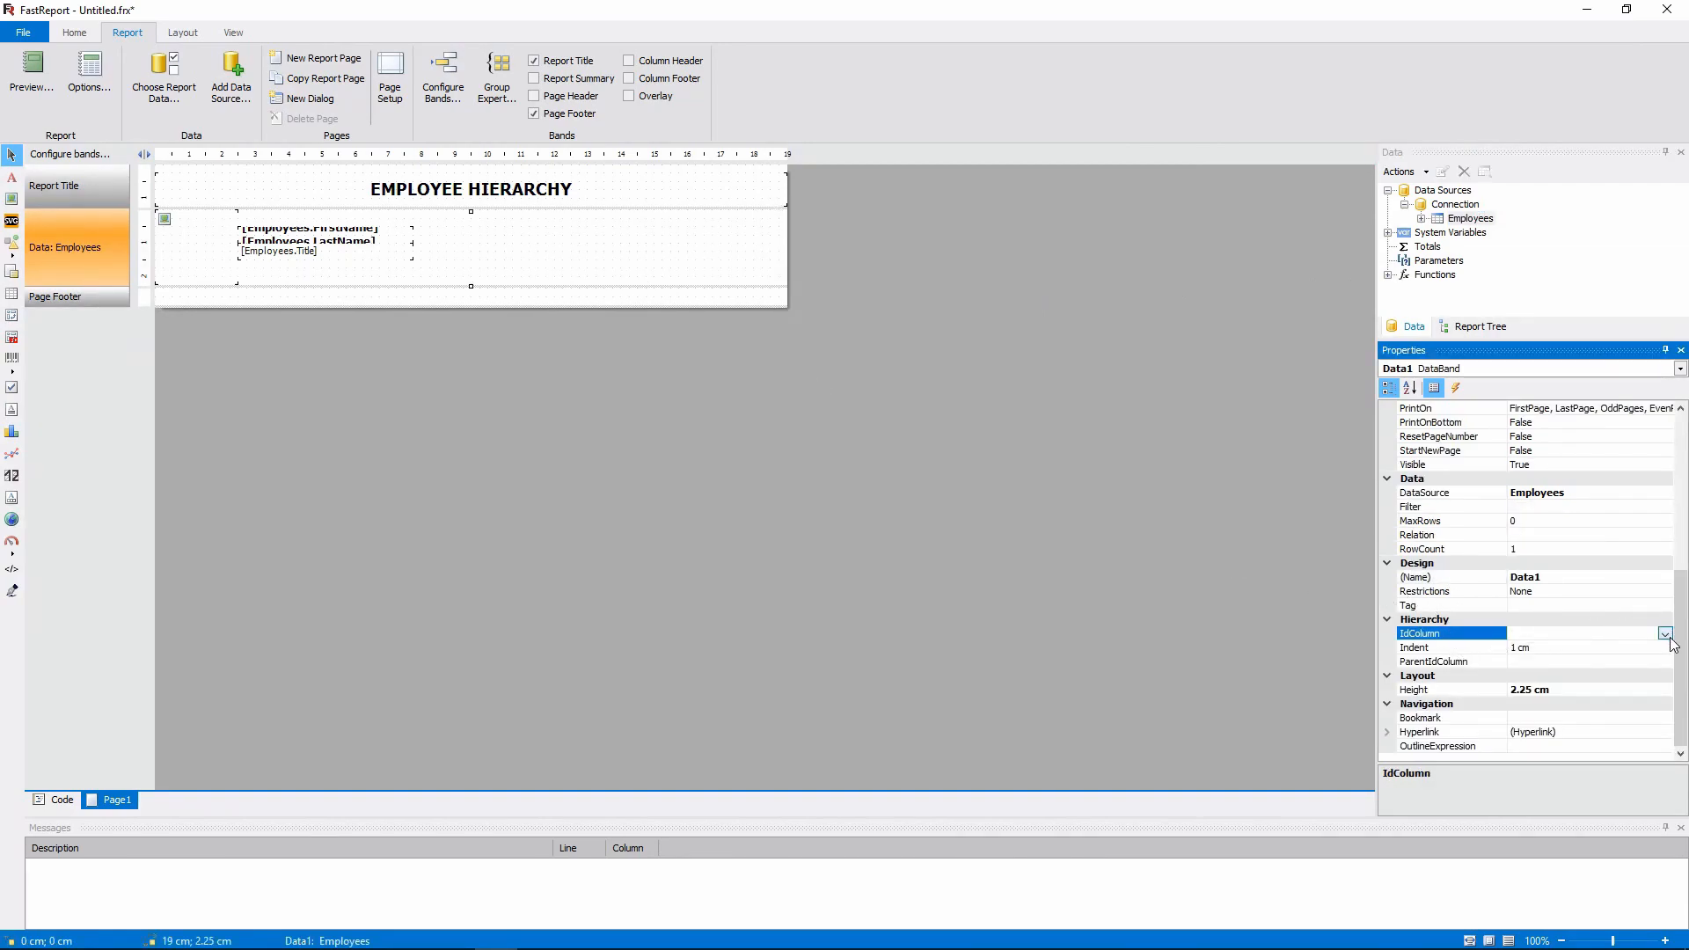
left_click(1665, 633)
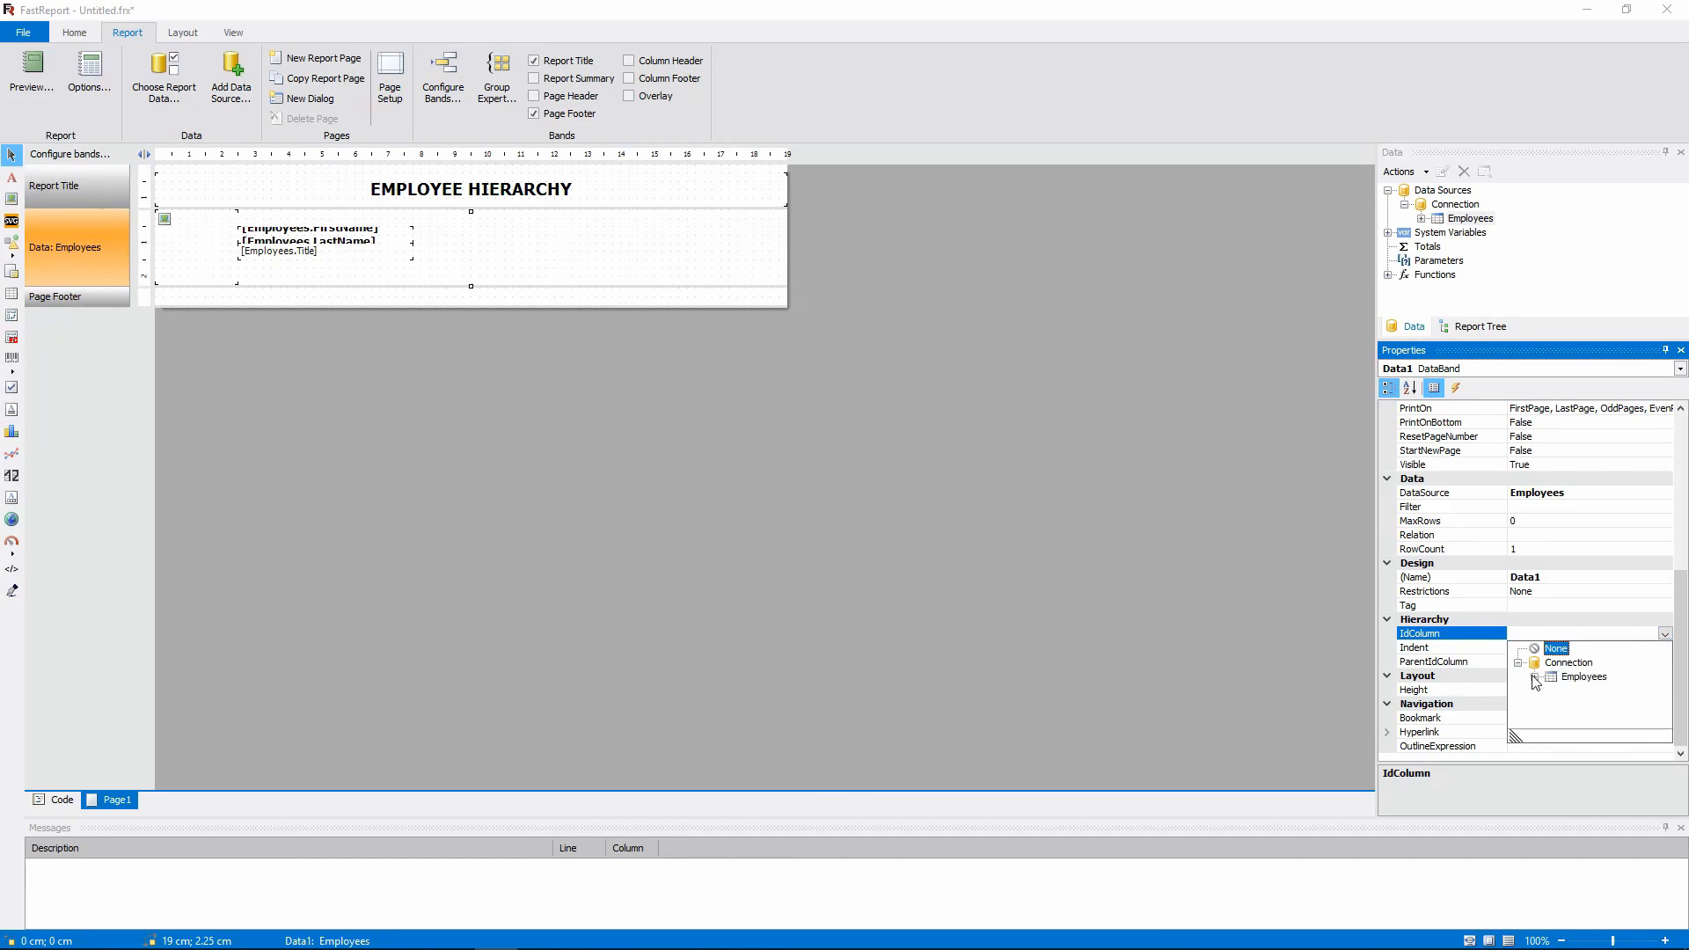
left_click(1555, 647)
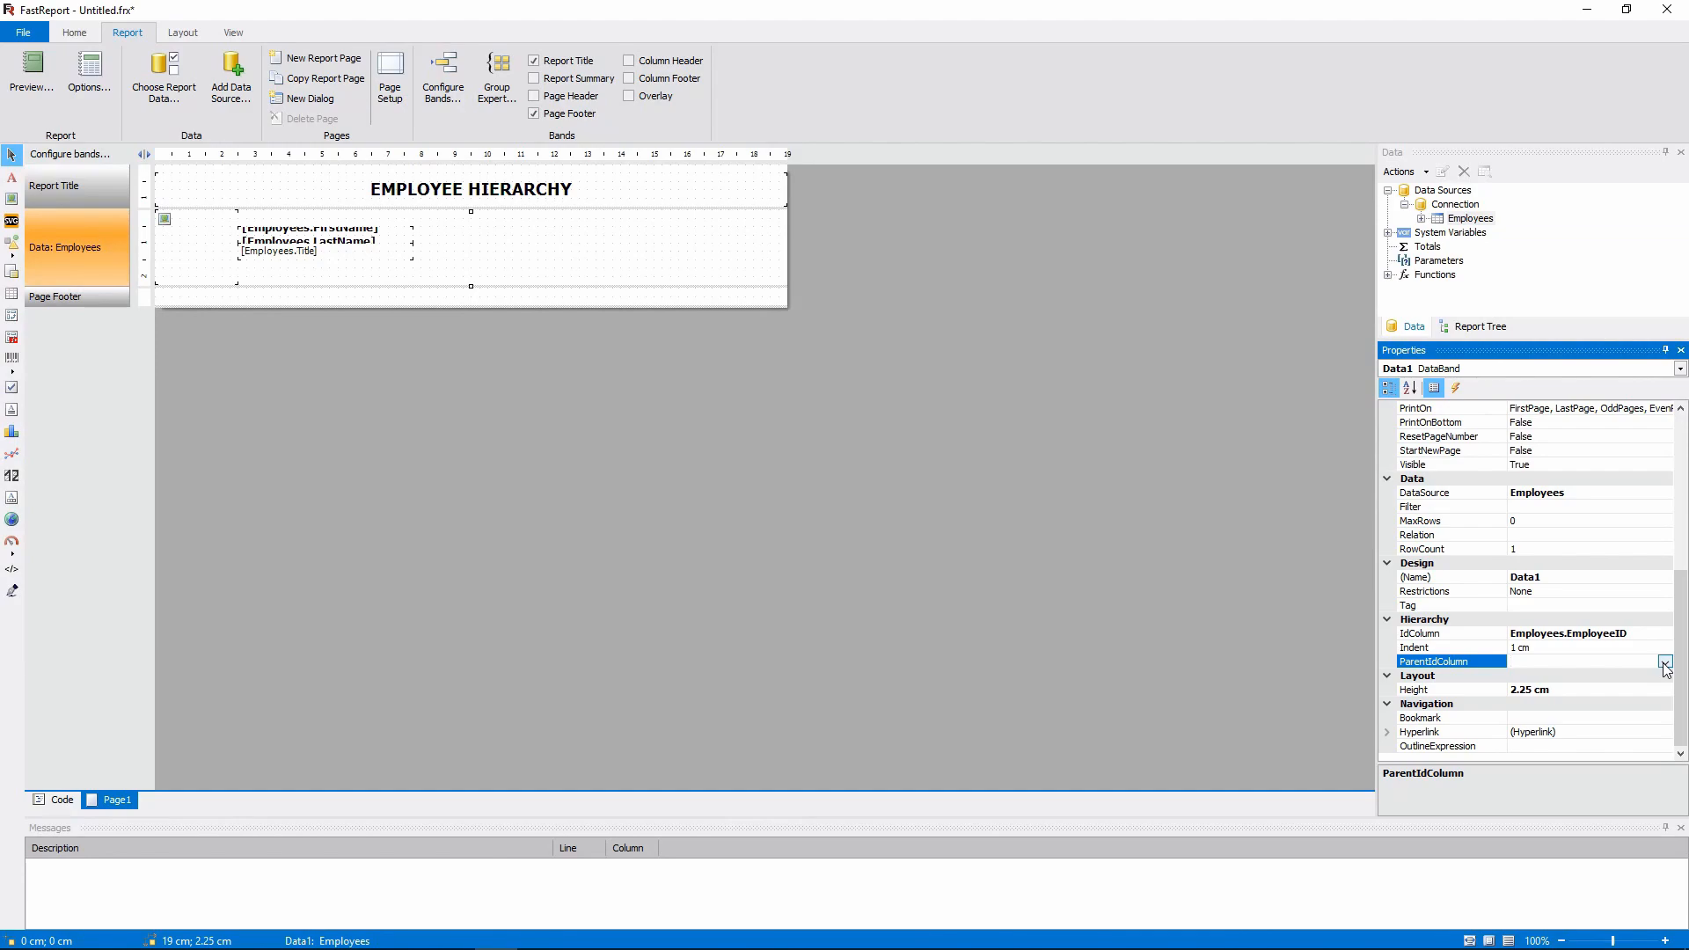
left_click(1664, 661)
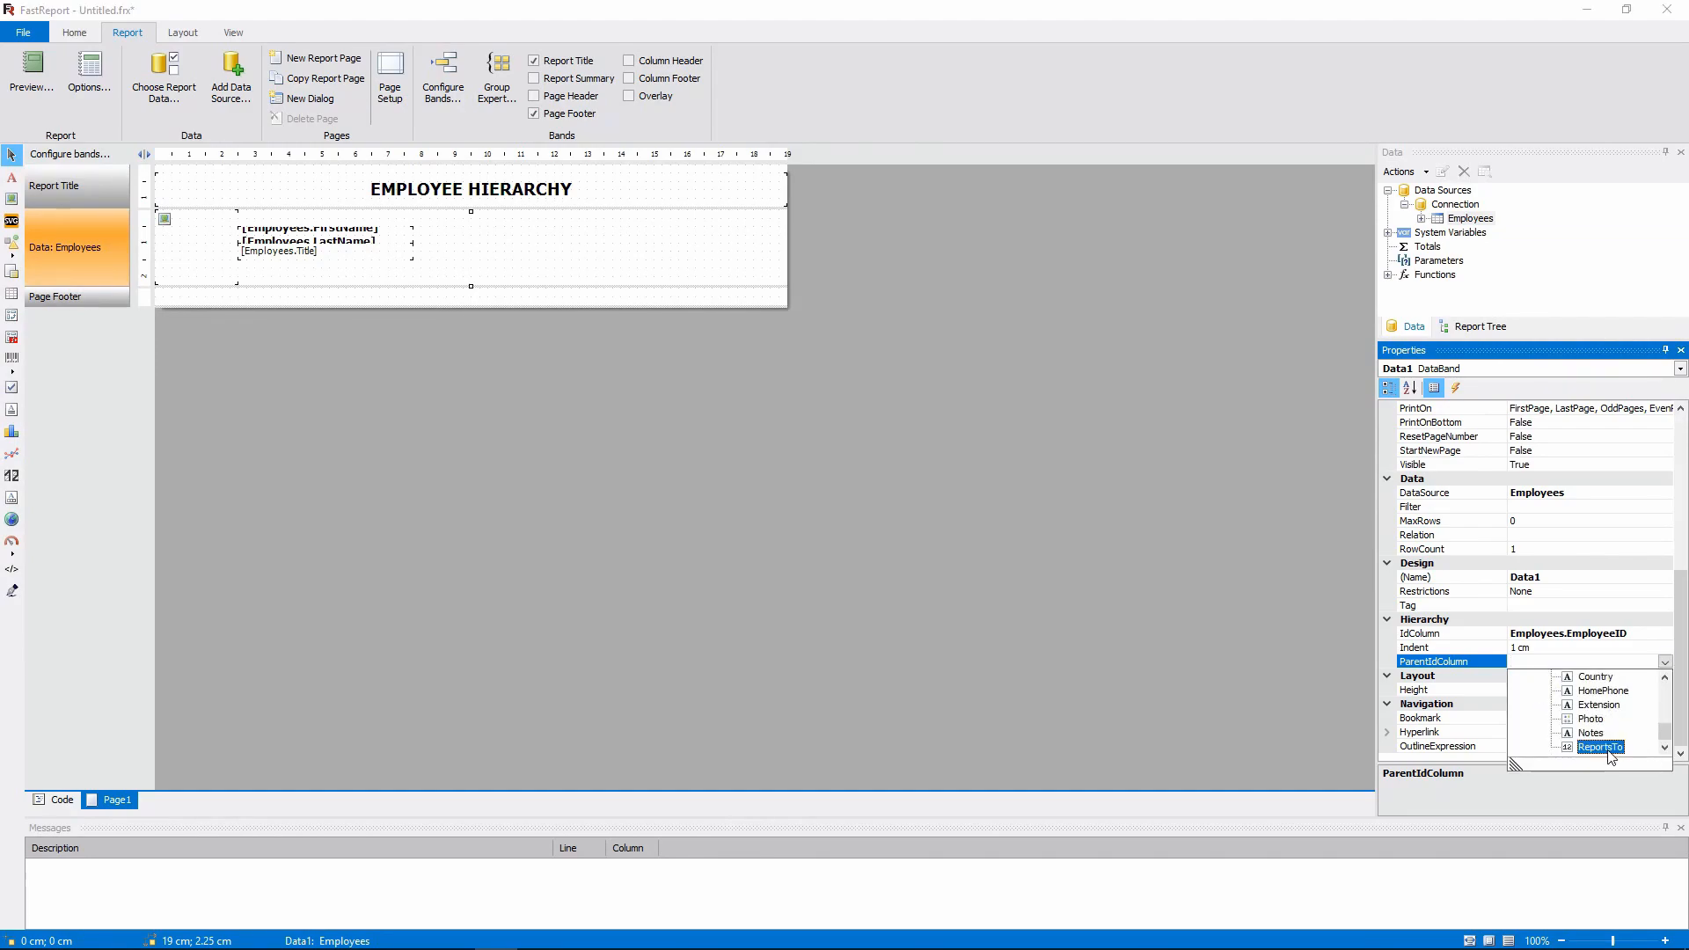
left_click(1600, 747)
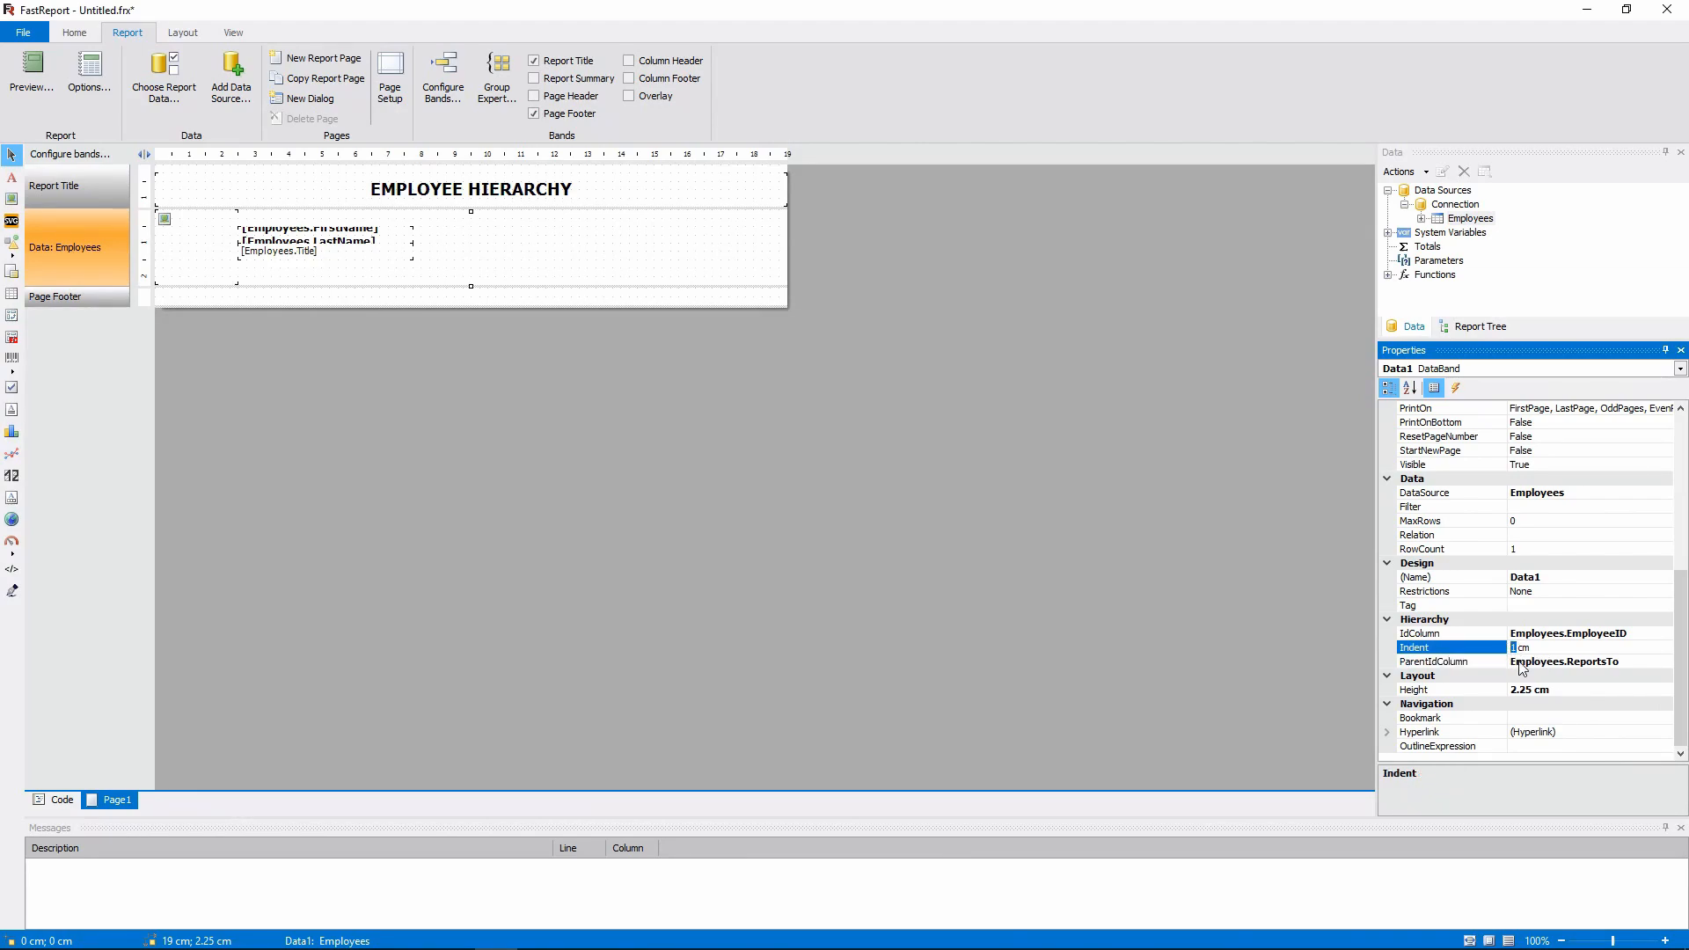
type("2.5 cm")
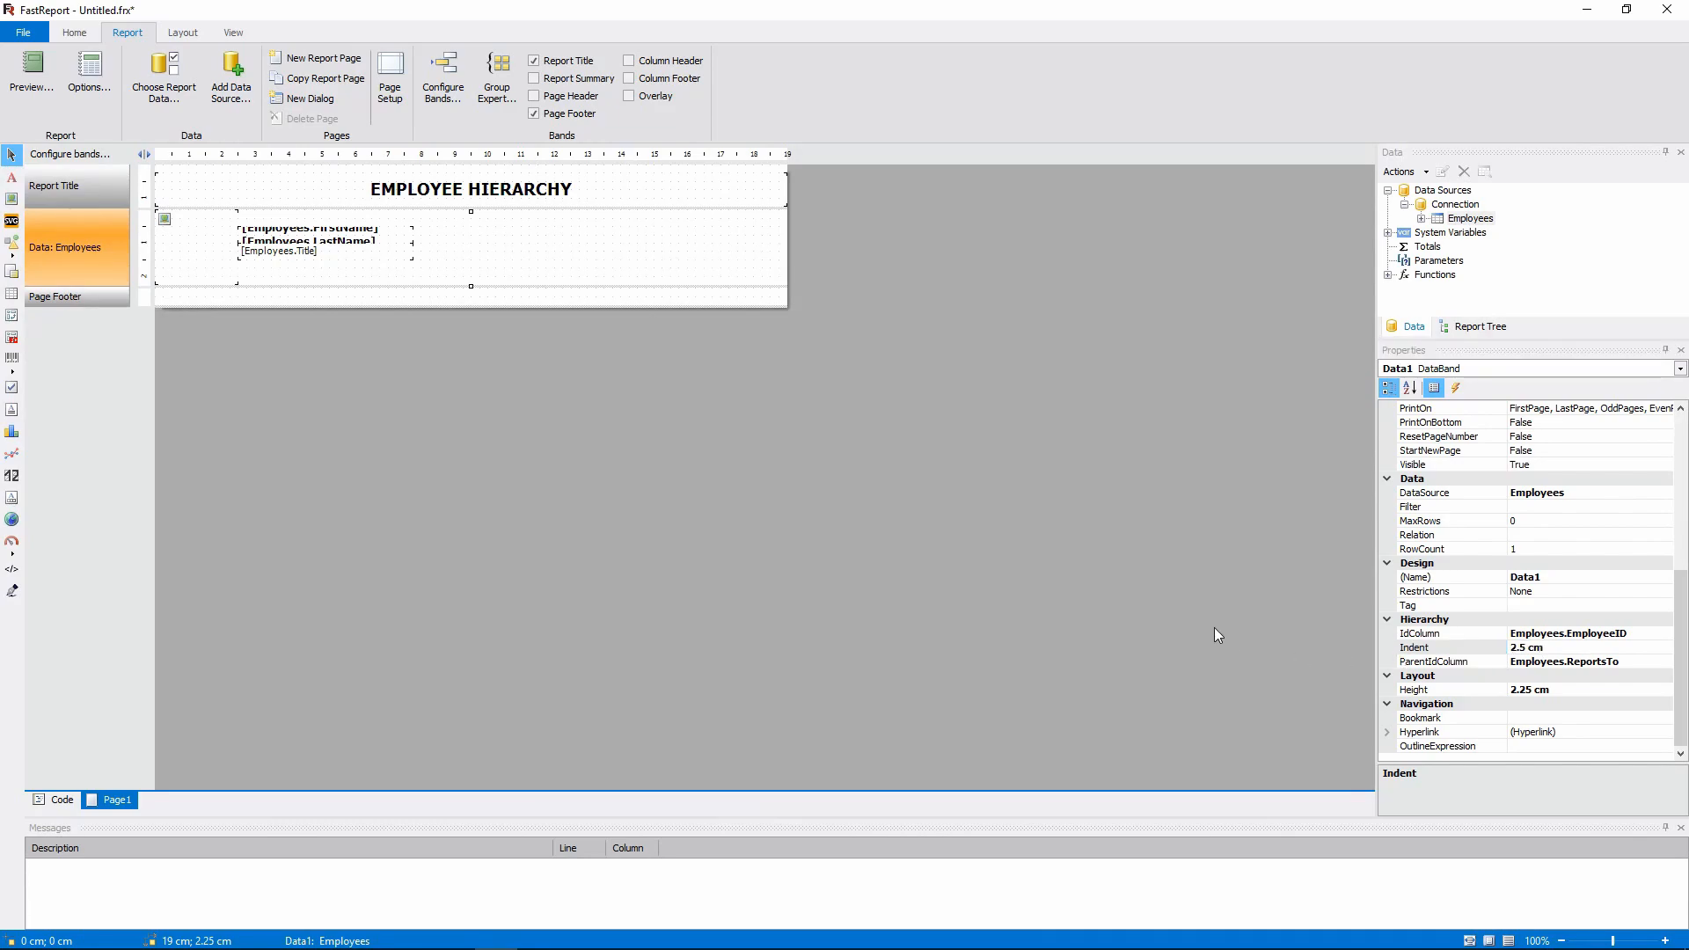
left_click(30, 77)
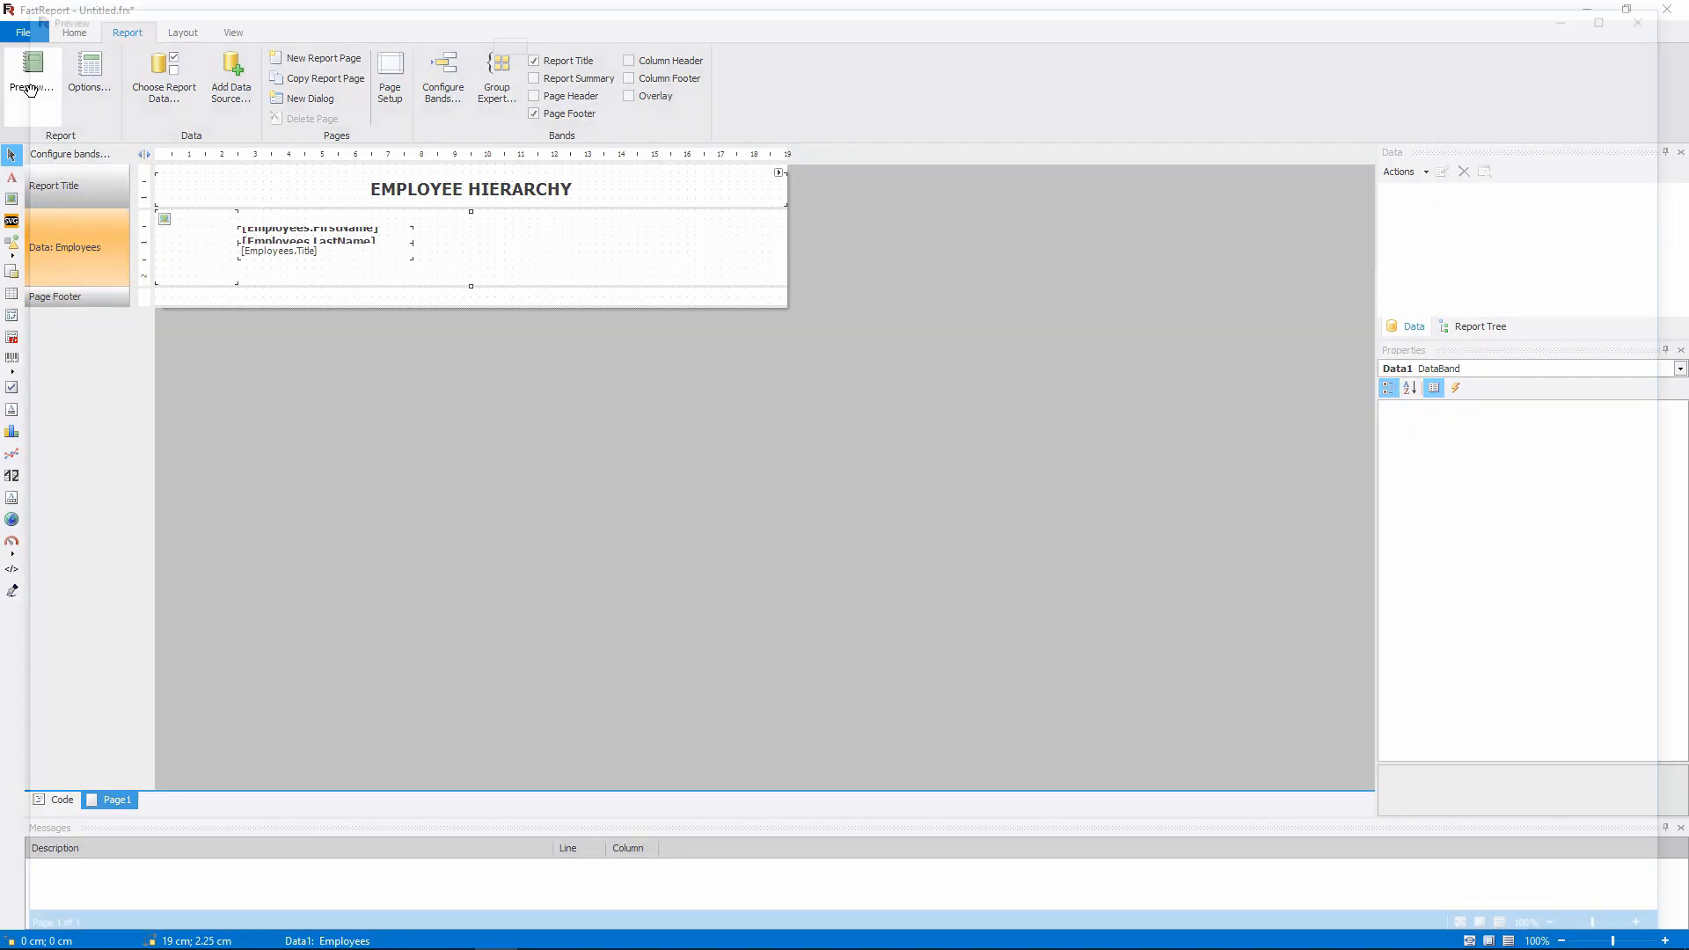
- Preview the report and scroll through the indented employee hierarchy
left_click(25, 77)
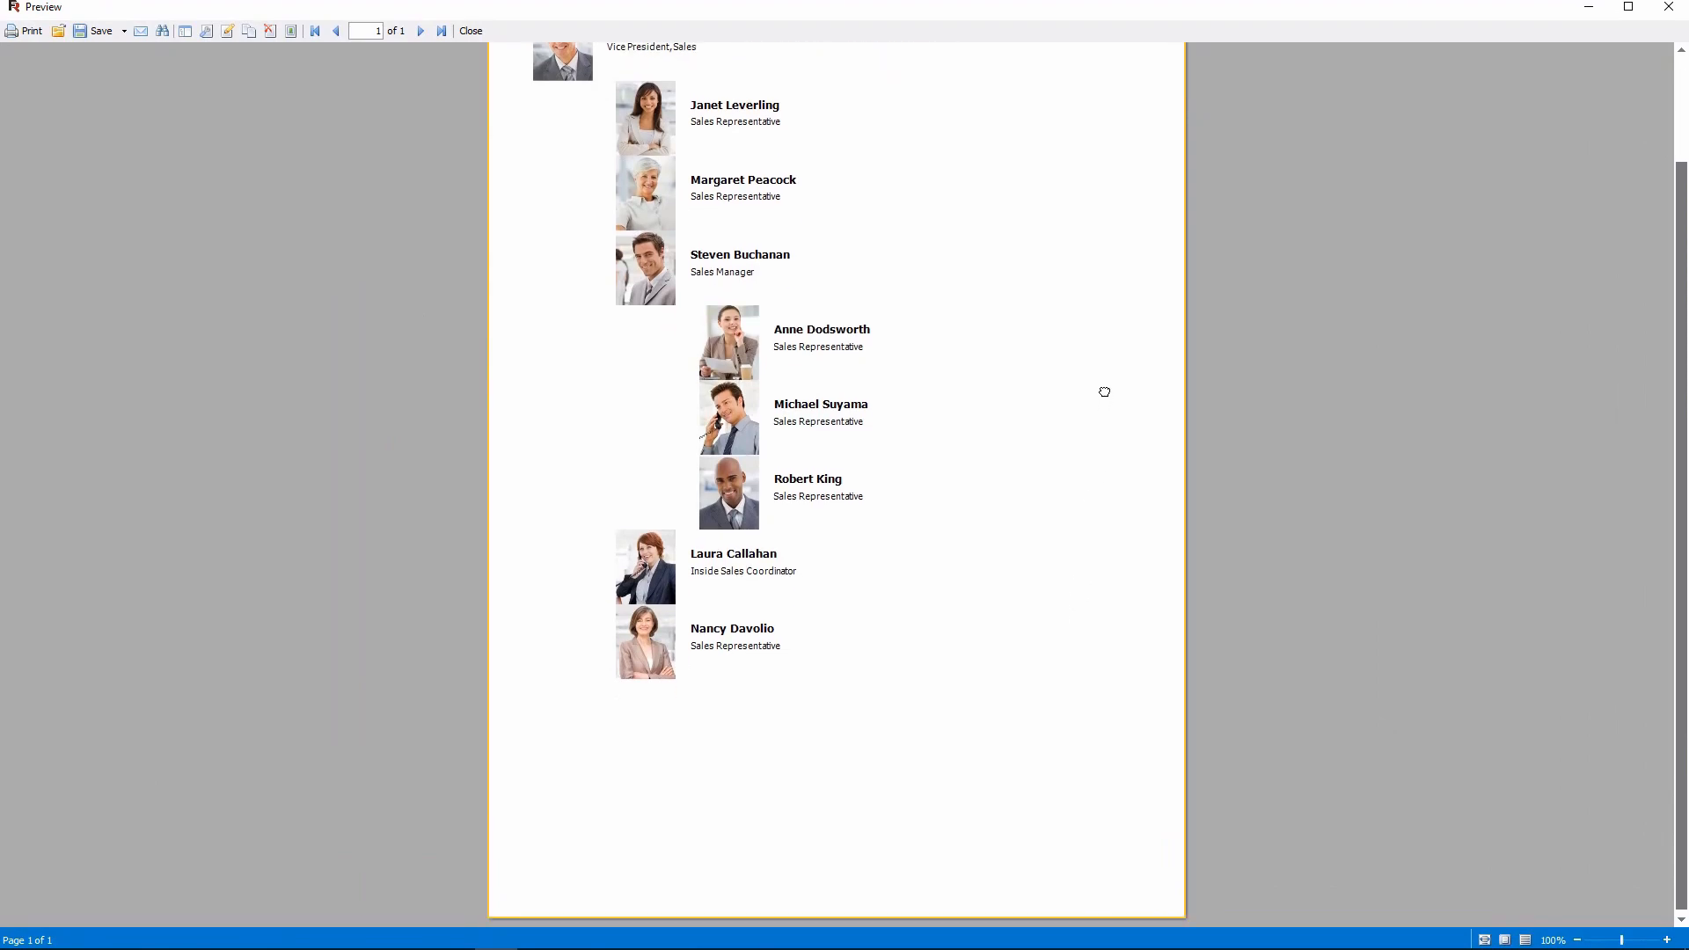
scroll("up", 3)
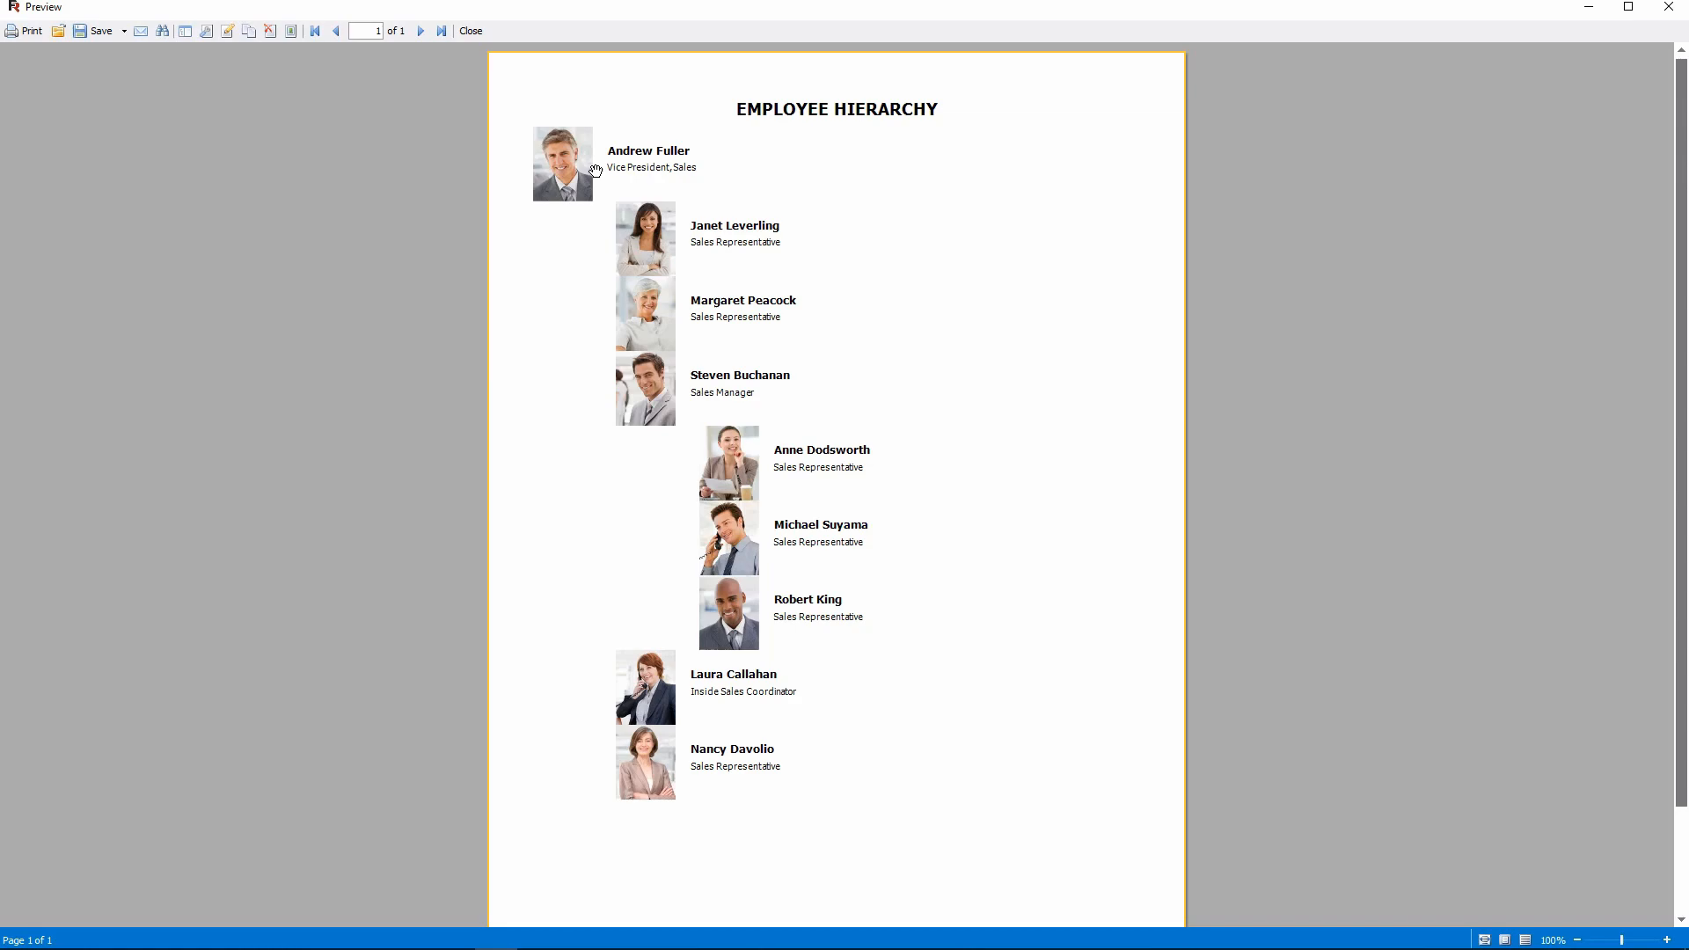
mouse_move(725, 639)
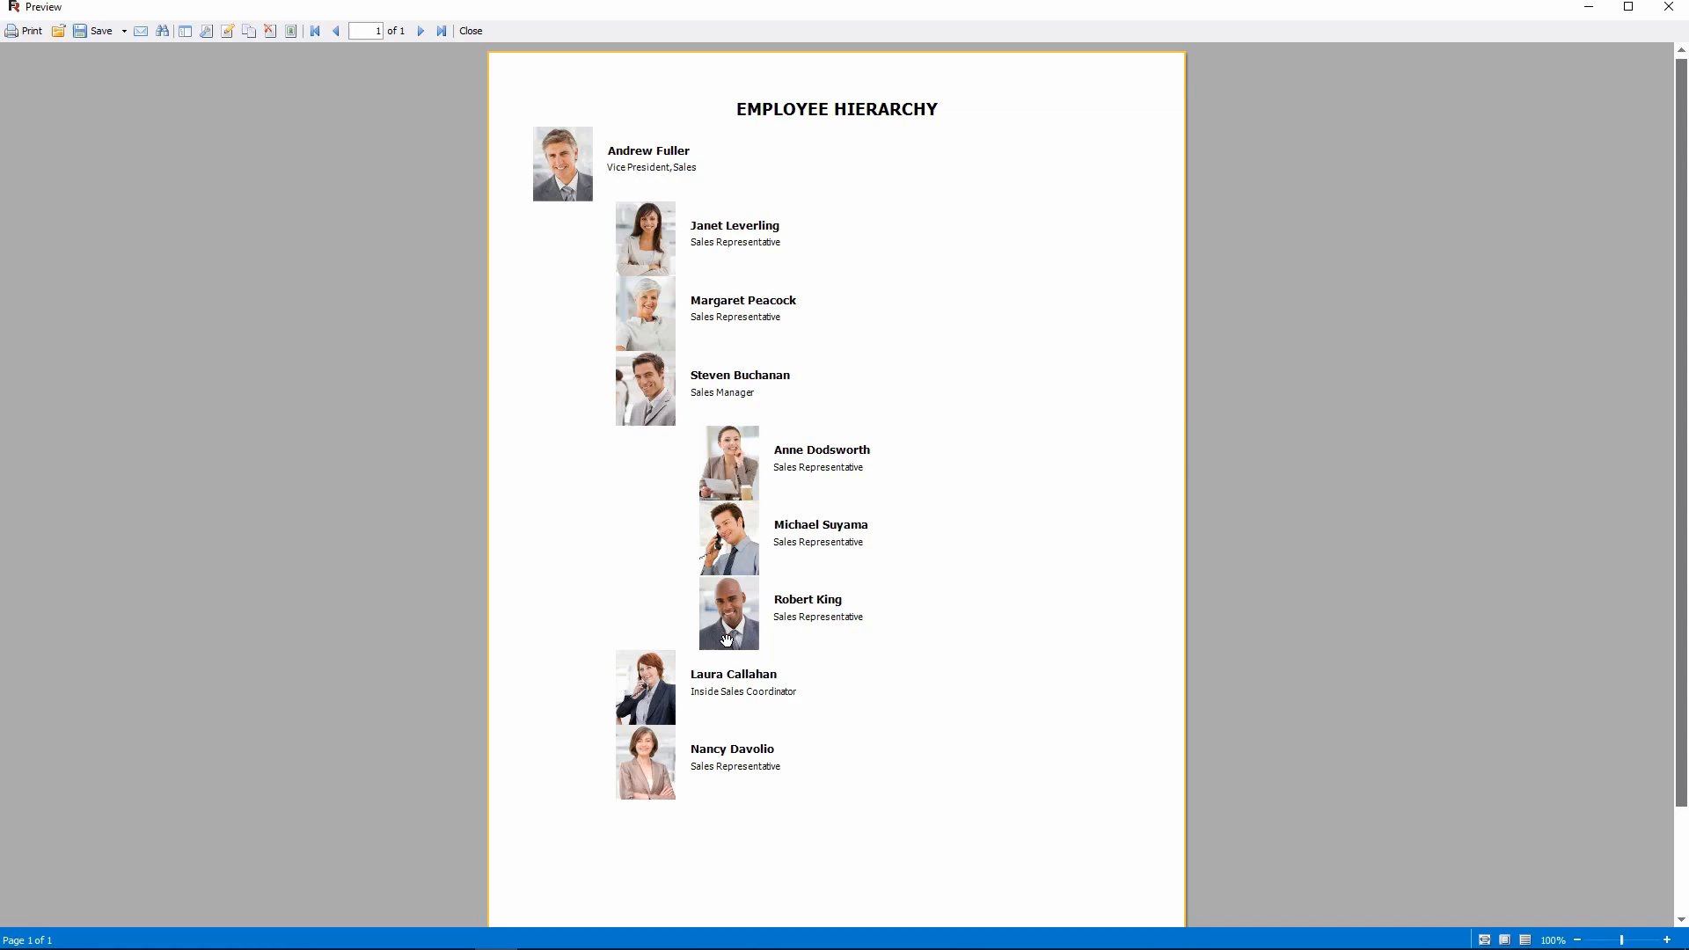
mouse_move(544, 245)
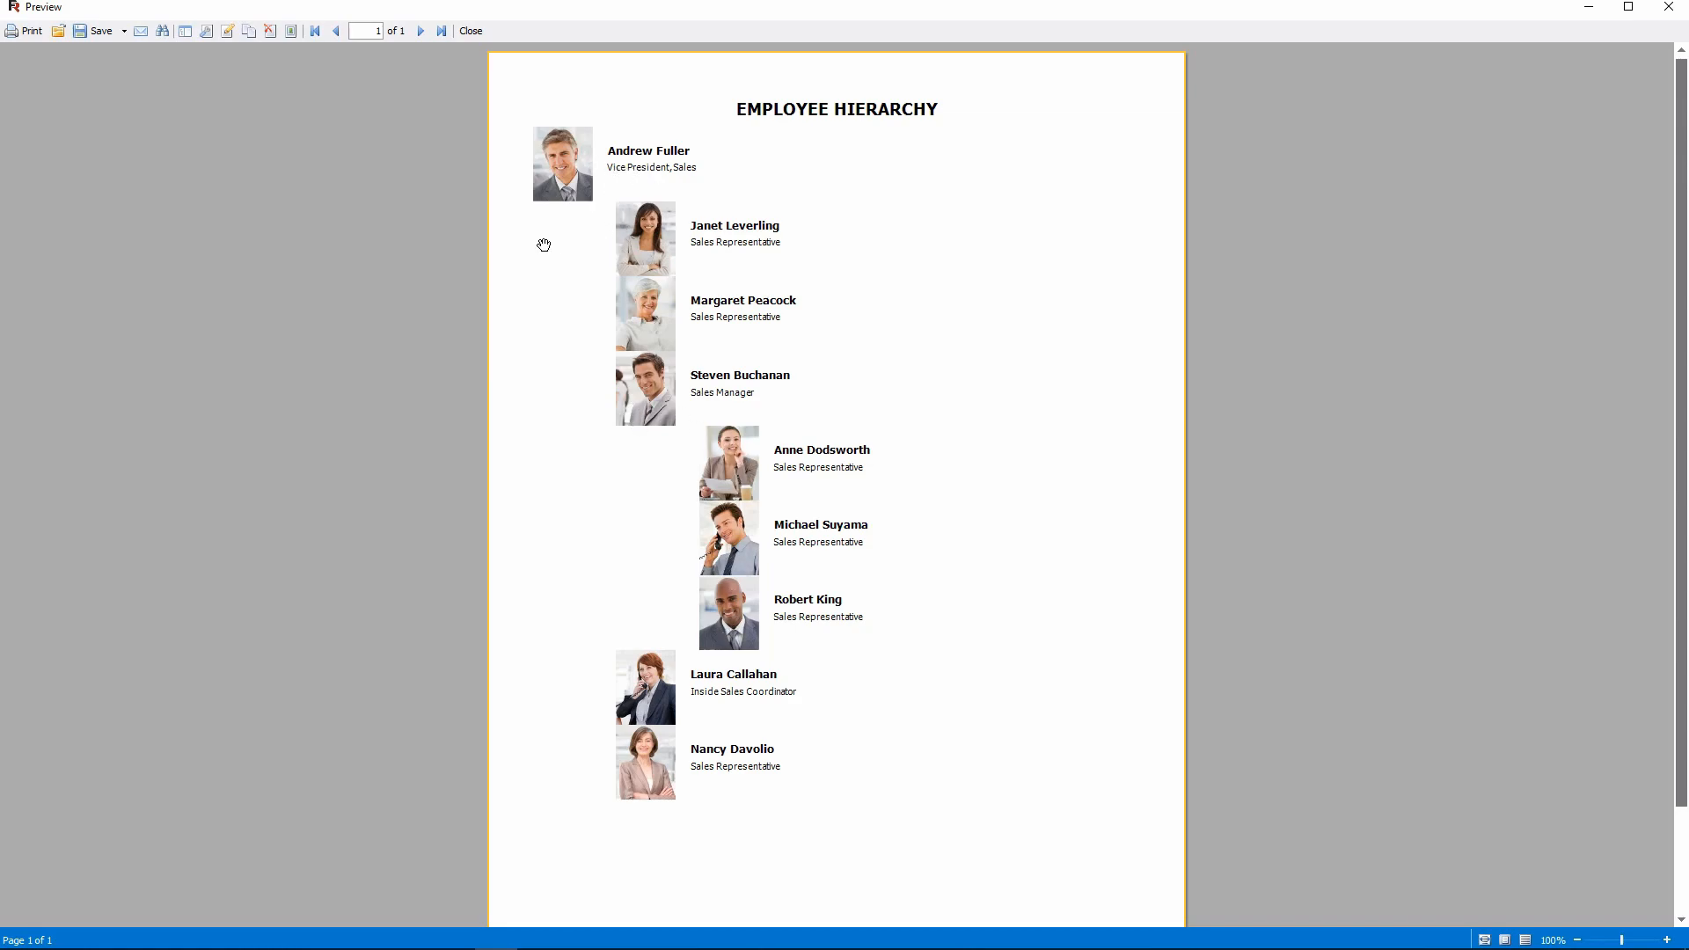
mouse_move(529, 255)
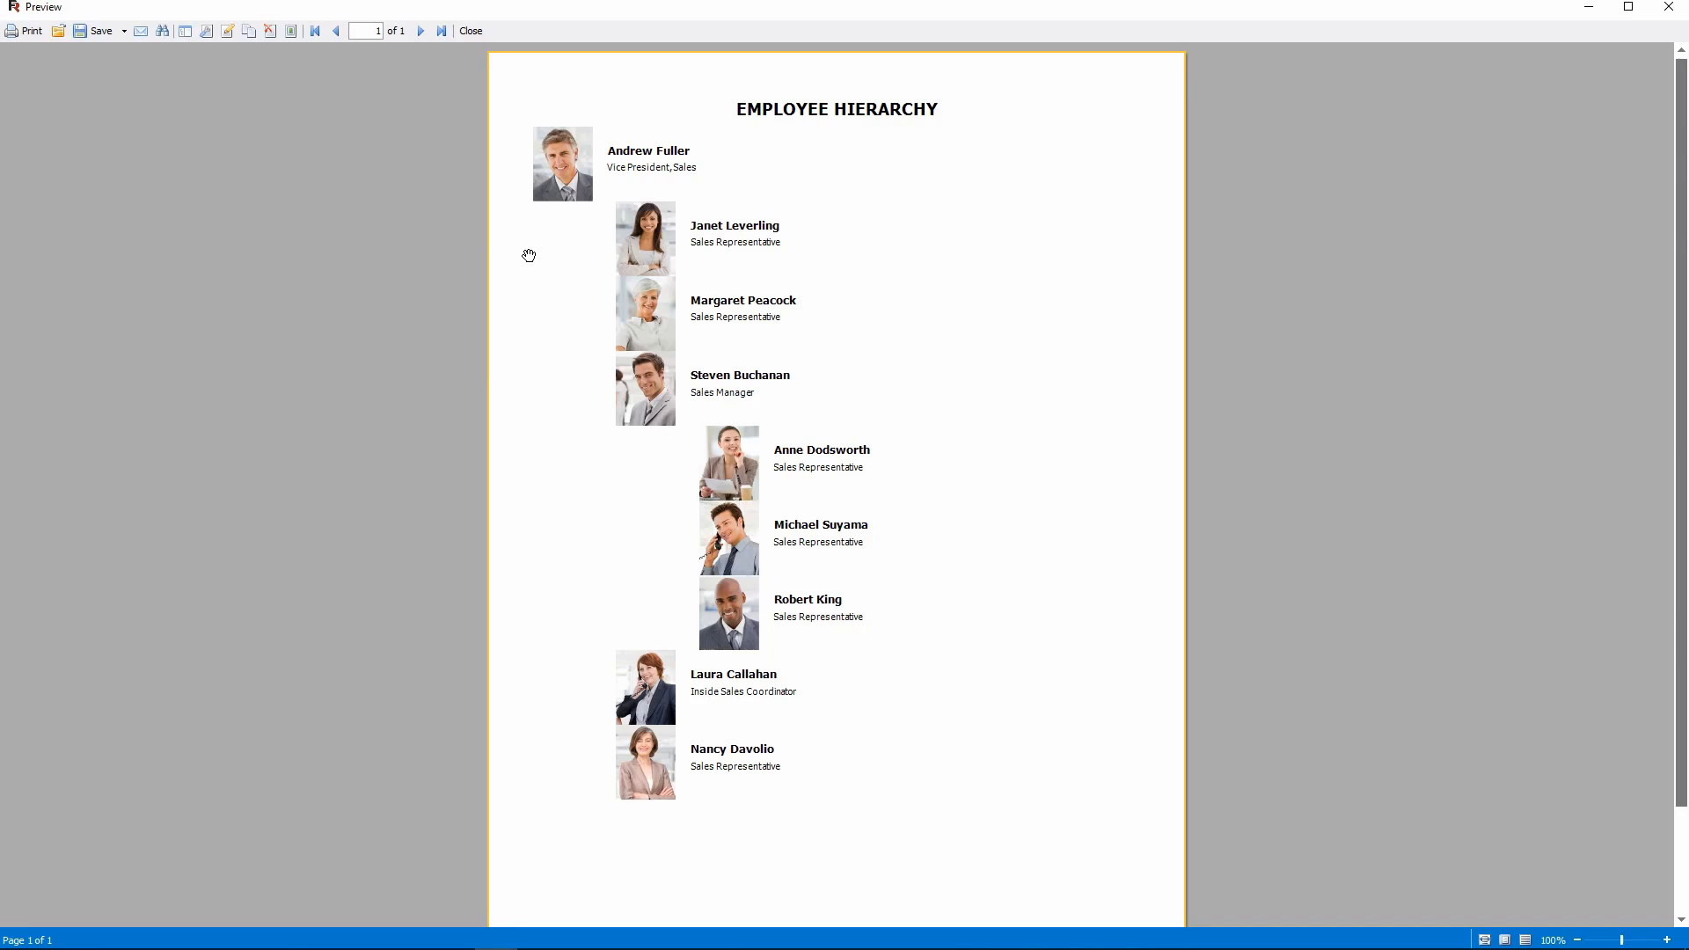
mouse_move(317, 517)
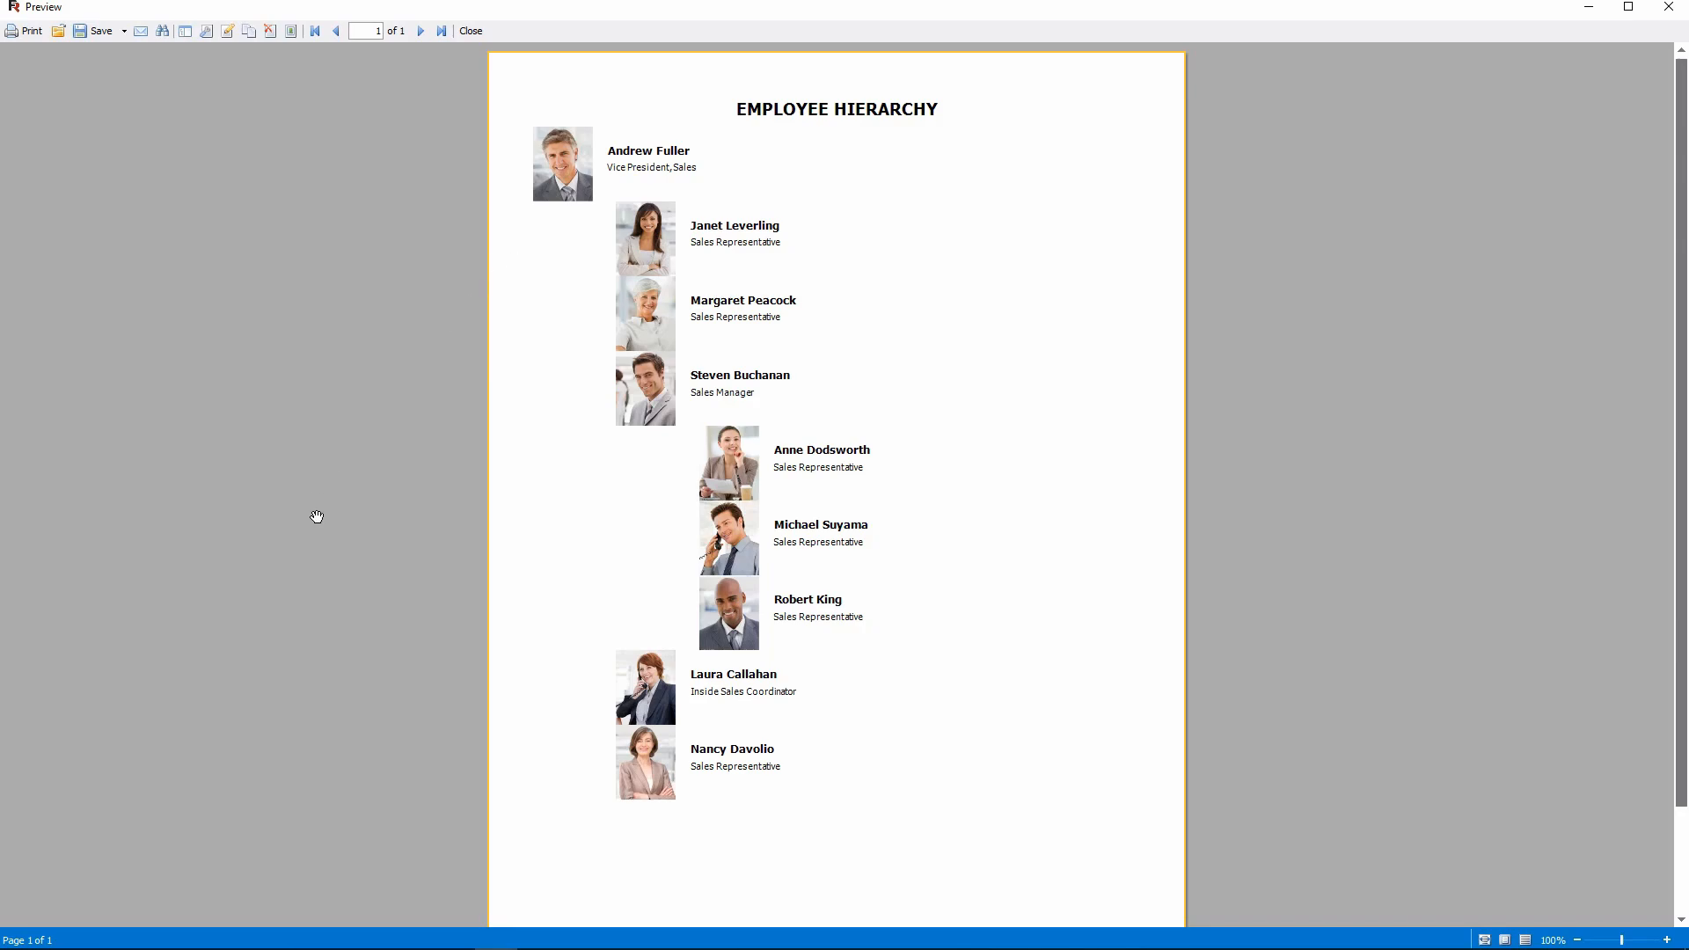